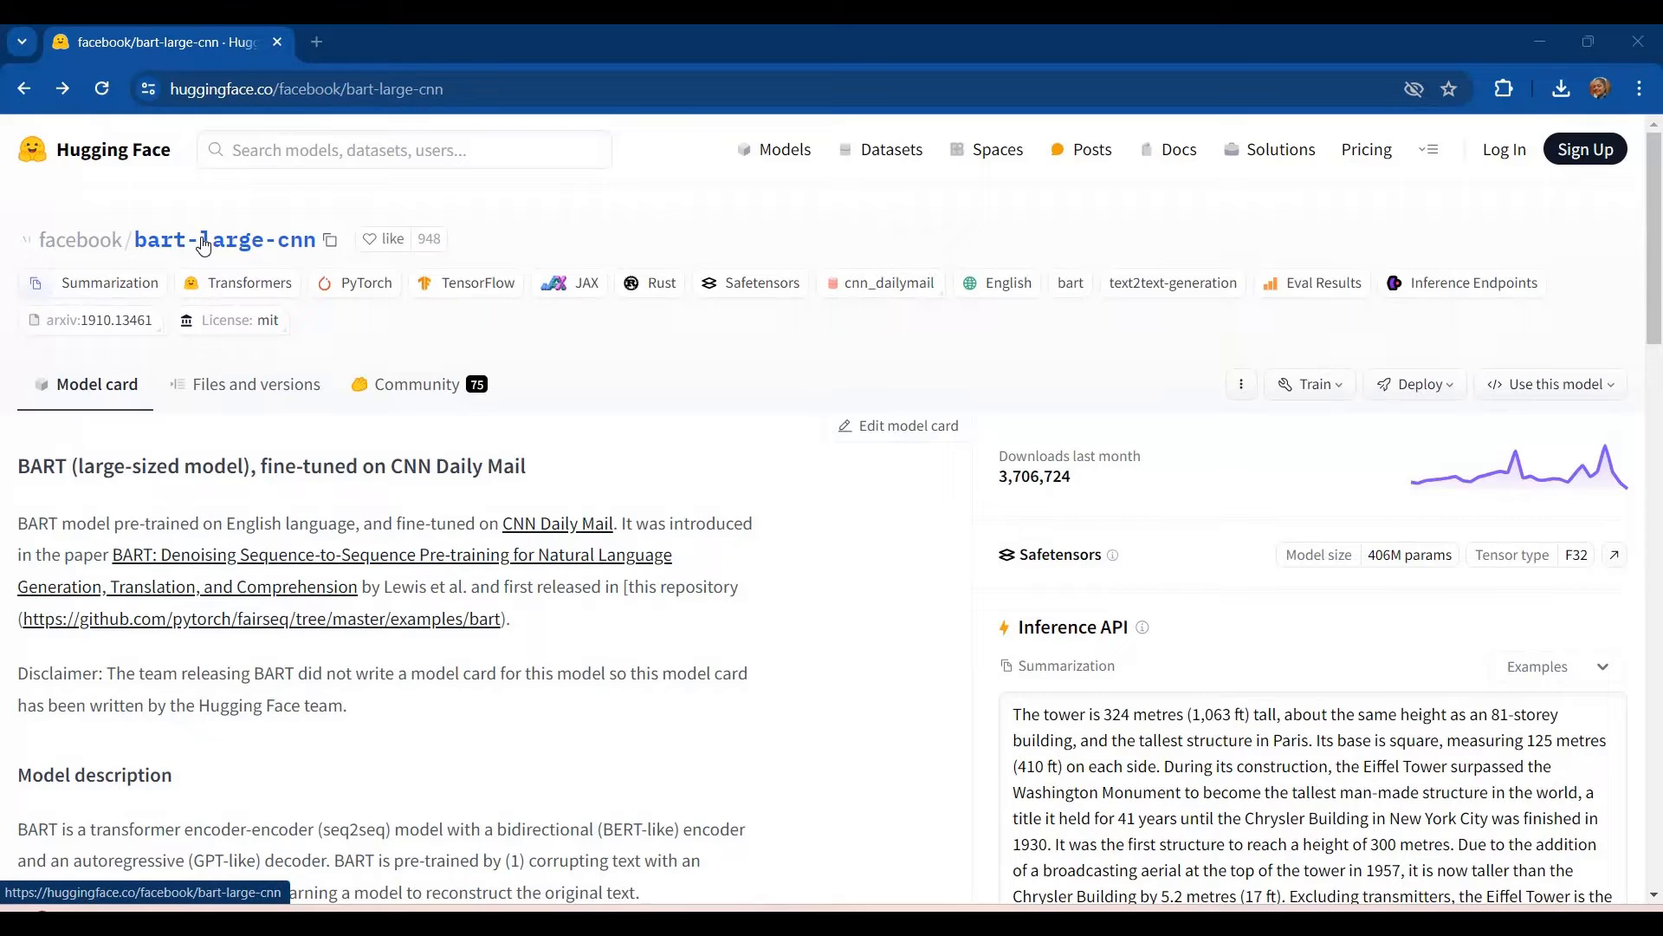
# Step: Scroll the model card past the dataset panel and follow the linked fairseq BART example repository
pyautogui.scroll(-3)
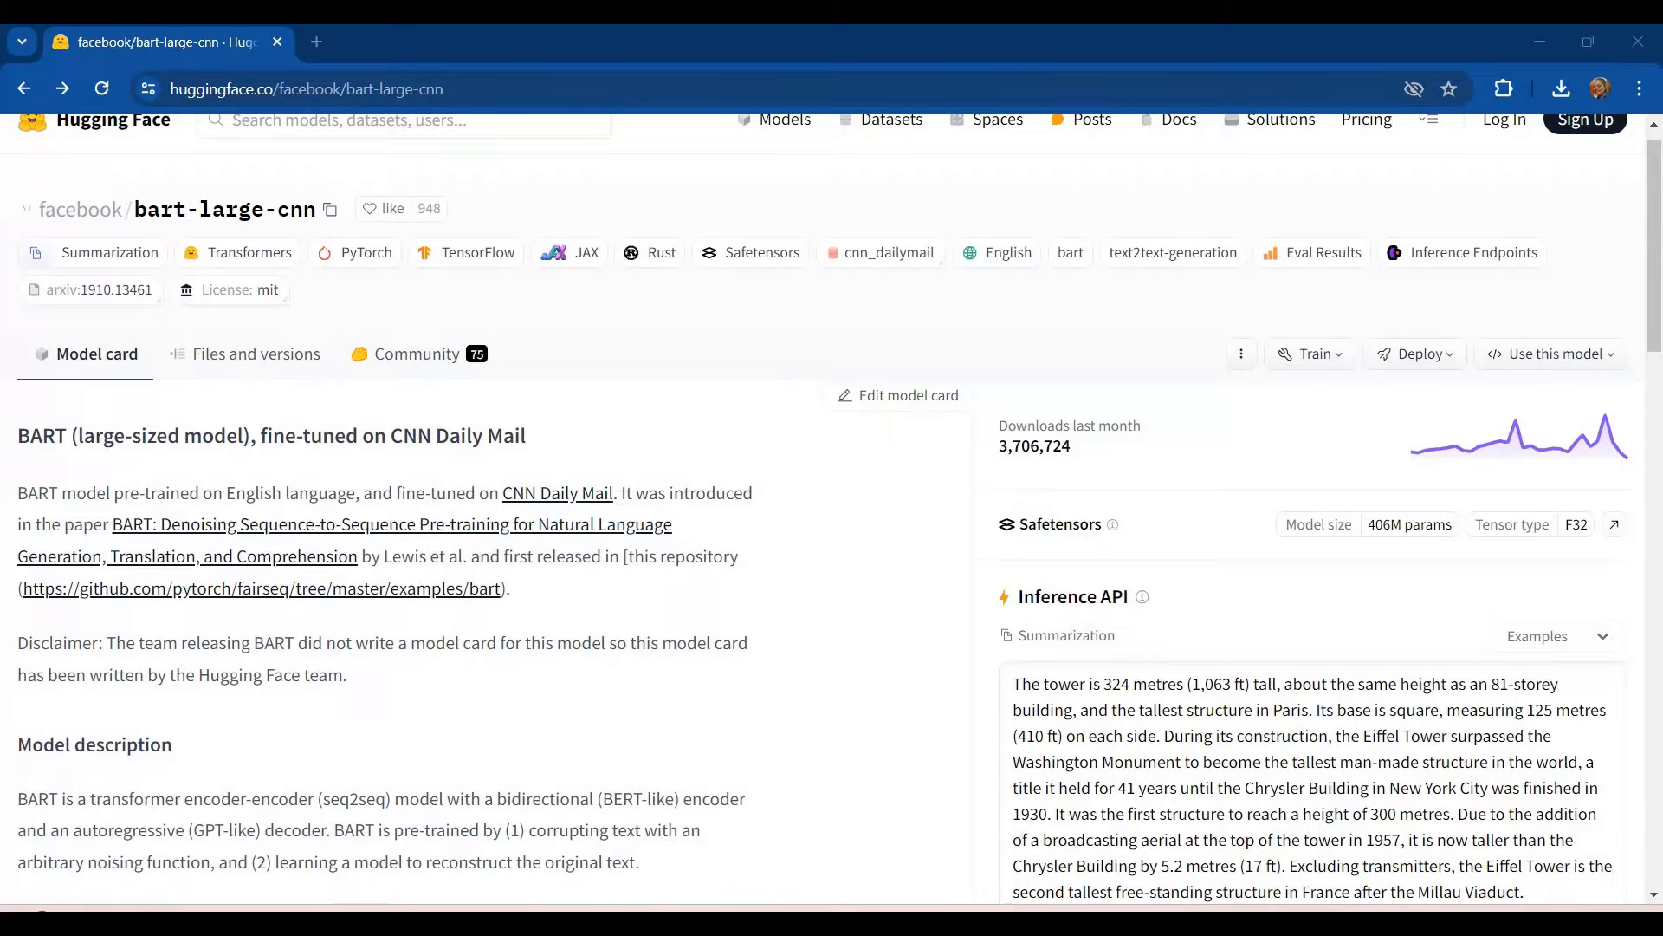
pyautogui.scroll(-3)
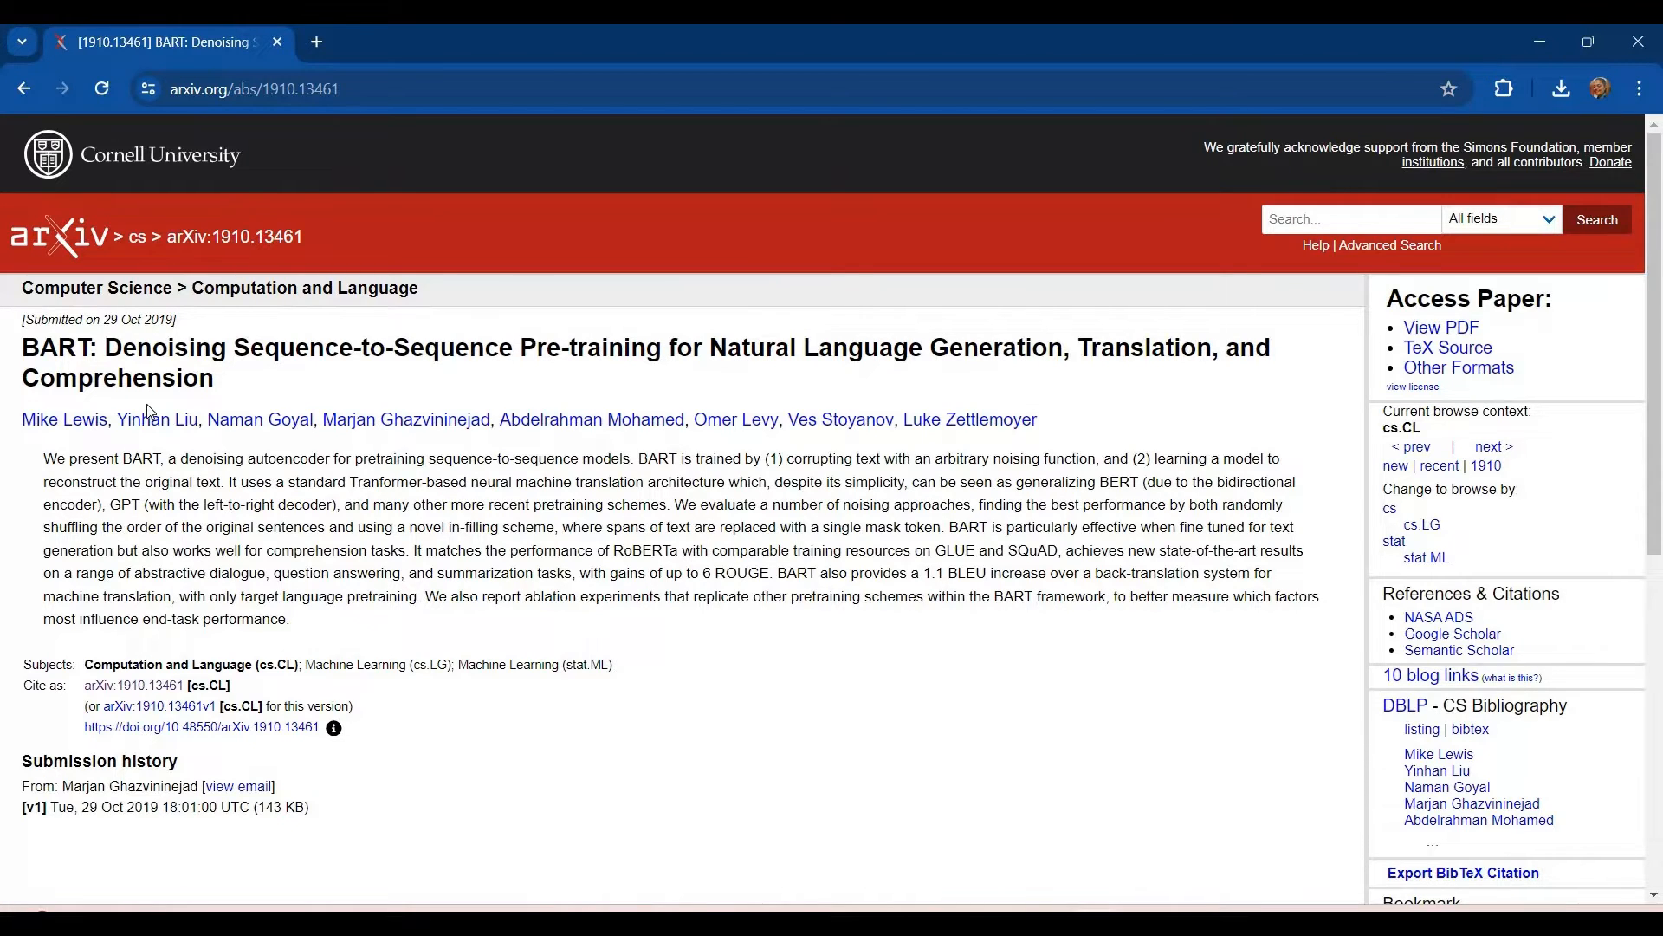
pyautogui.moveTo(270, 582)
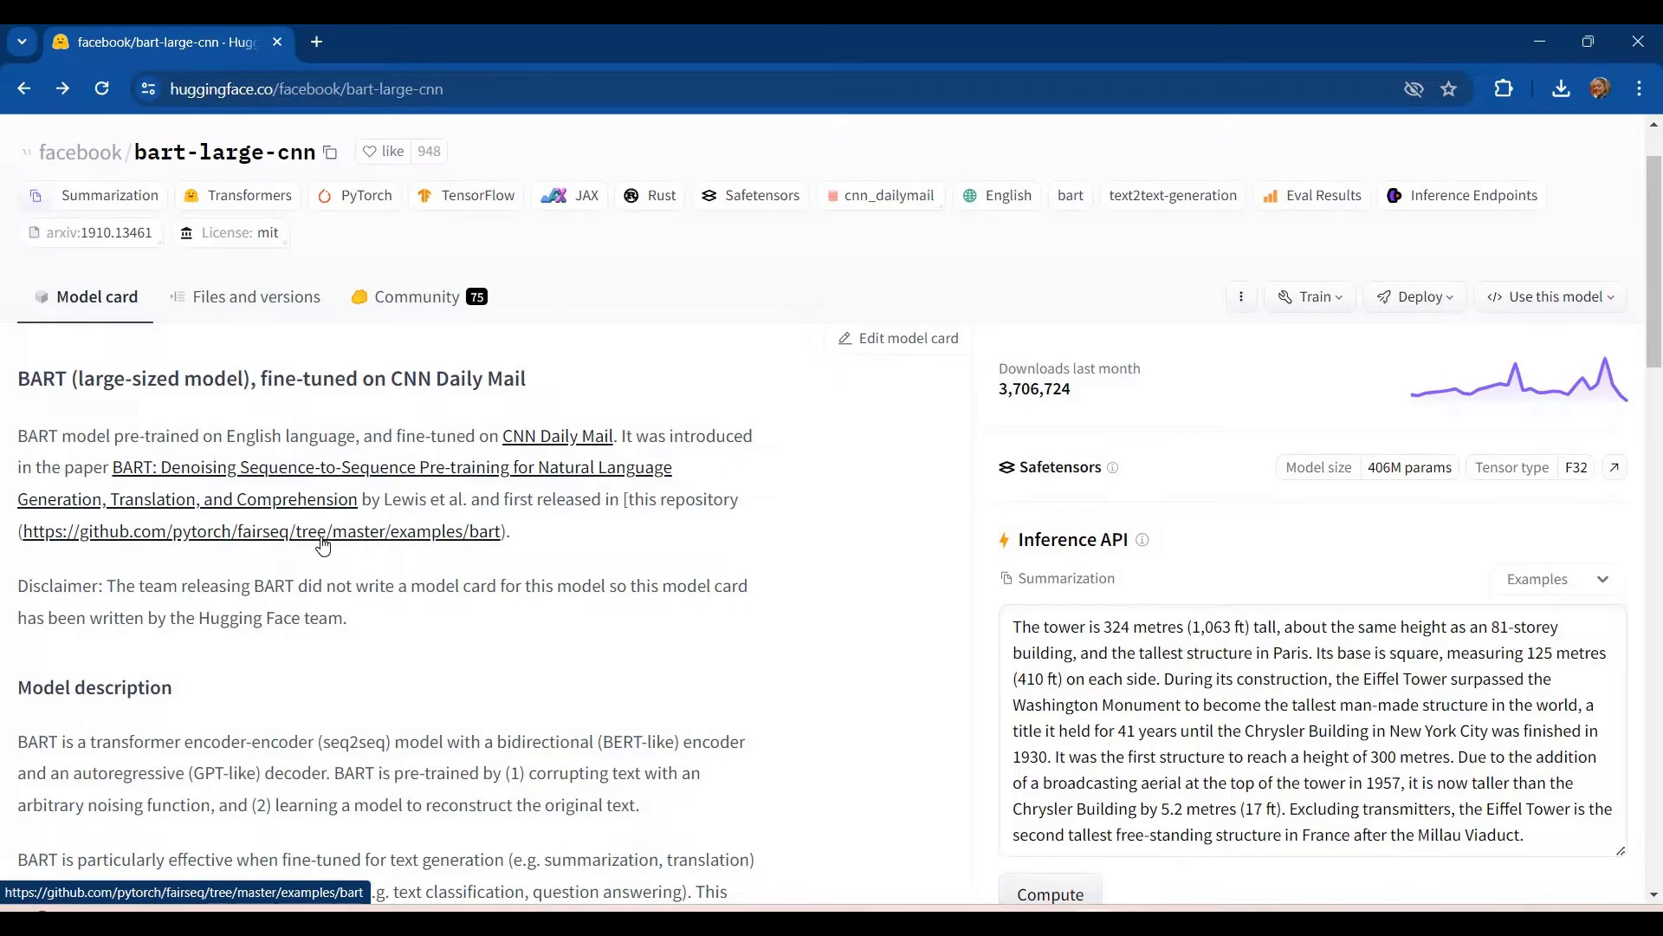
pyautogui.click(260, 530)
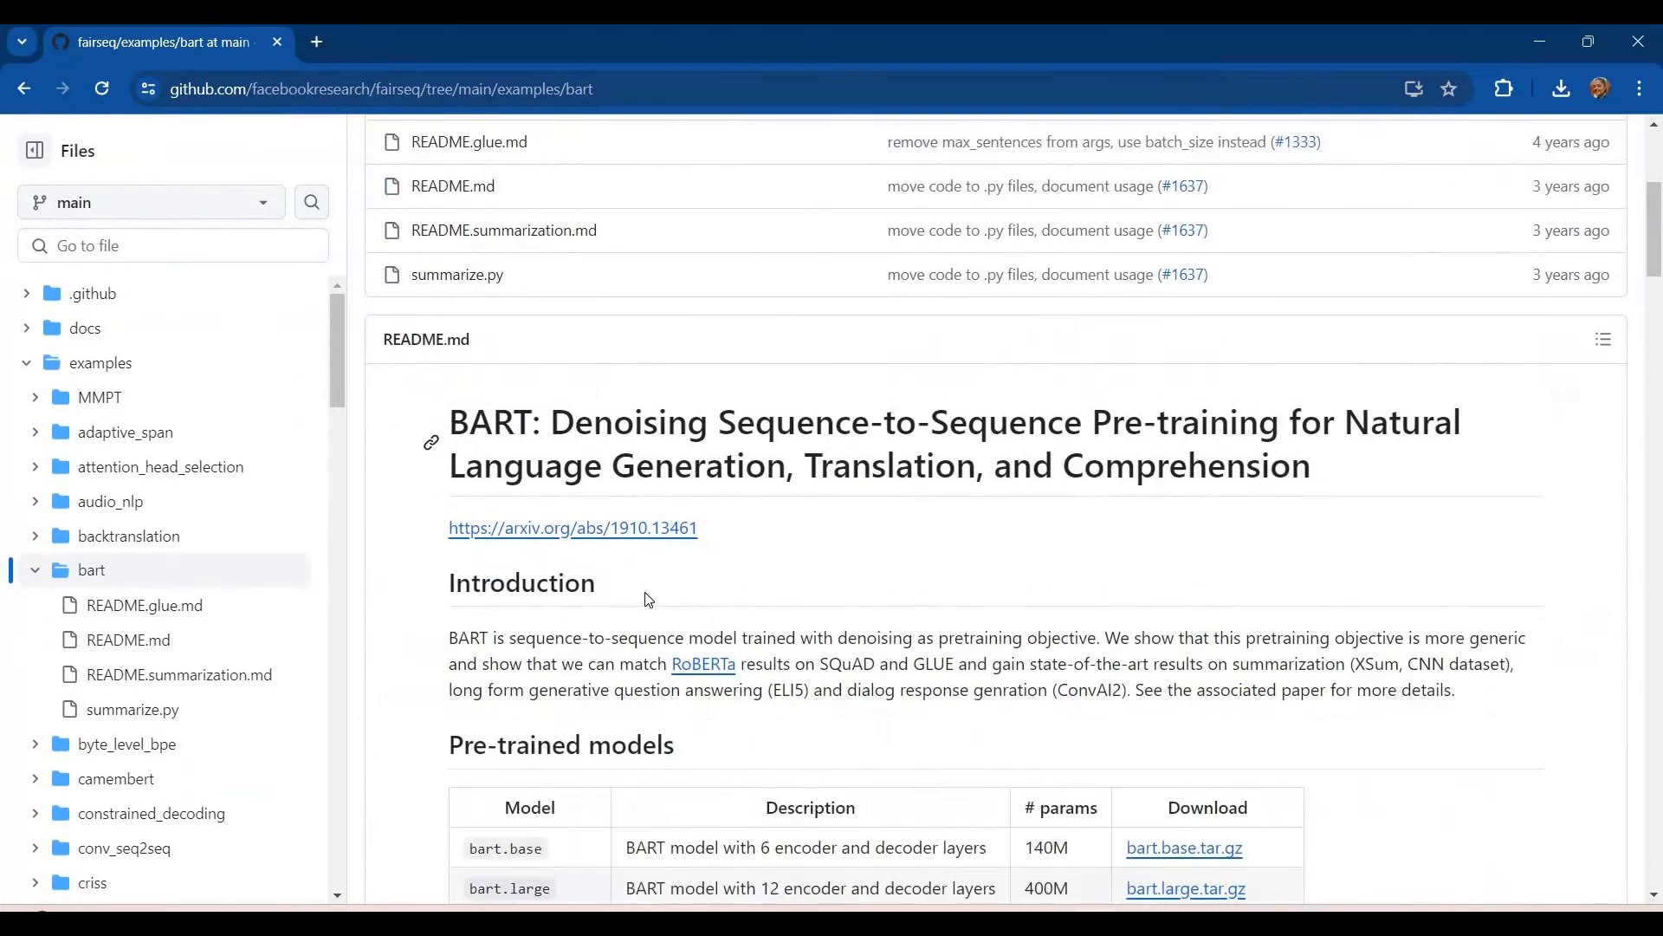
pyautogui.scroll(-3)
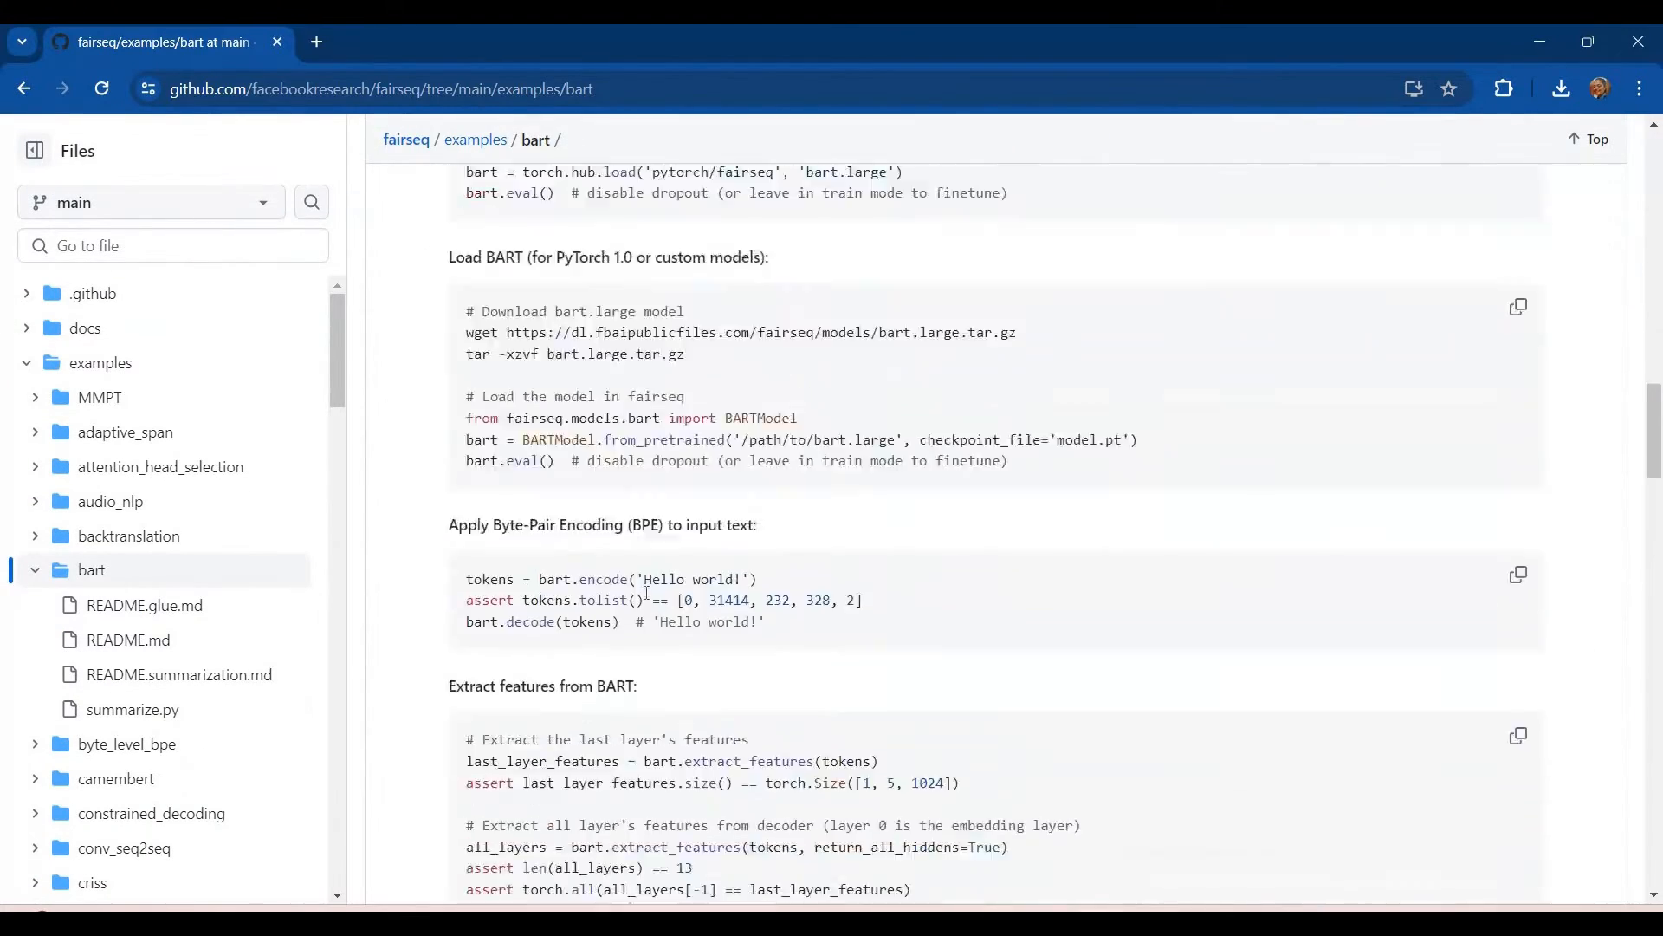
pyautogui.scroll(-3)
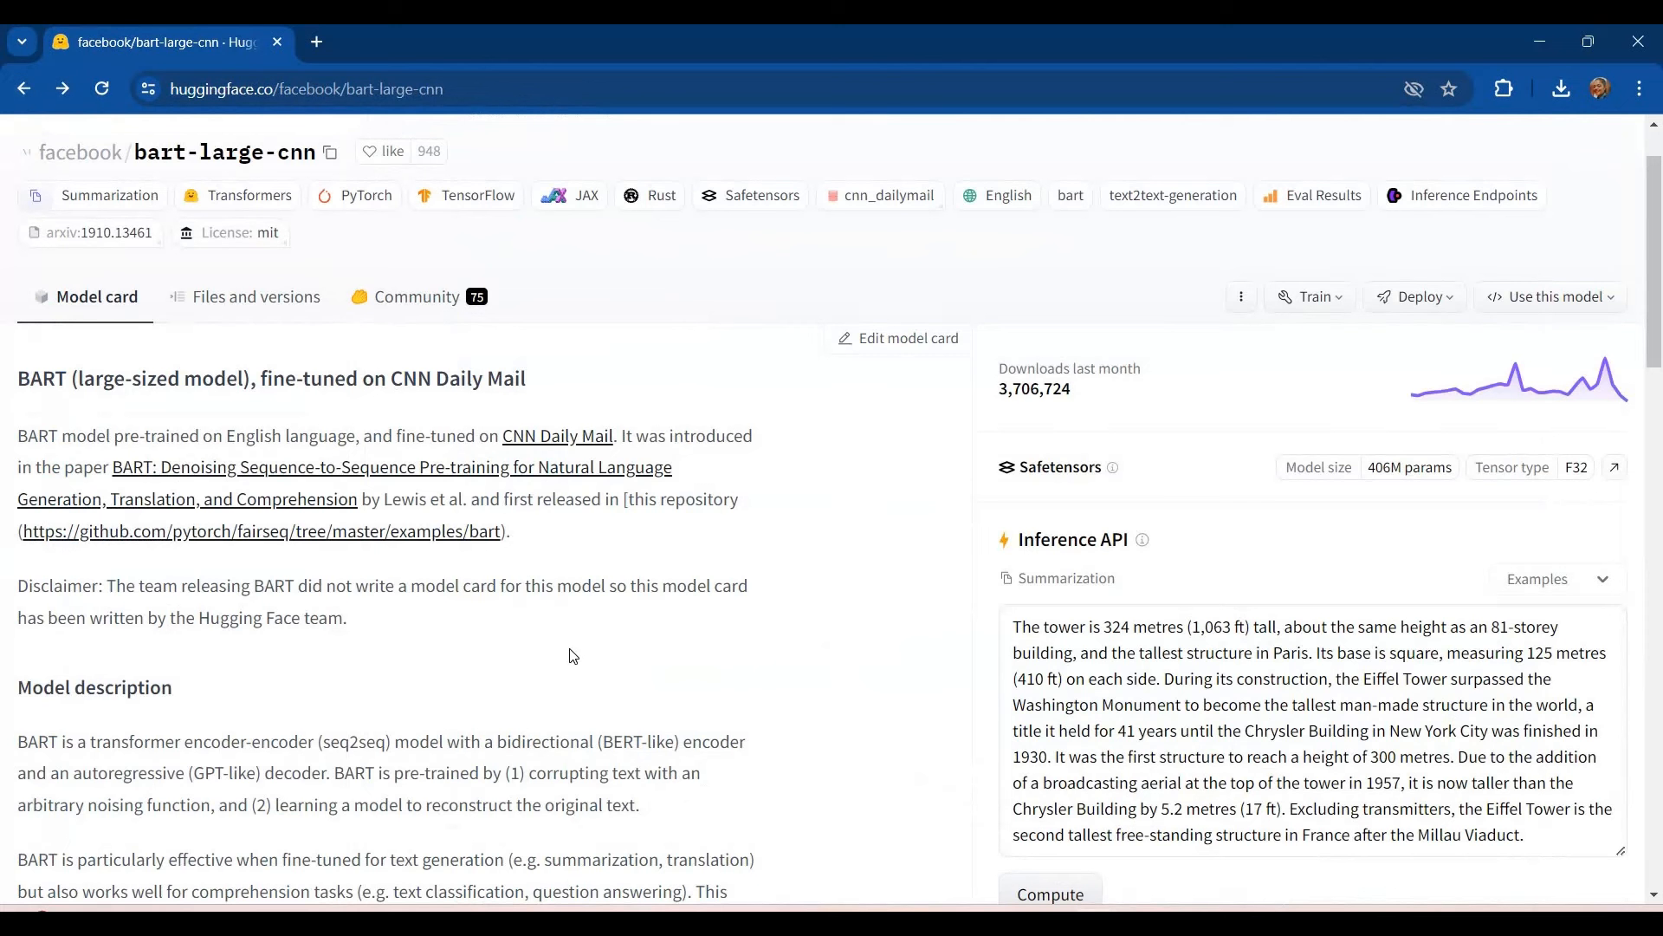
pyautogui.scroll(-3)
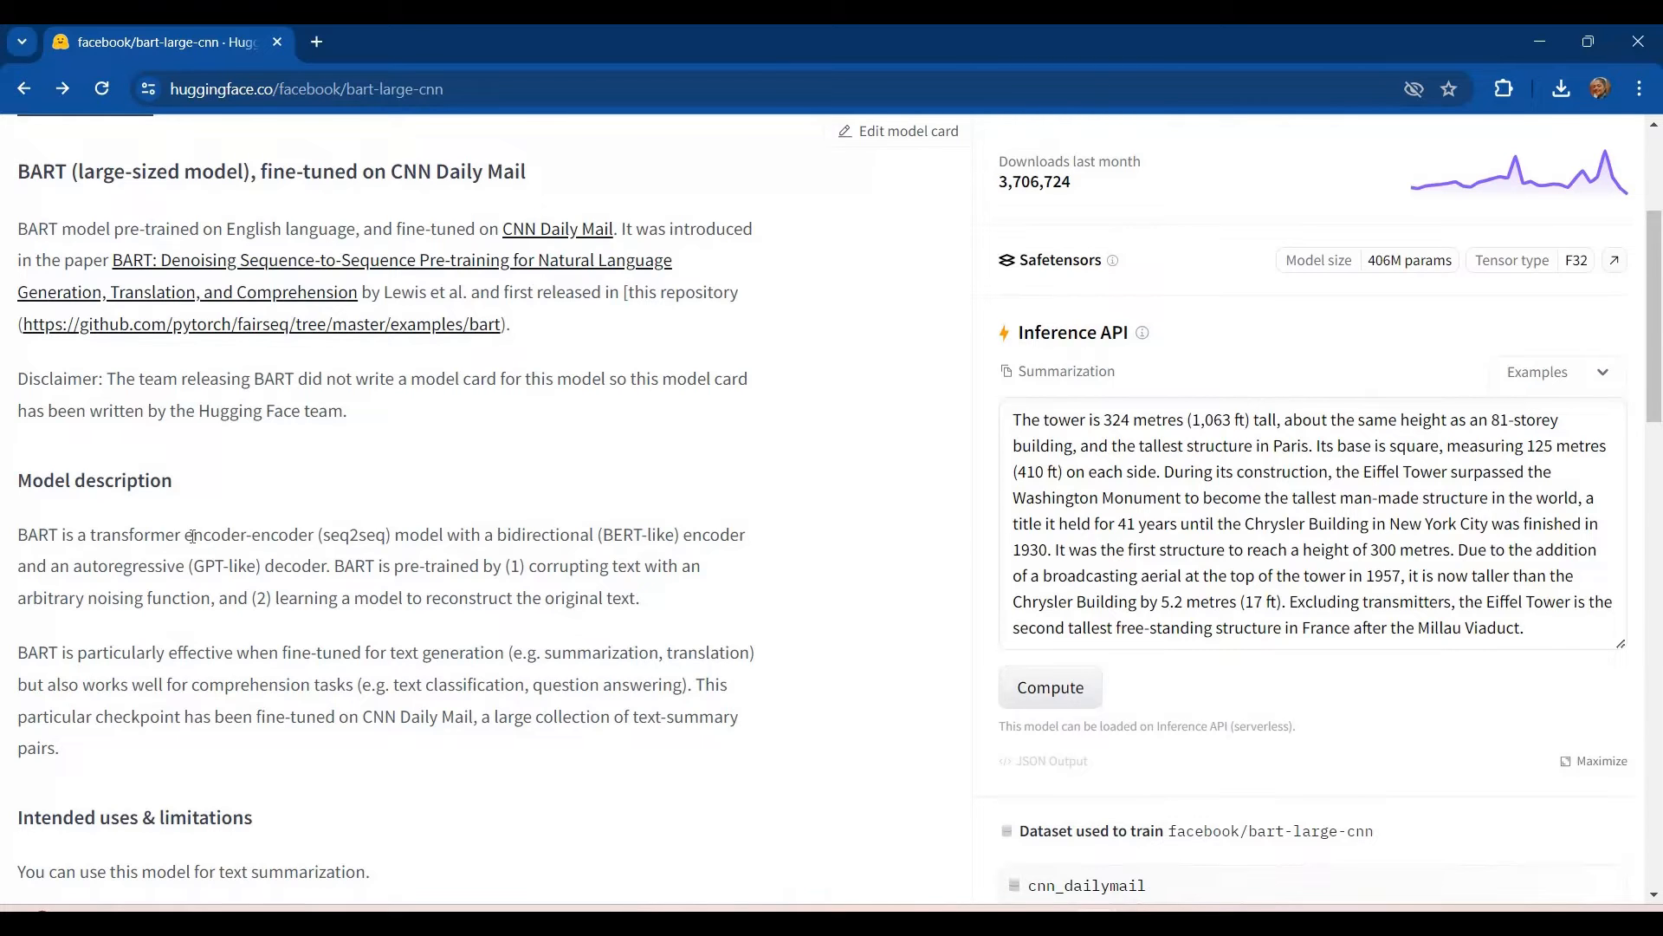
pyautogui.scroll(-3)
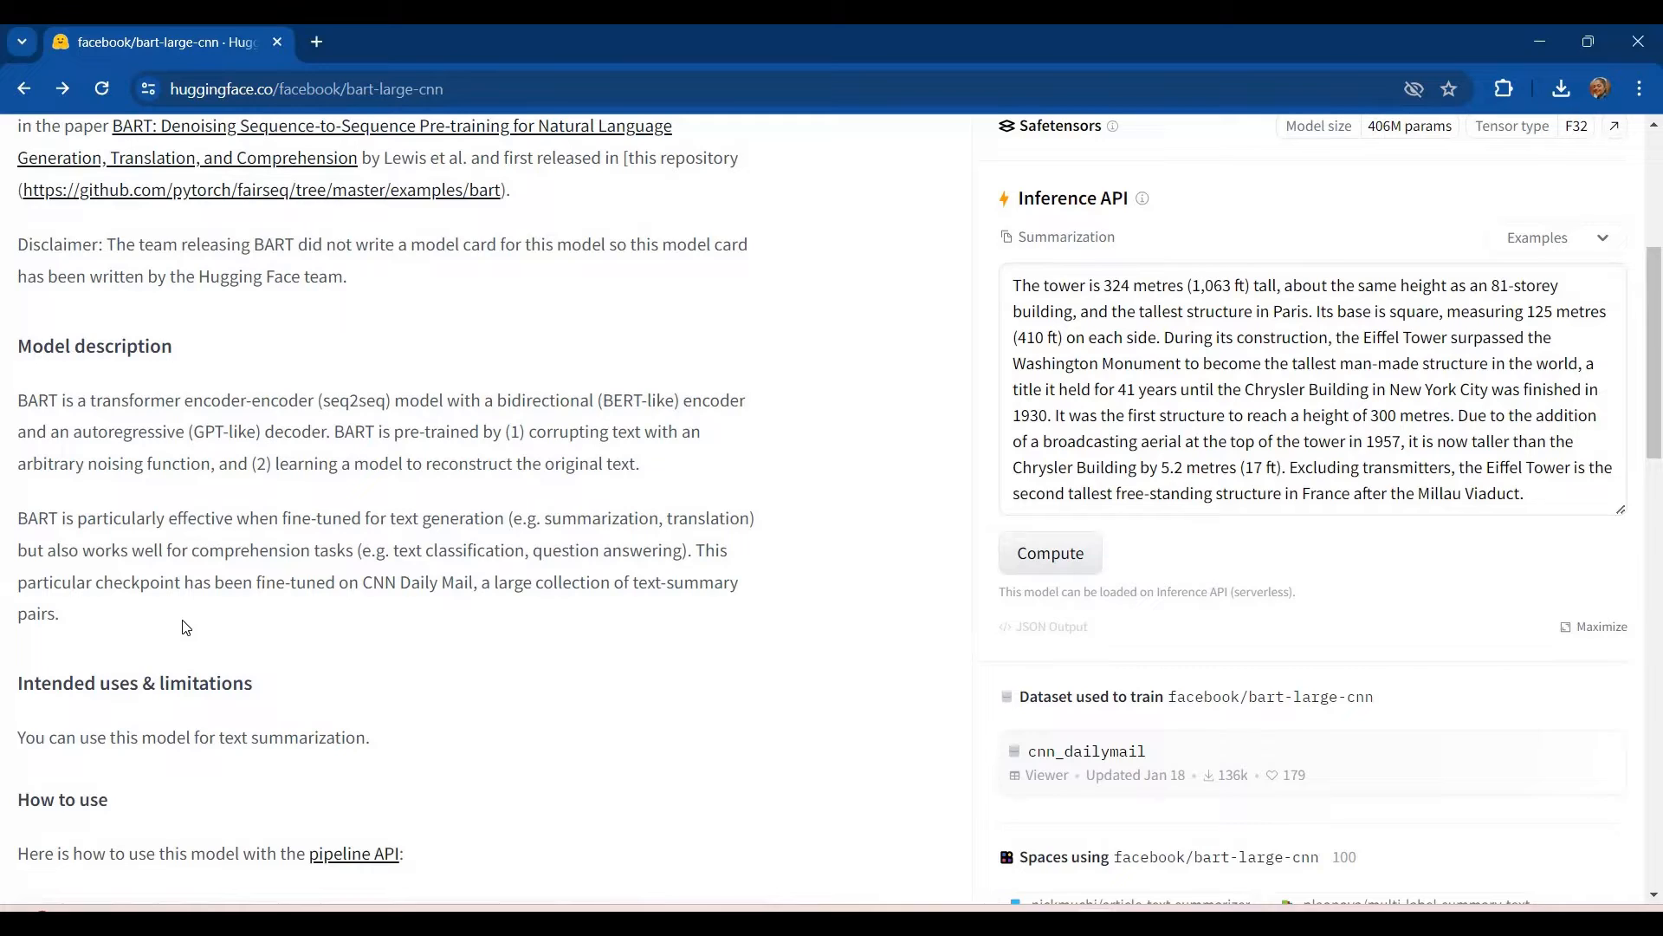
pyautogui.moveTo(414, 549)
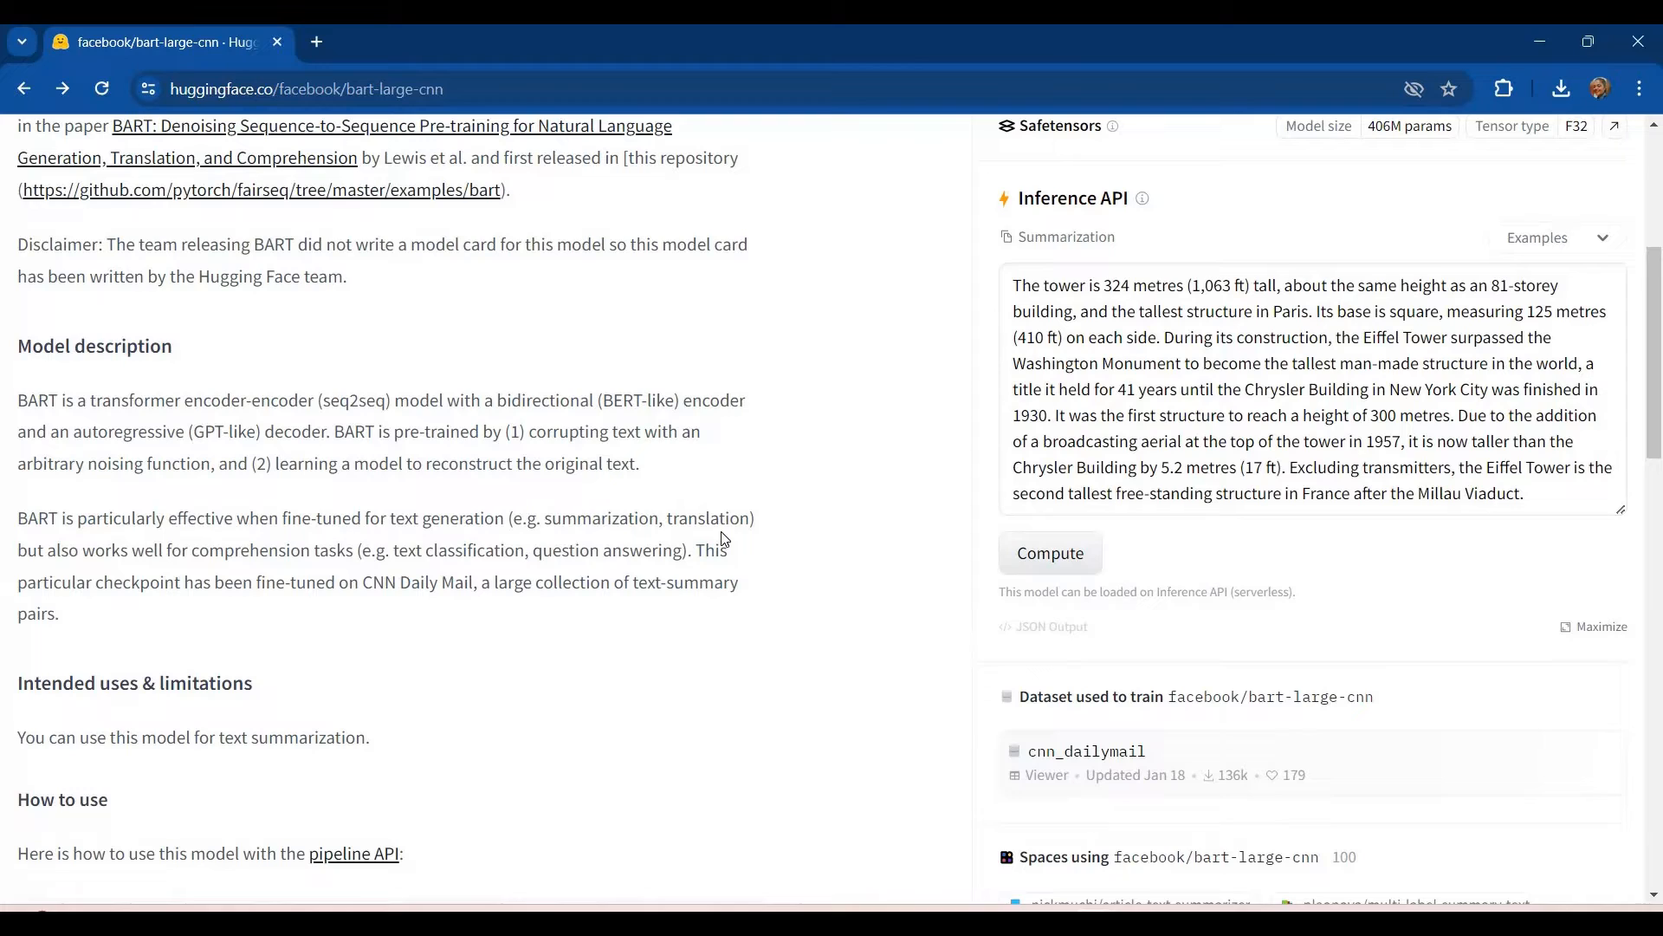
pyautogui.moveTo(617, 556)
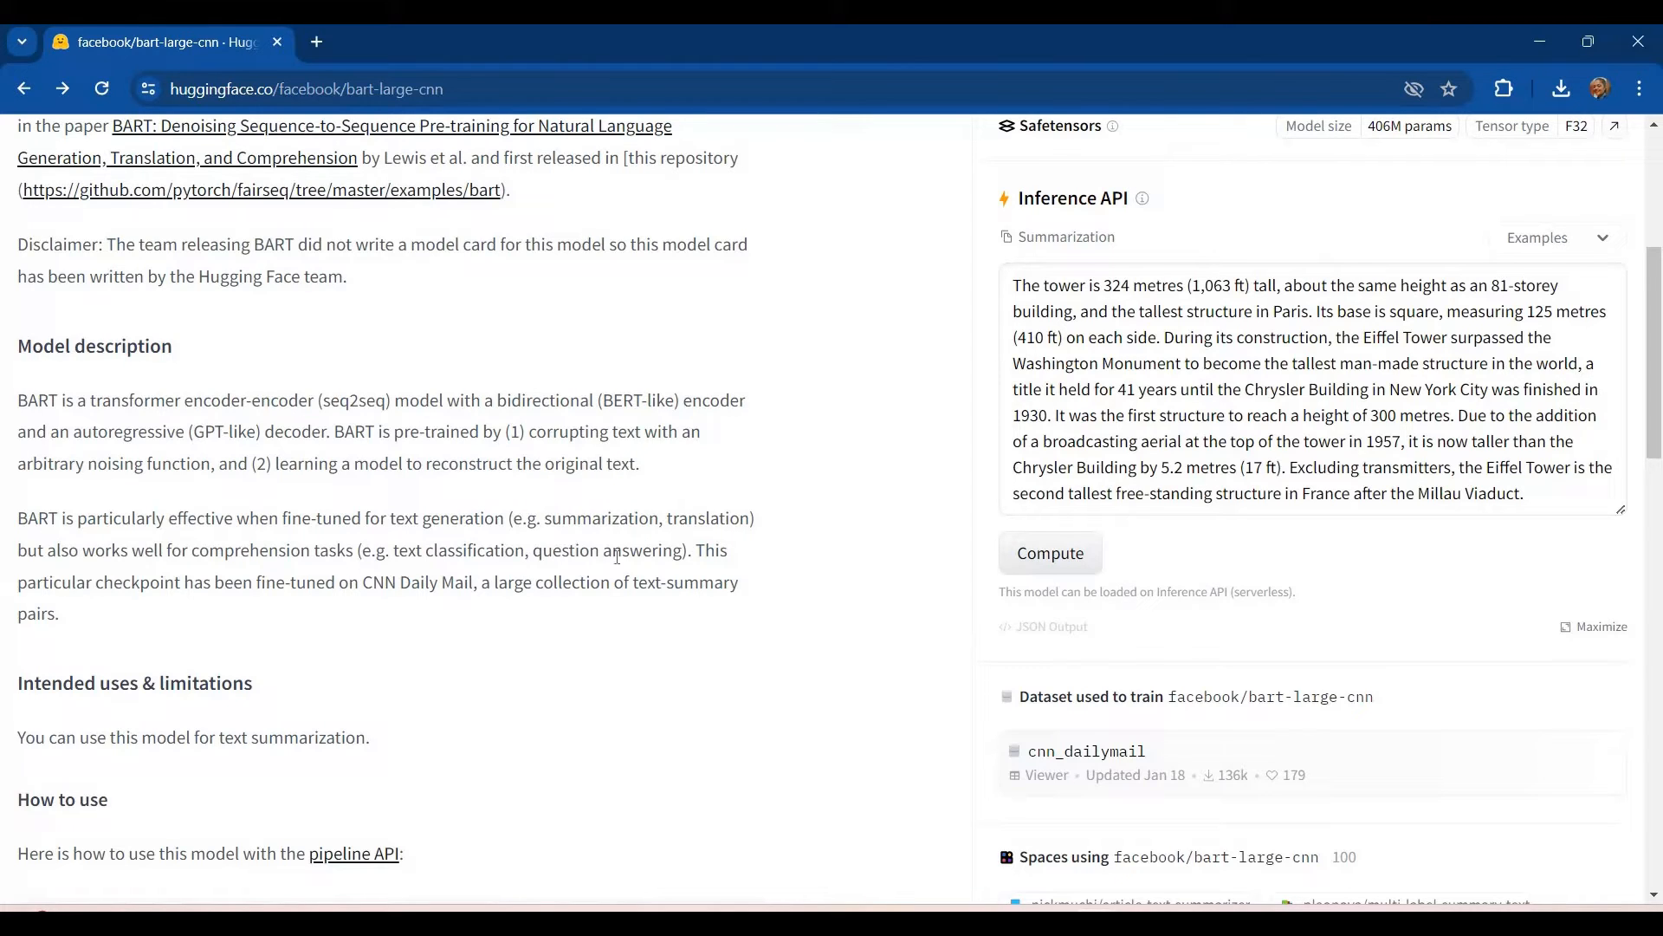
pyautogui.moveTo(852, 616)
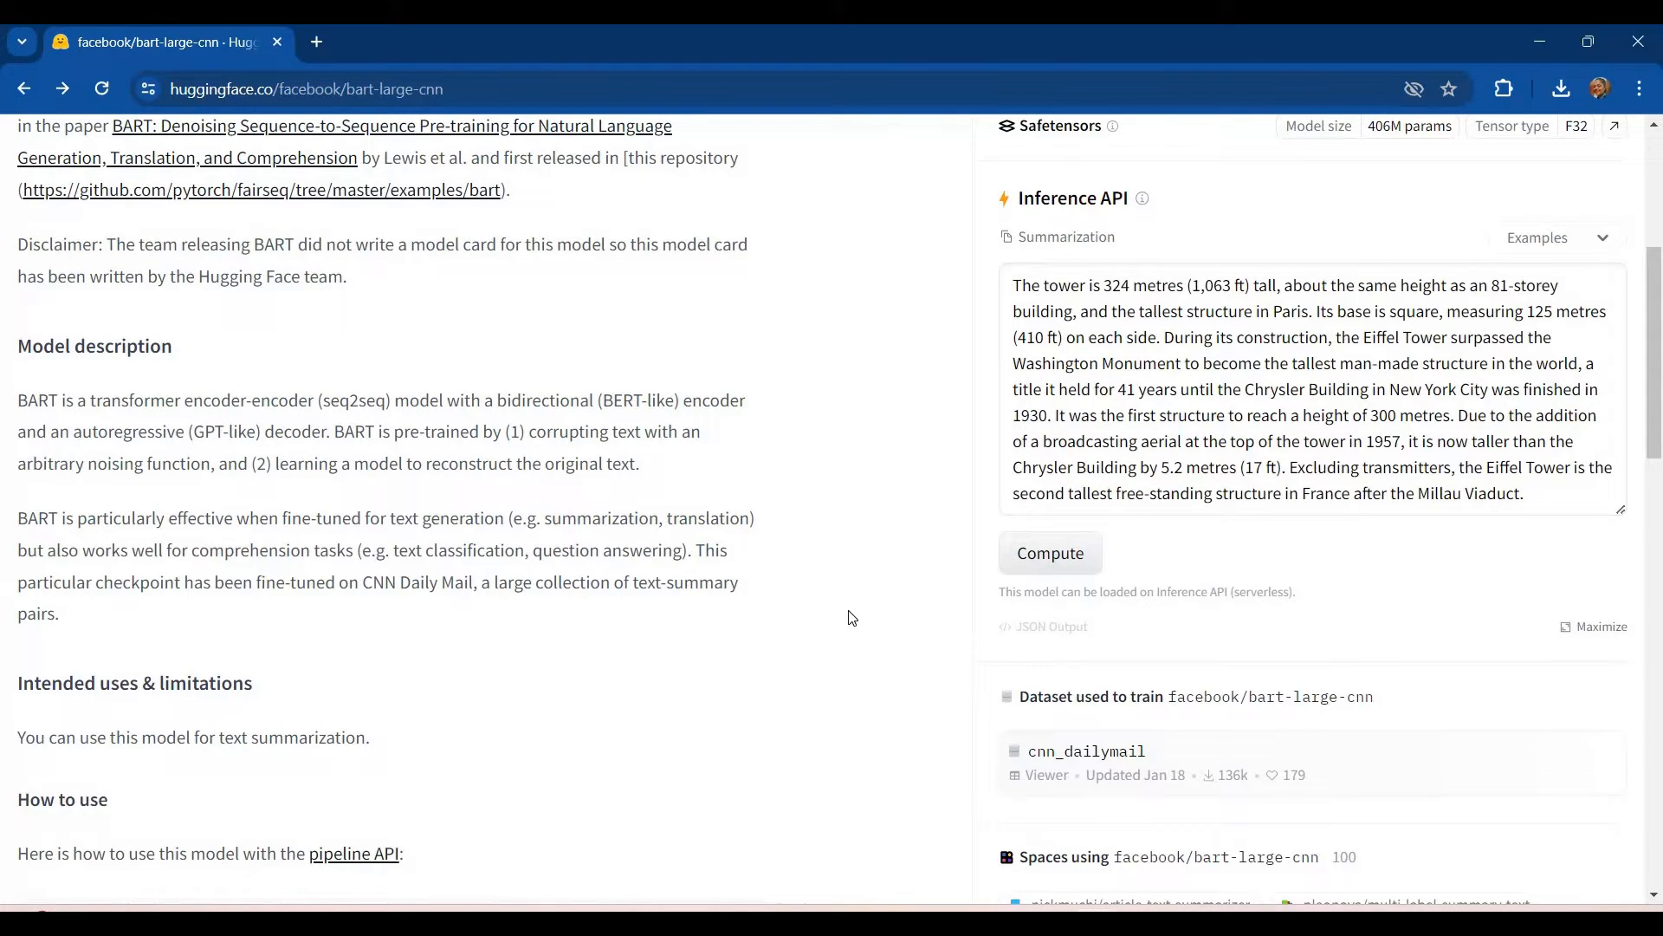
# Step: Scroll through the Spaces list down to the ROUGE evaluation results
pyautogui.scroll(-3)
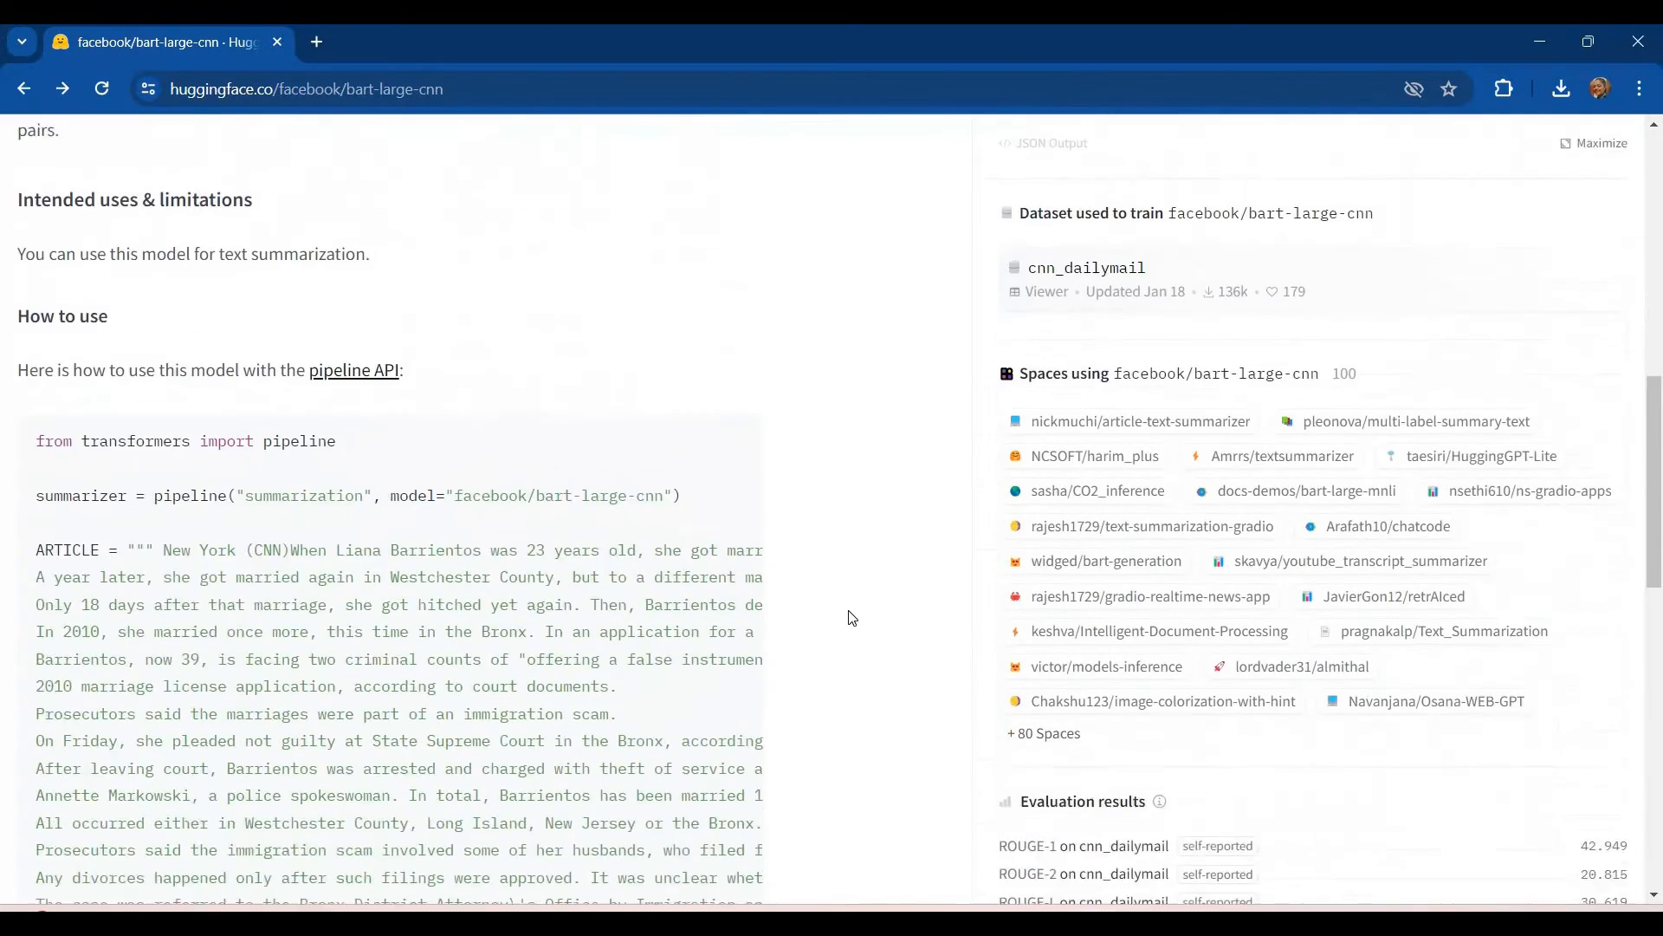
pyautogui.scroll(-3)
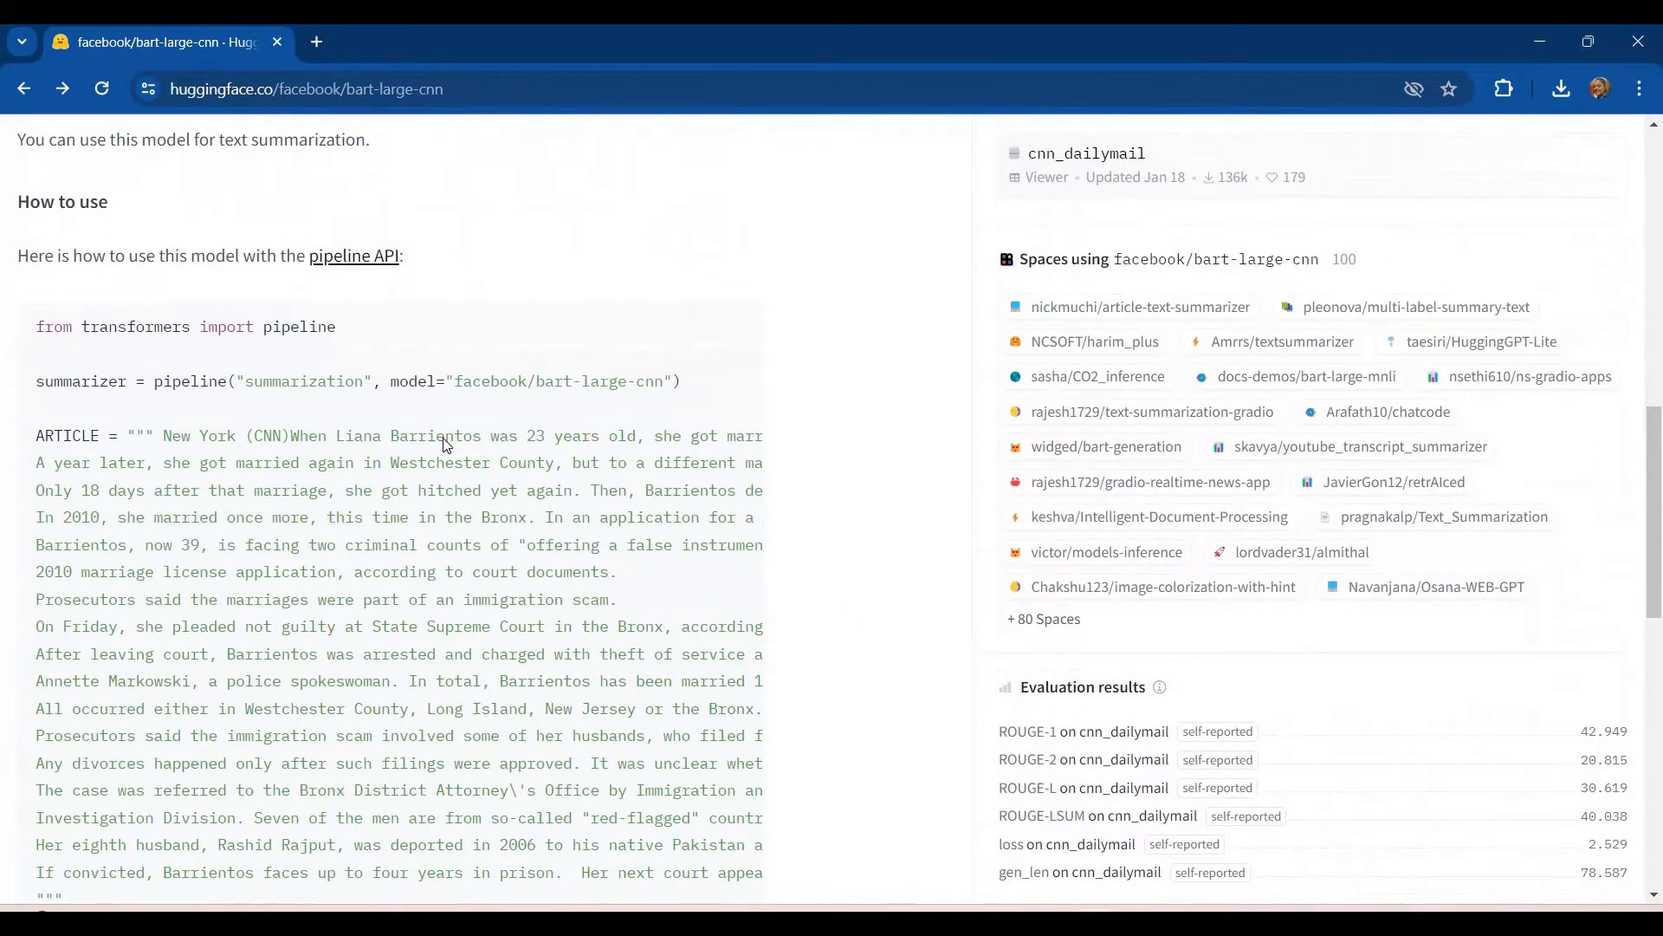
pyautogui.scroll(-3)
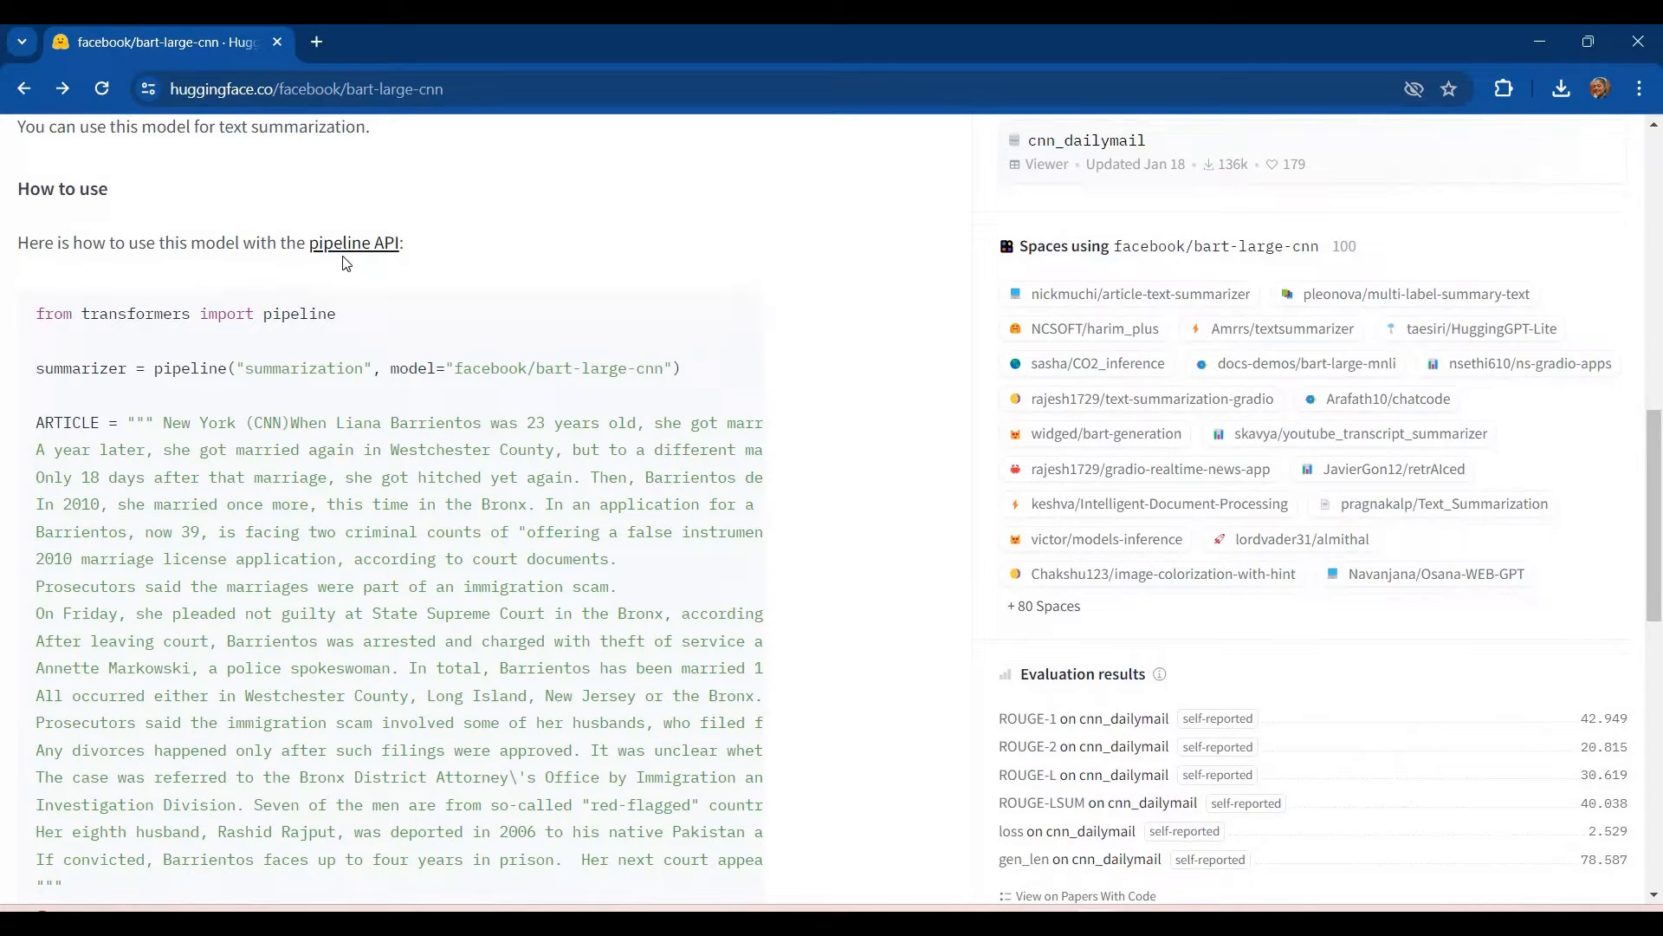
pyautogui.moveTo(135, 345)
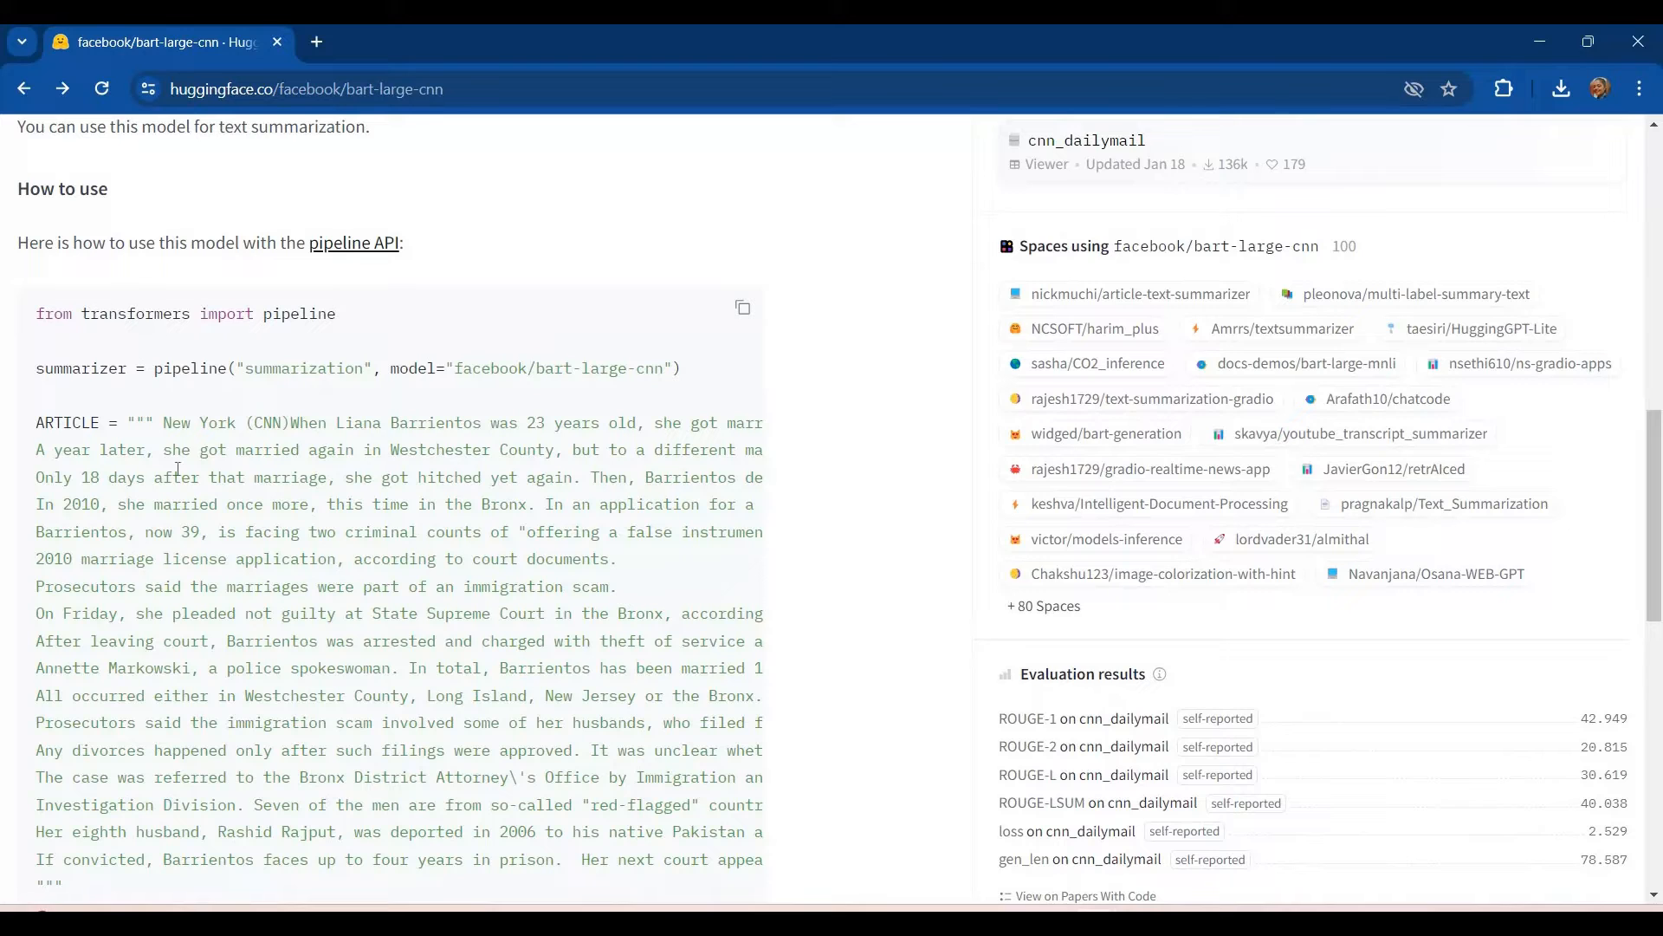
pyautogui.scroll(-3)
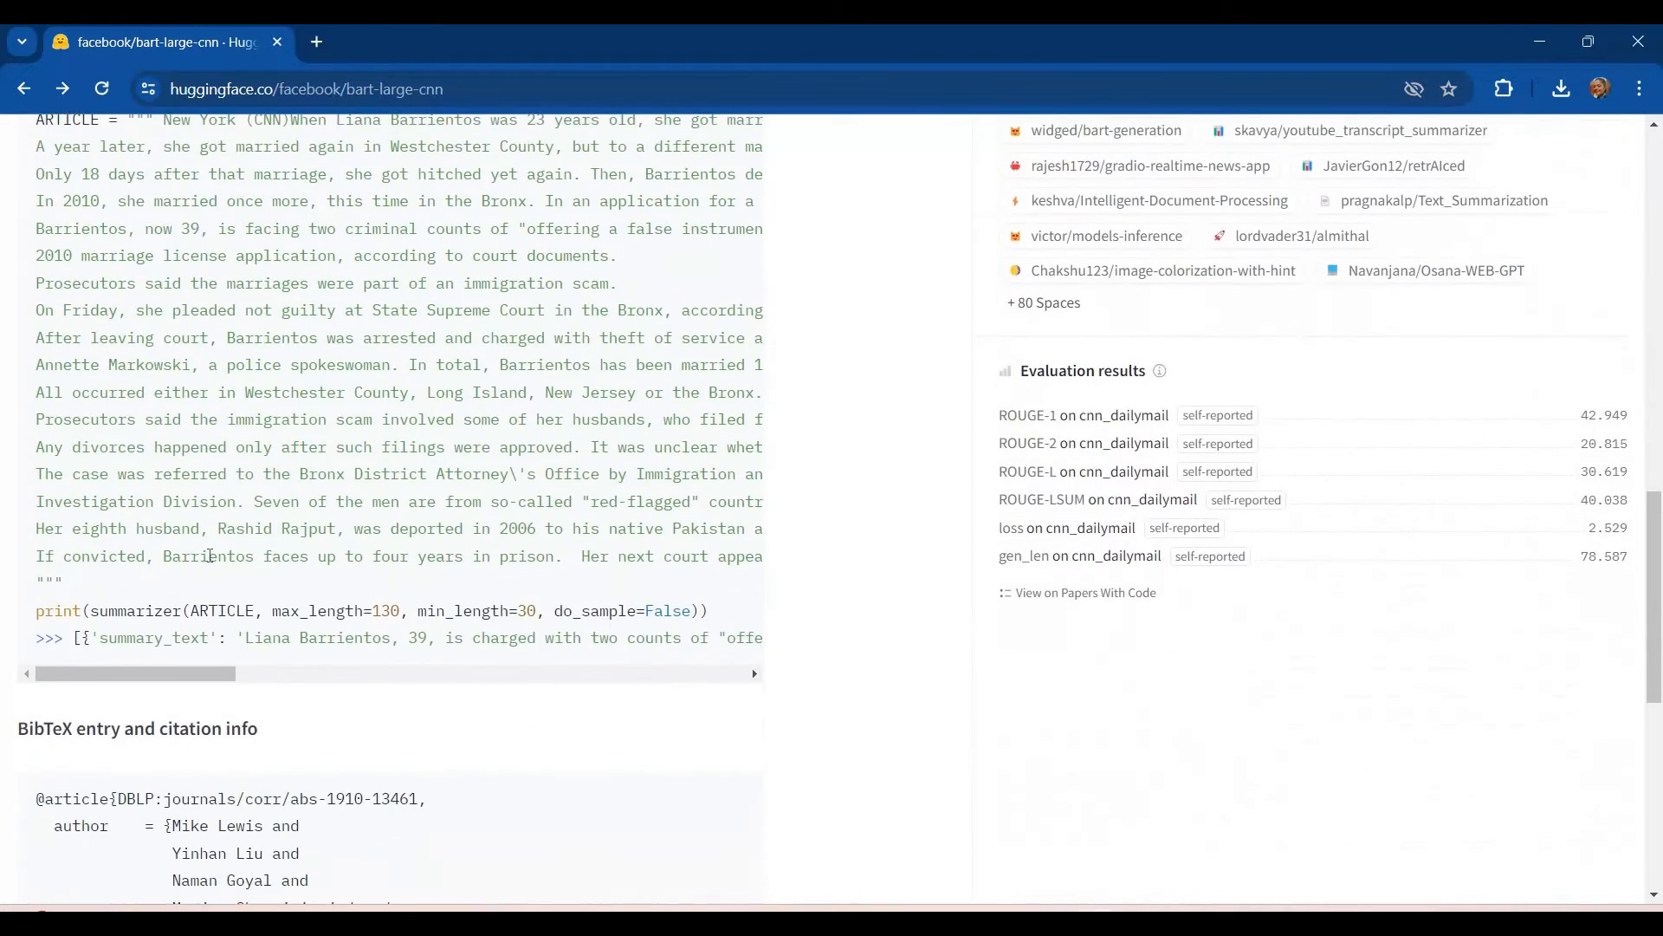
pyautogui.scroll(-3)
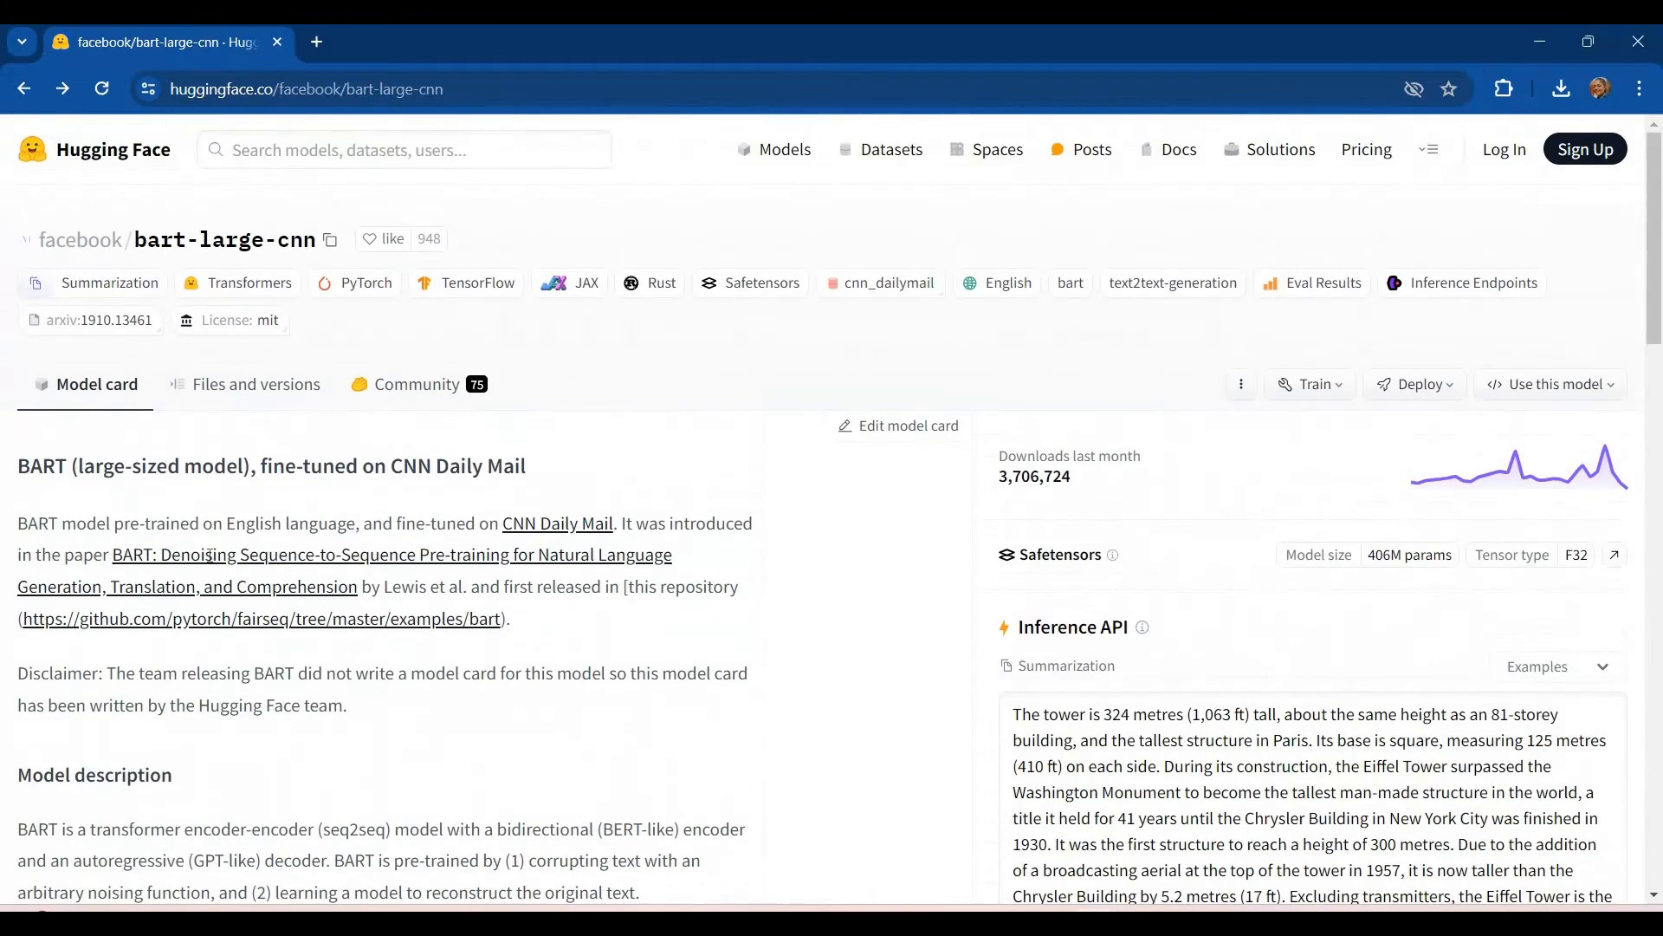
pyautogui.scroll(-3)
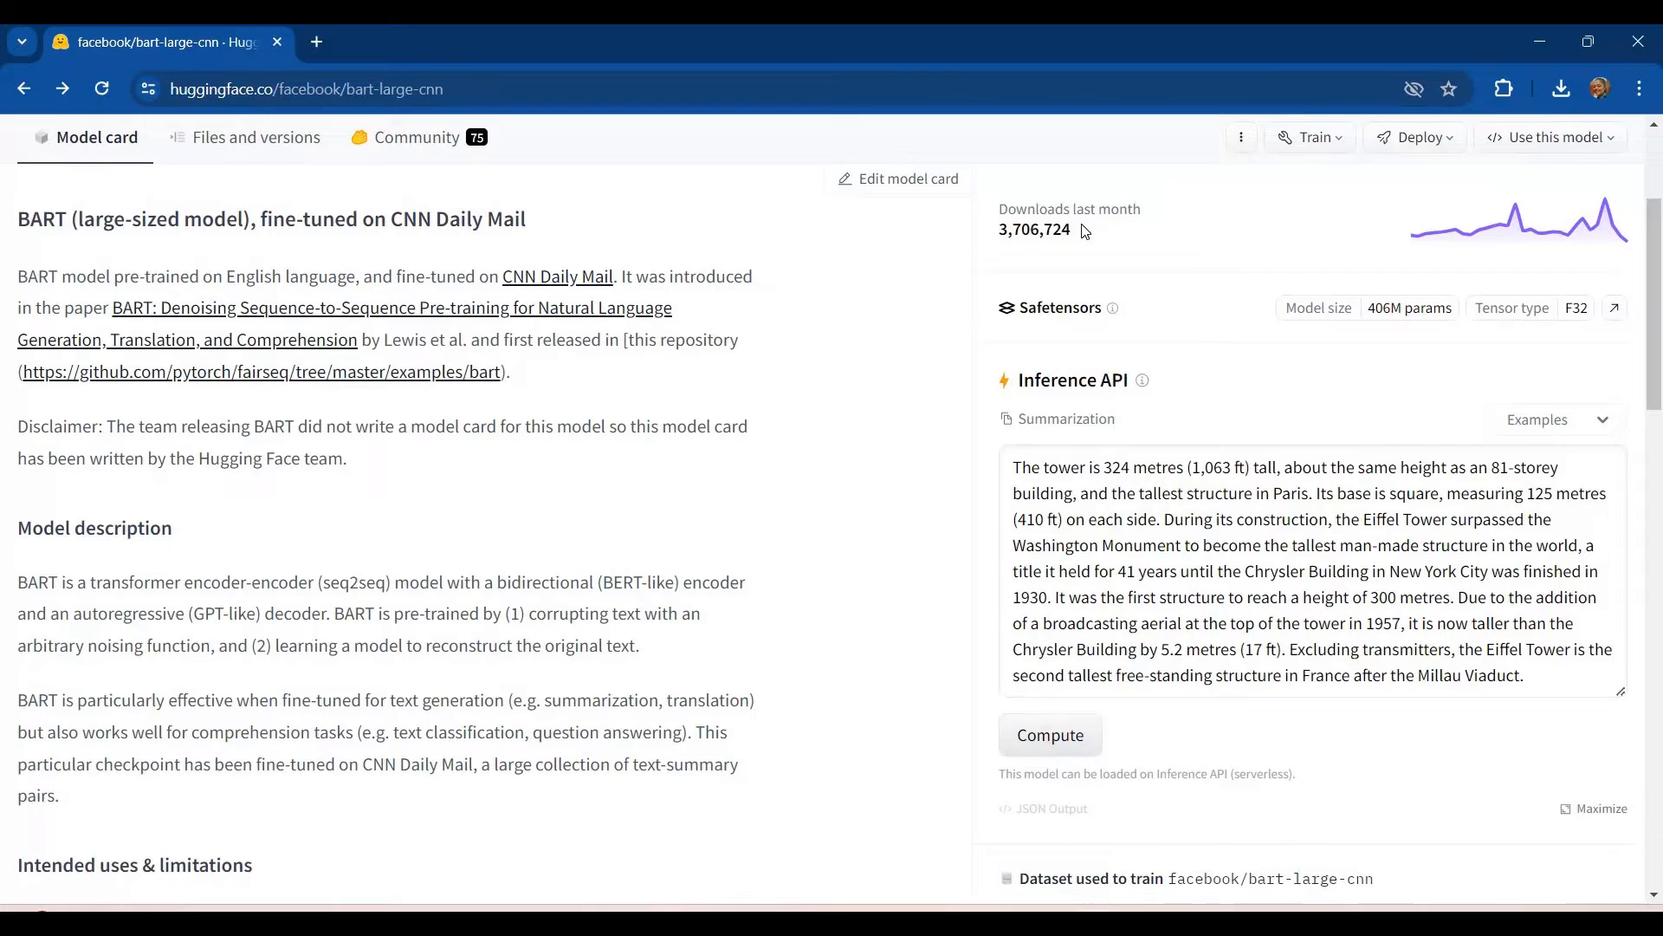
pyautogui.moveTo(1146, 249)
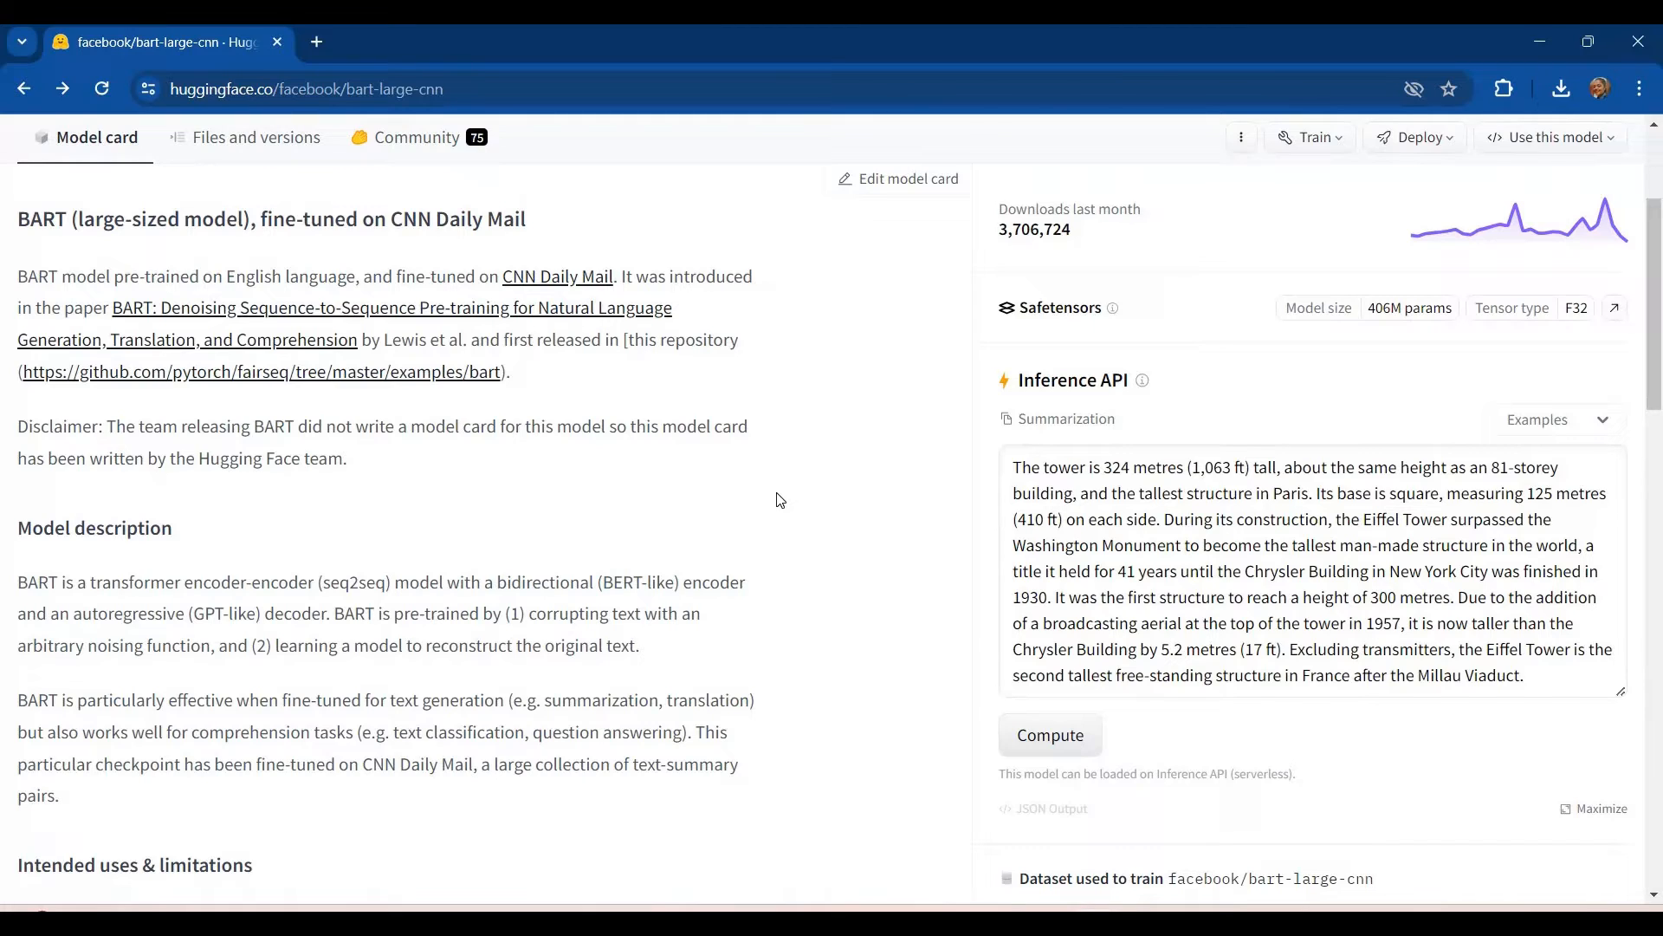
pyautogui.moveTo(882, 499)
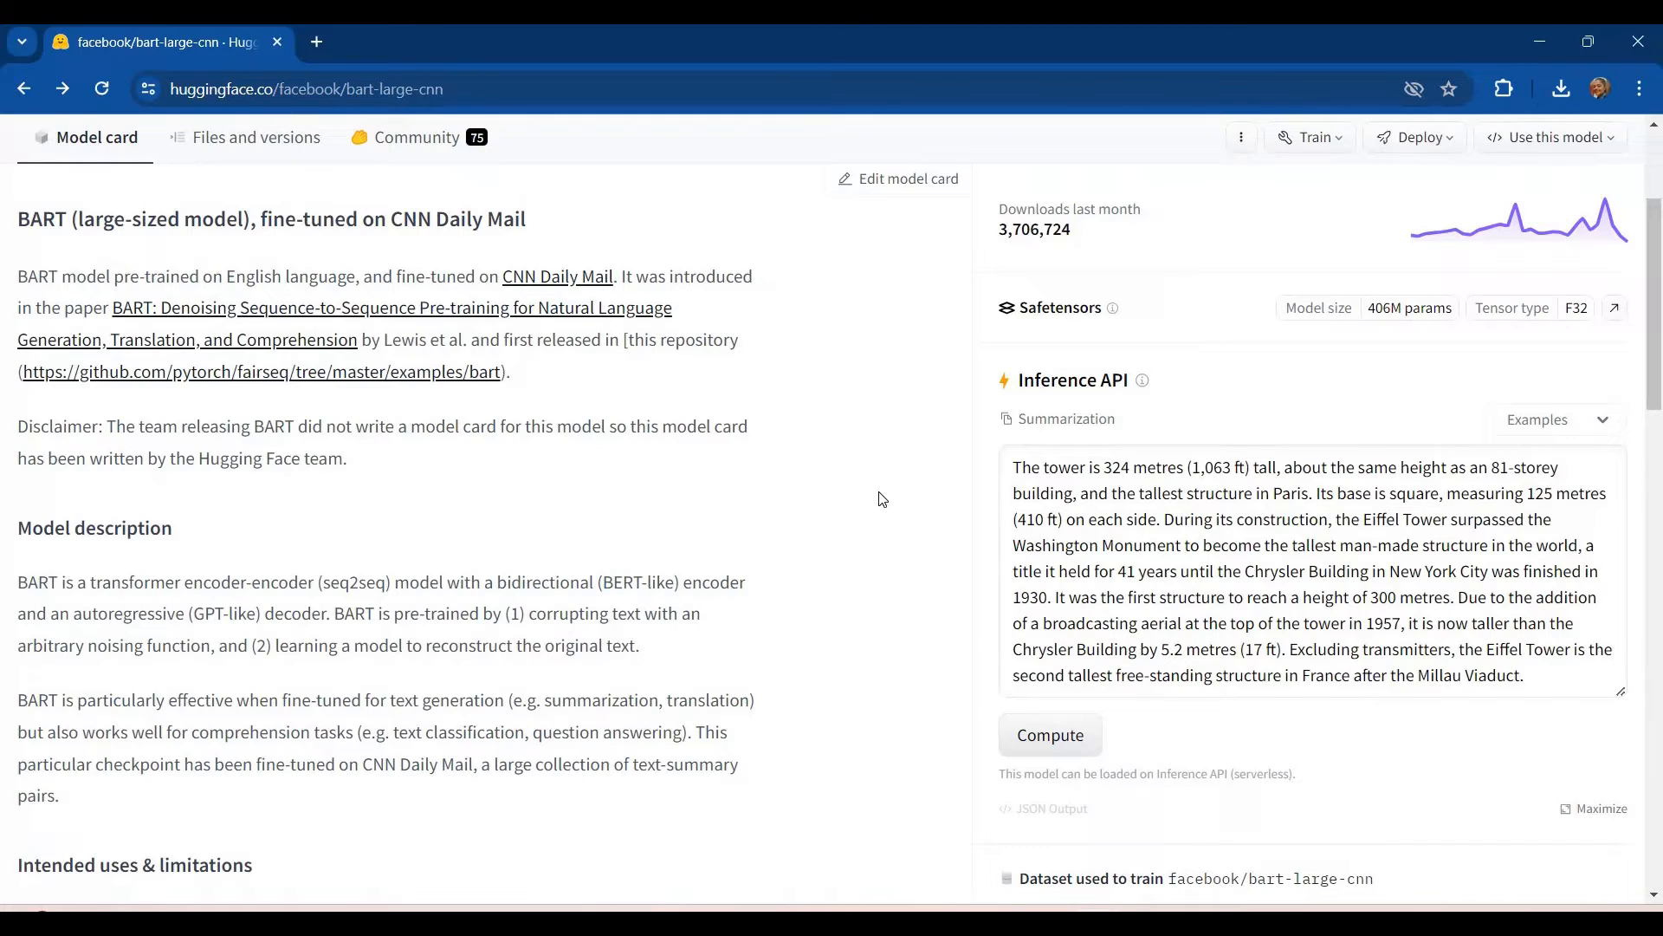
pyautogui.scroll(-3)
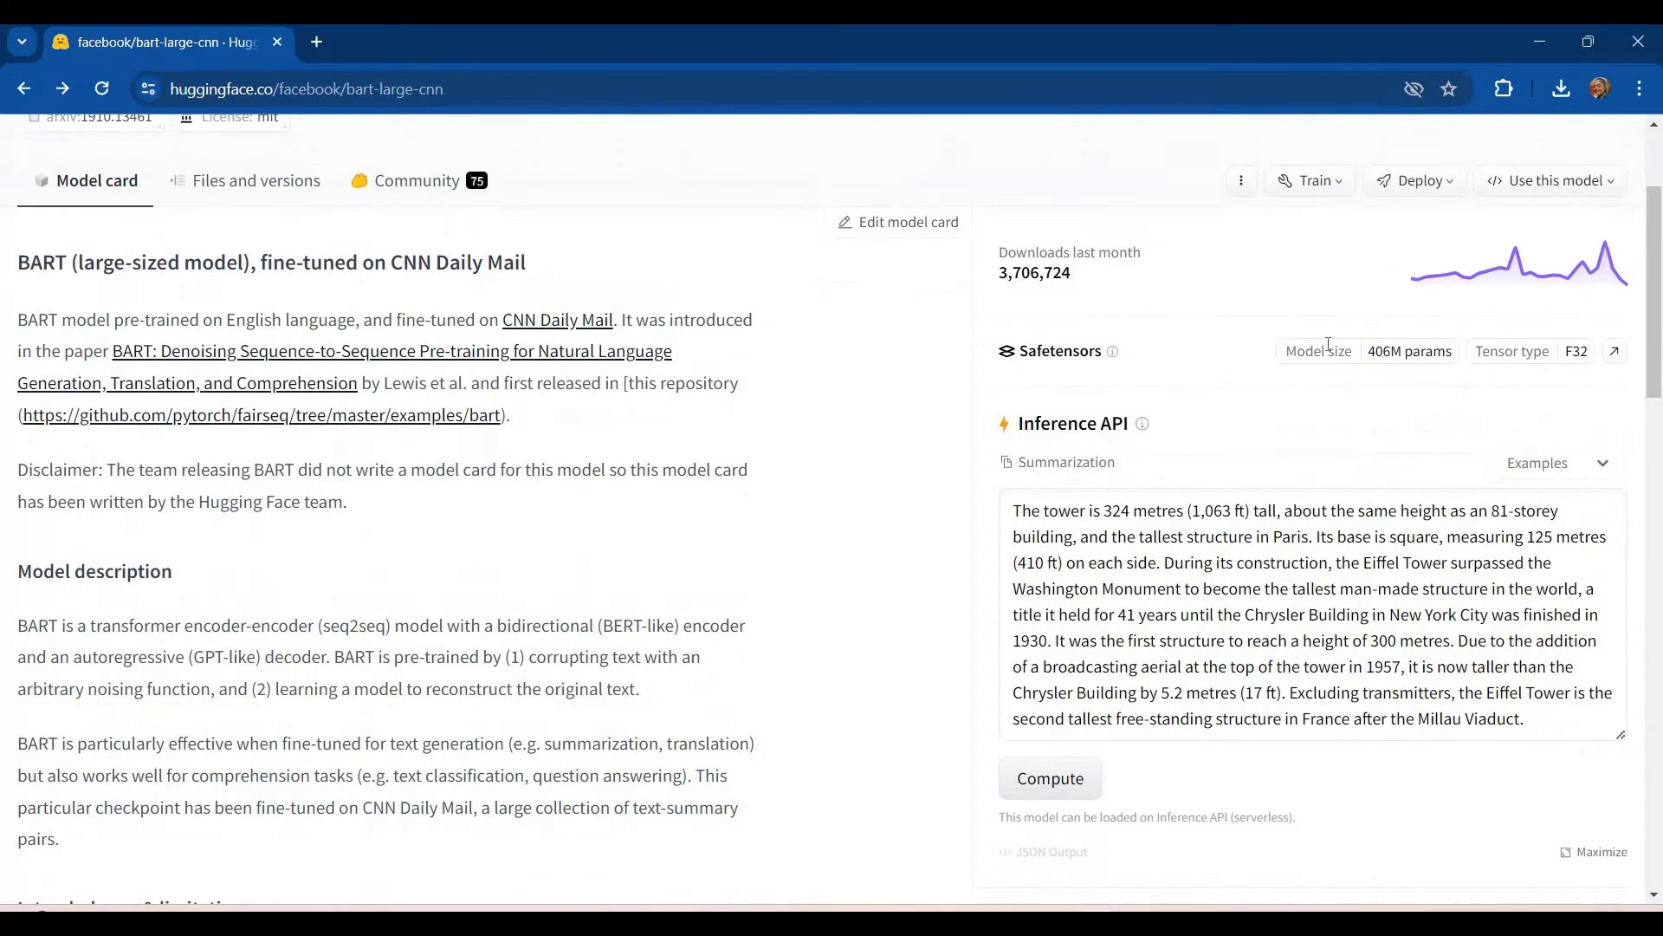
pyautogui.moveTo(1334, 375)
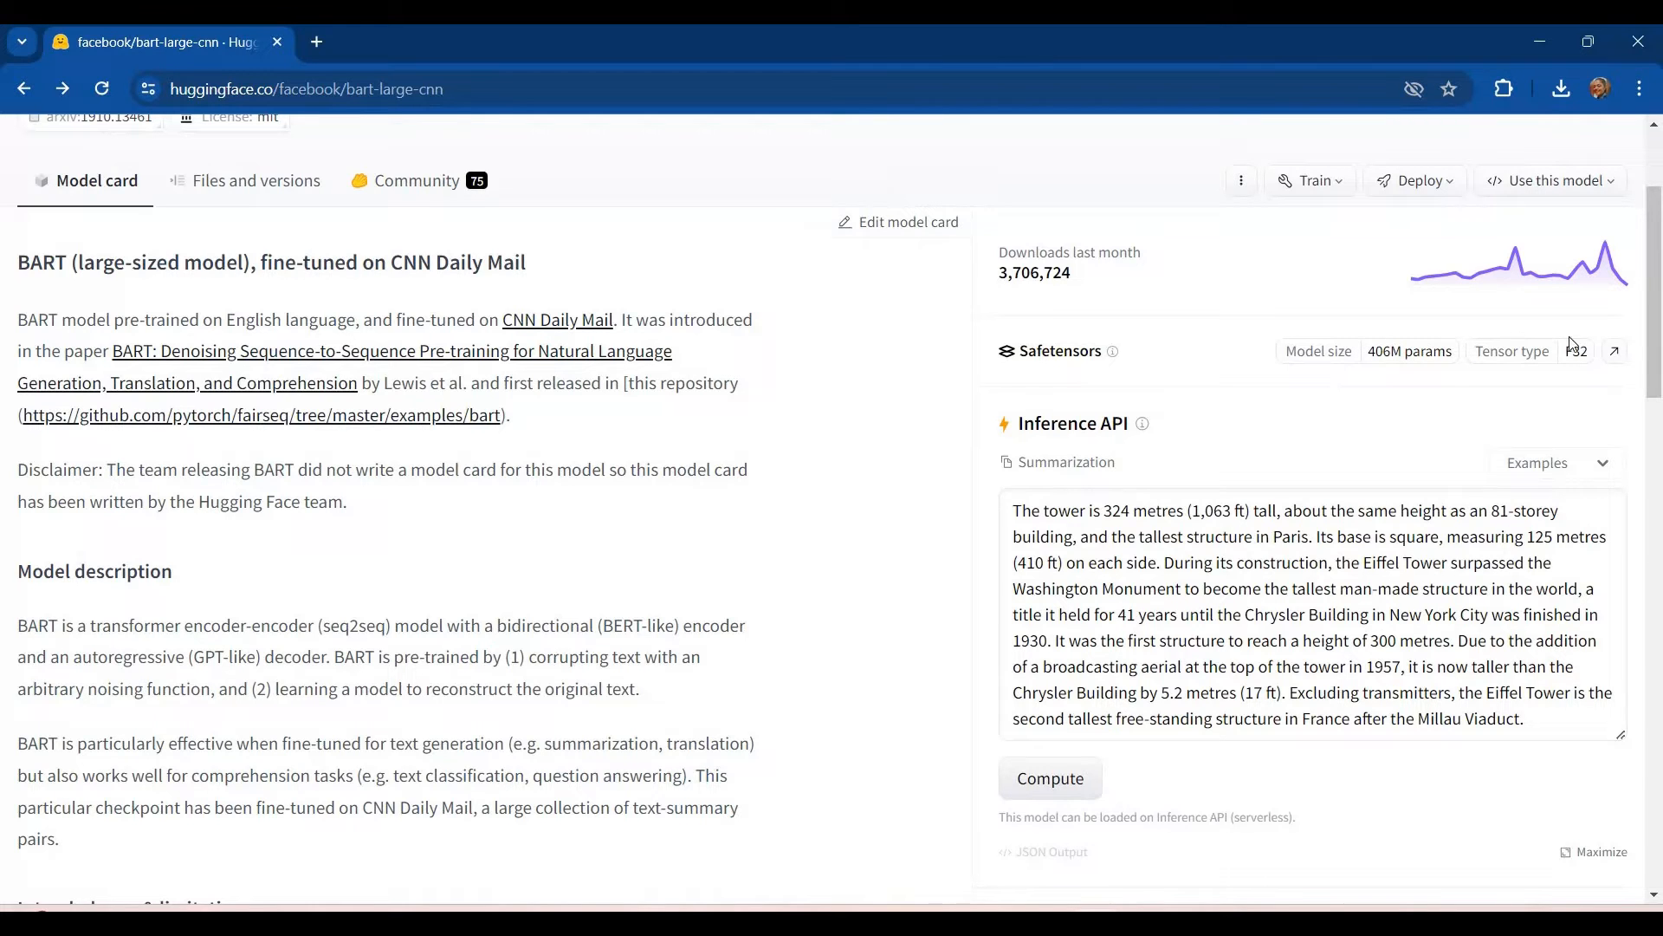
# Step: Show the tensor shapes in the model weights file and reach the Eiffel Tower sample text
pyautogui.click(1613, 352)
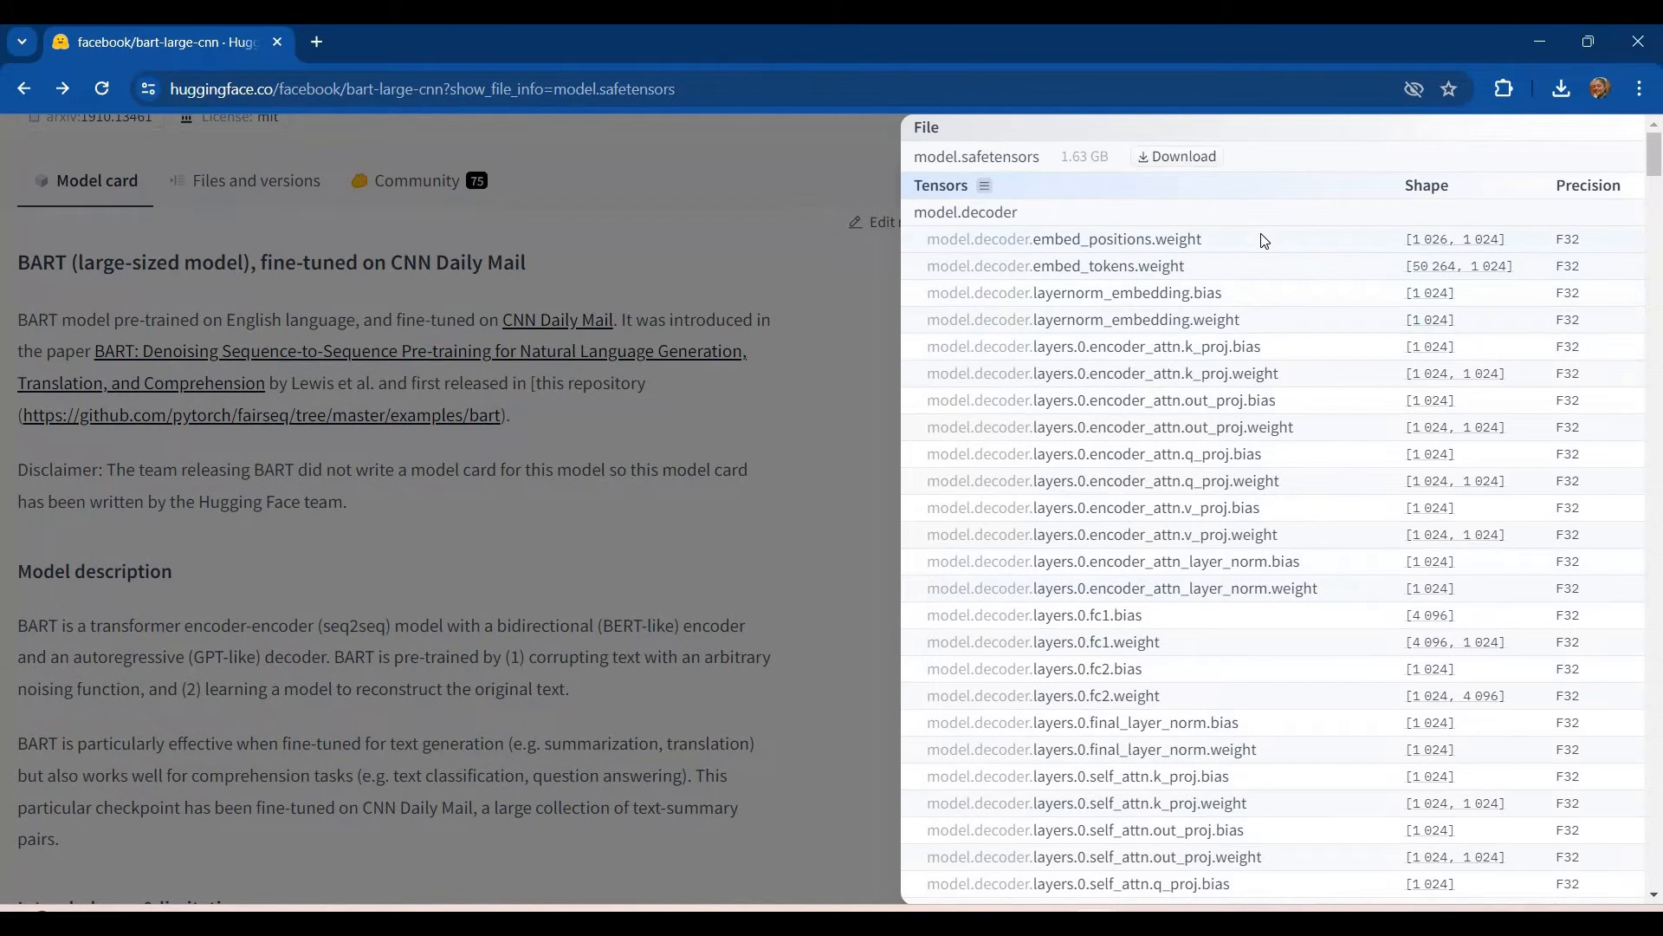
pyautogui.scroll(-3)
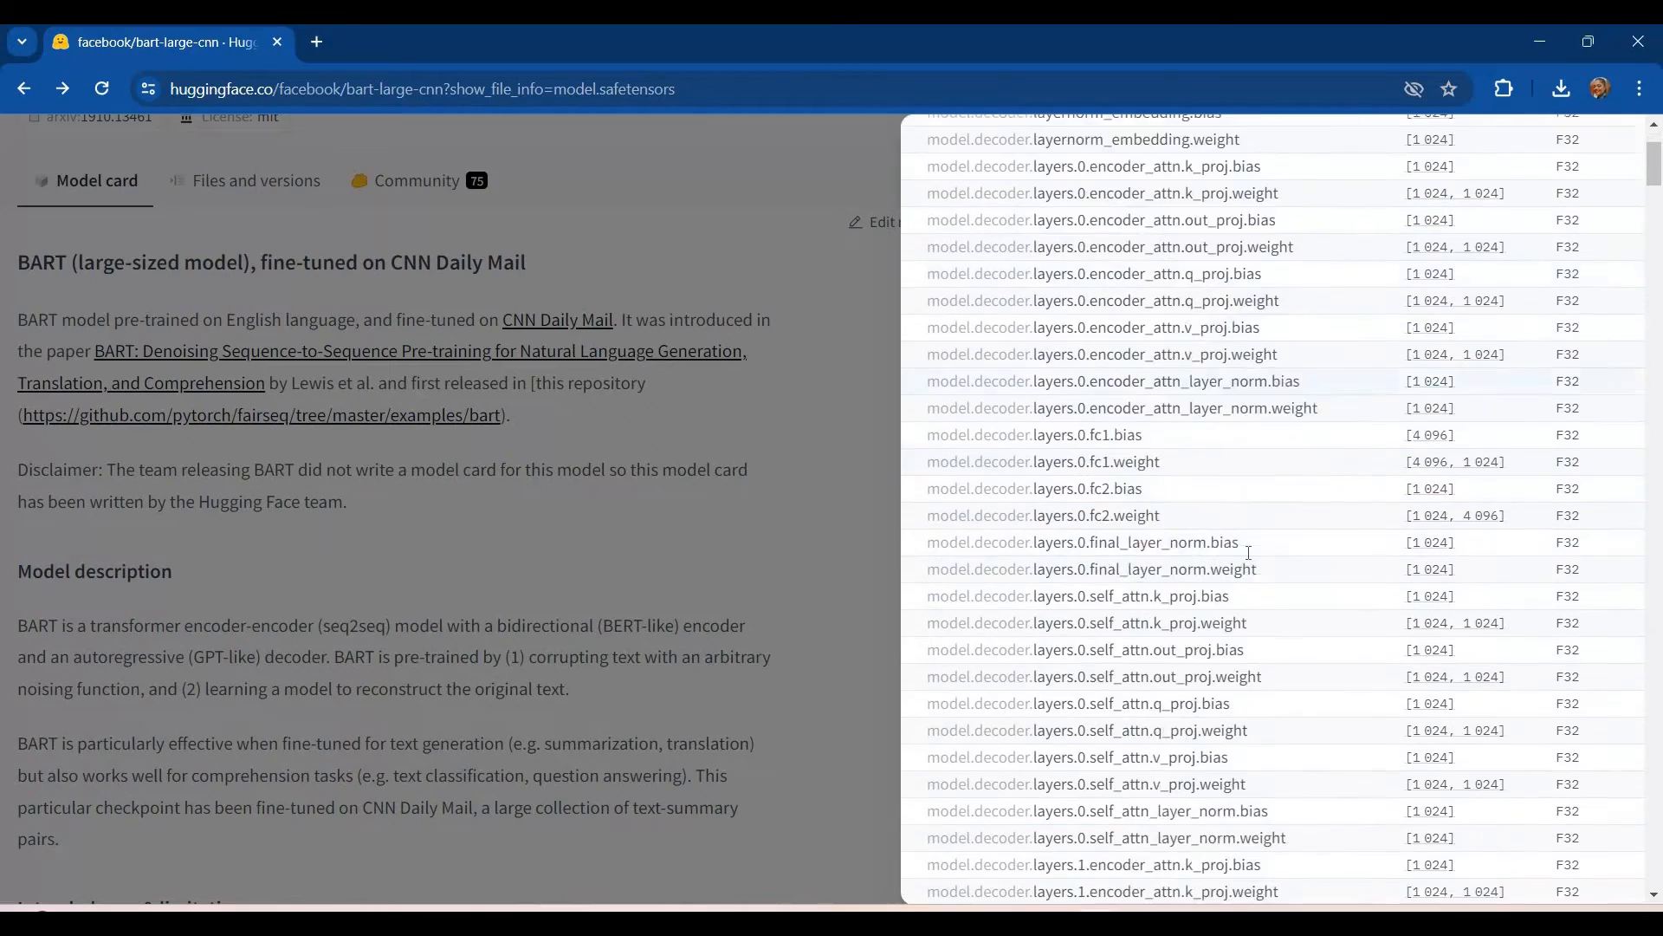
pyautogui.scroll(-3)
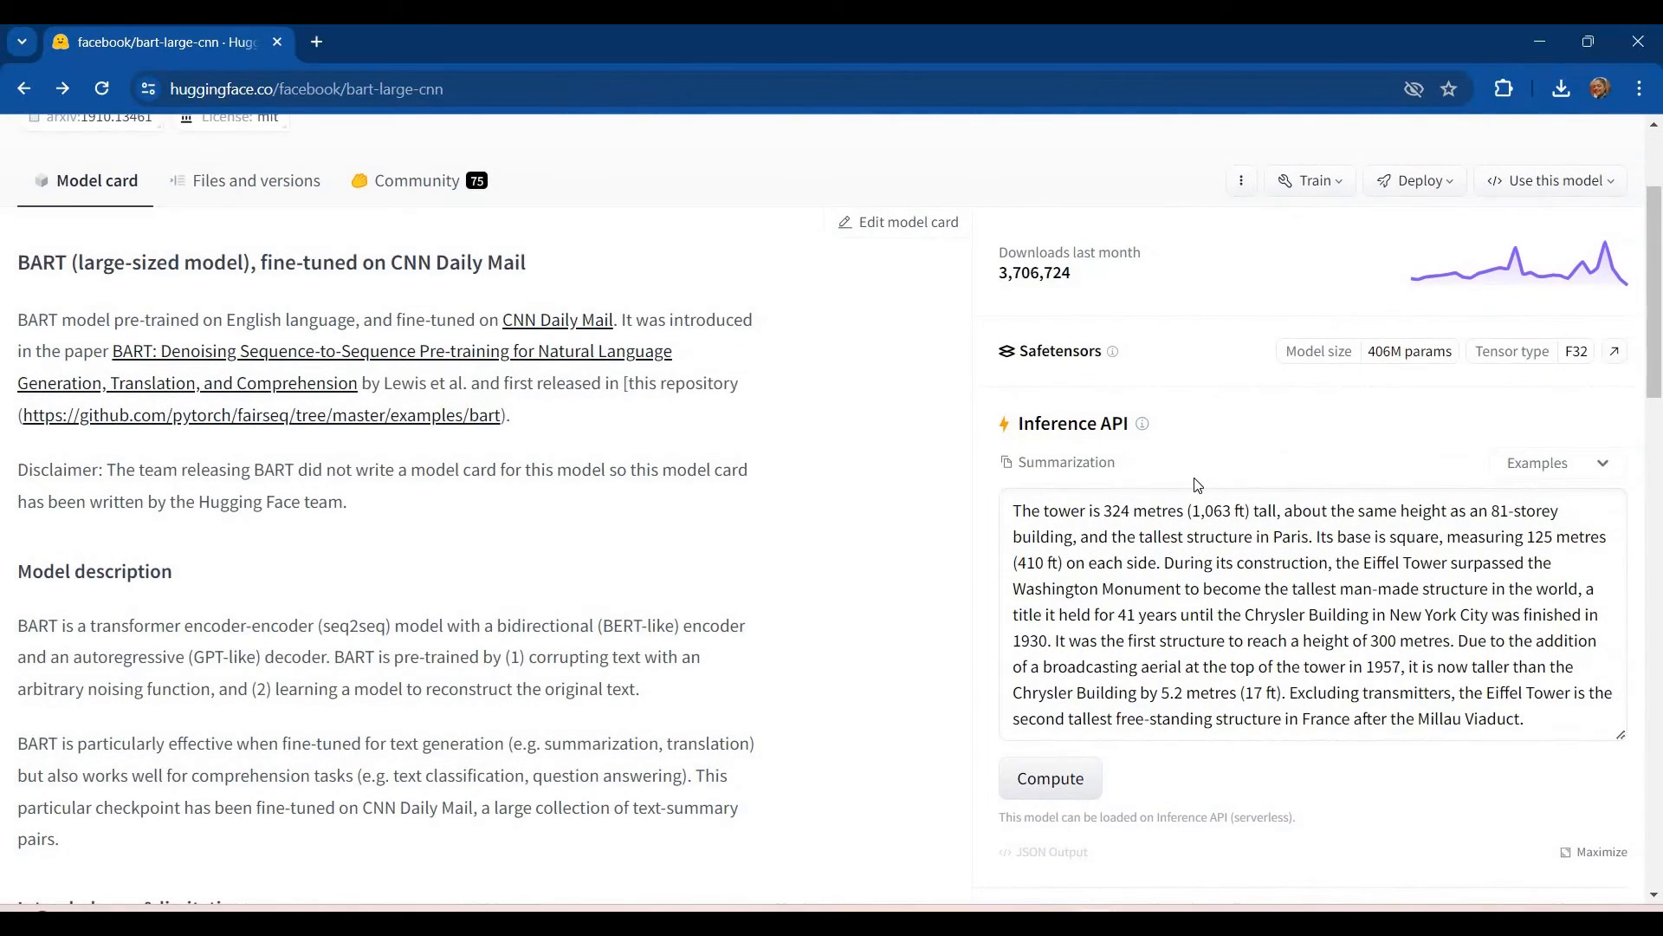
pyautogui.moveTo(1220, 620)
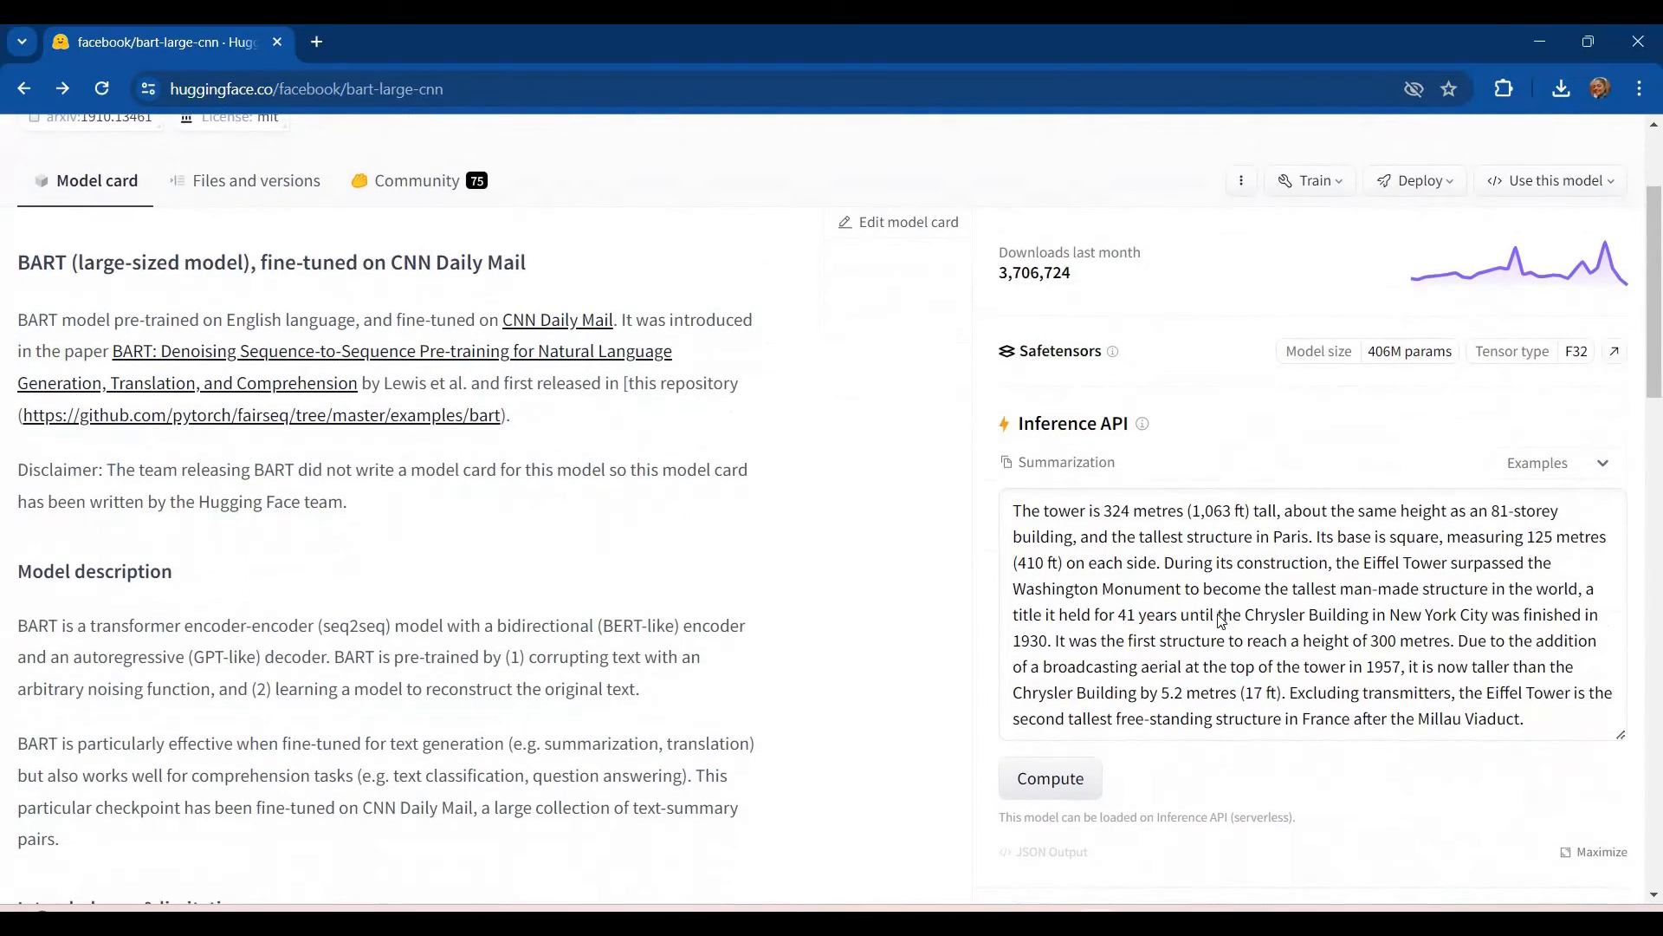
pyautogui.scroll(-3)
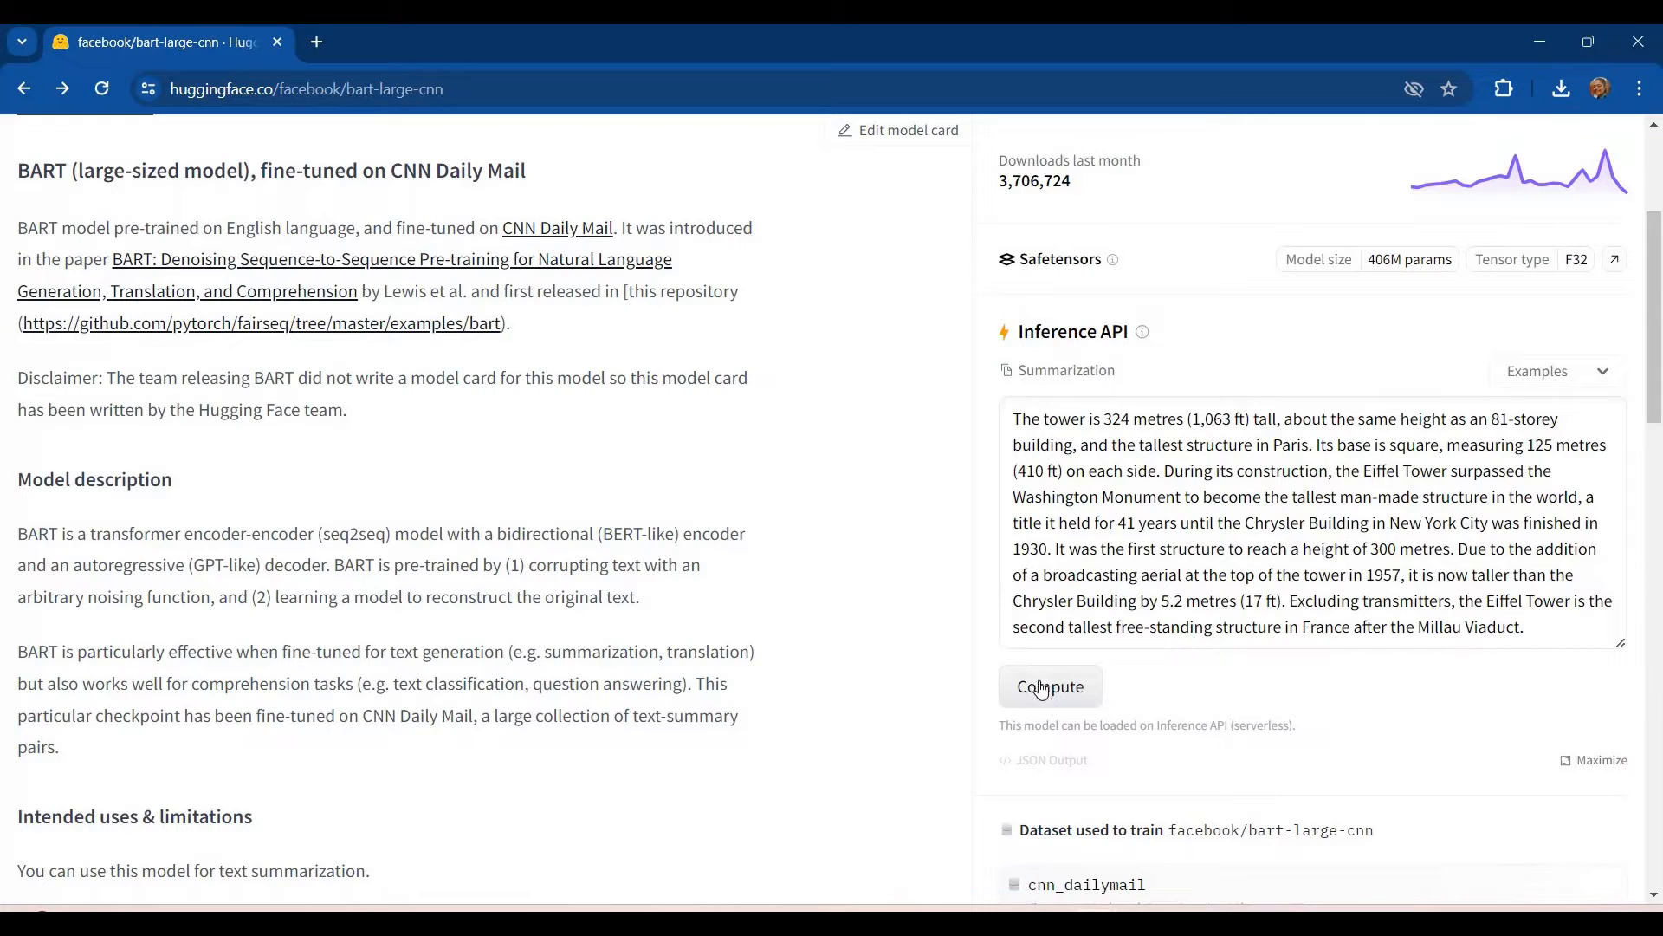
pyautogui.click(1049, 686)
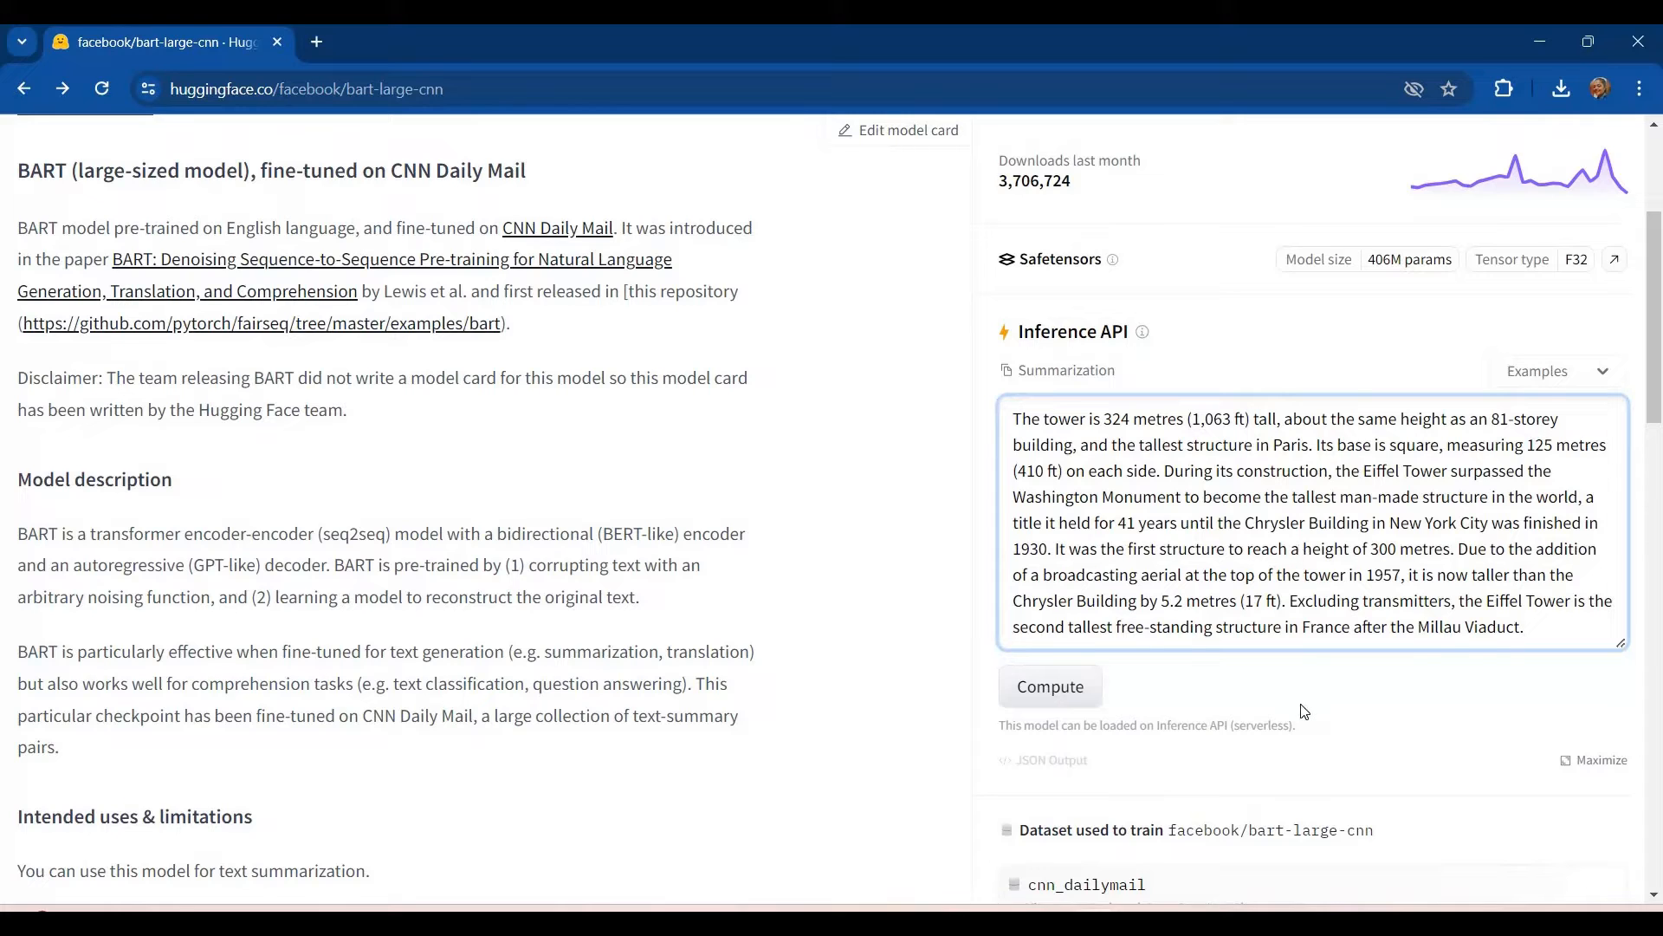
# Step: Scroll through the How to use code example to the end of the card
pyautogui.scroll(-3)
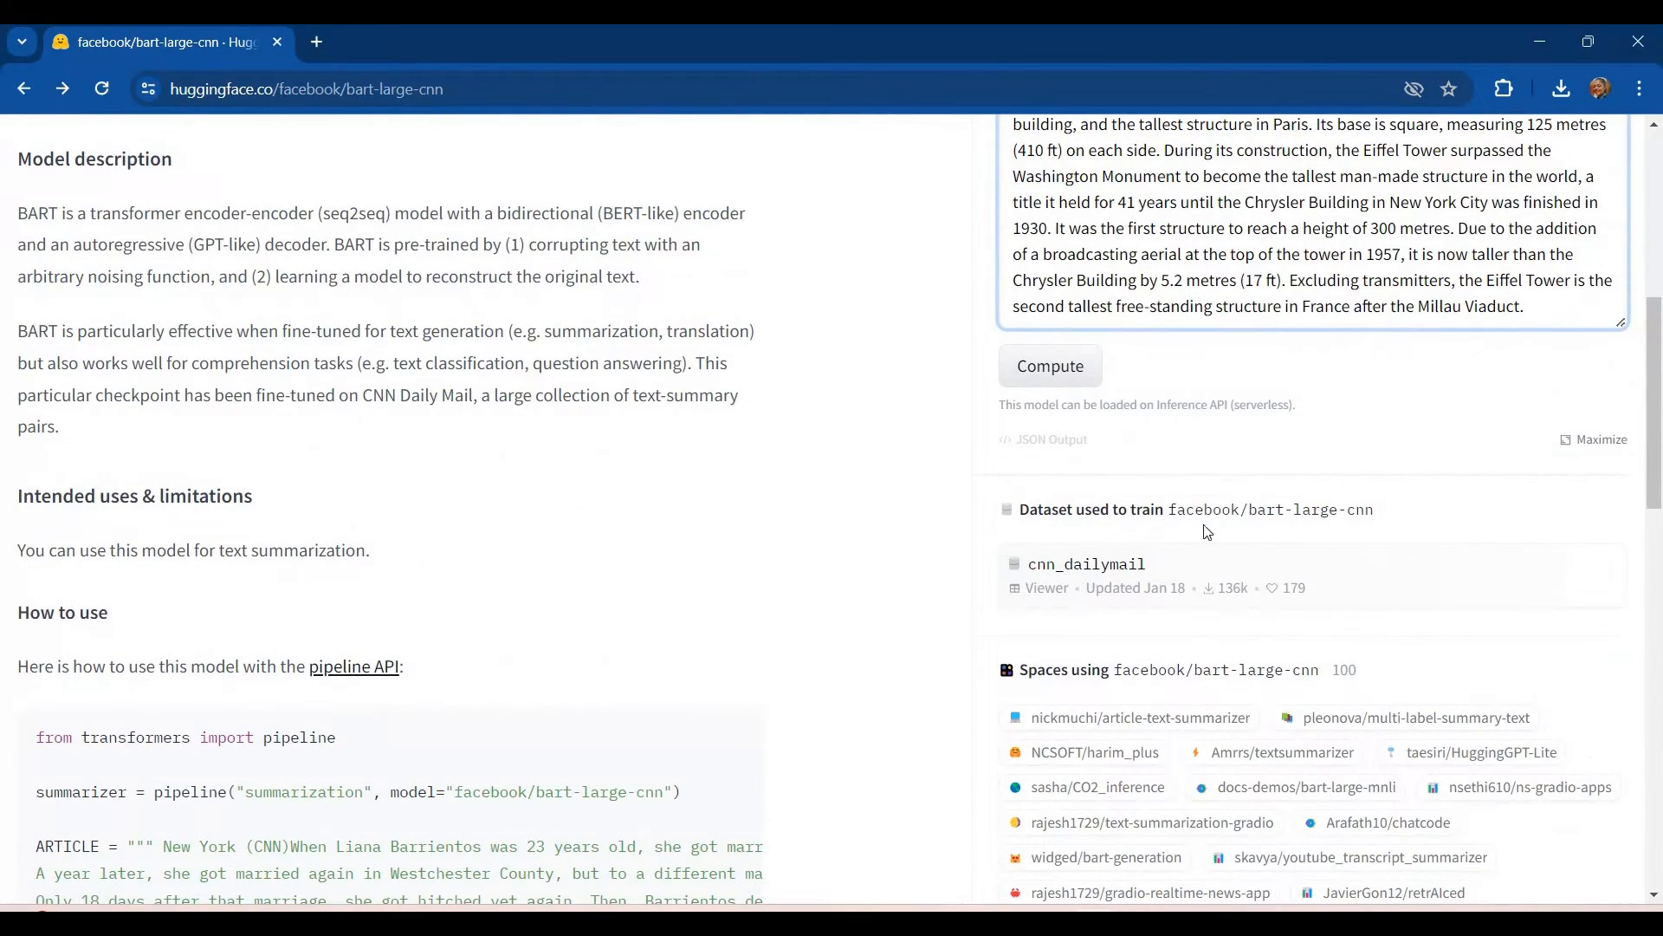
pyautogui.moveTo(1087, 563)
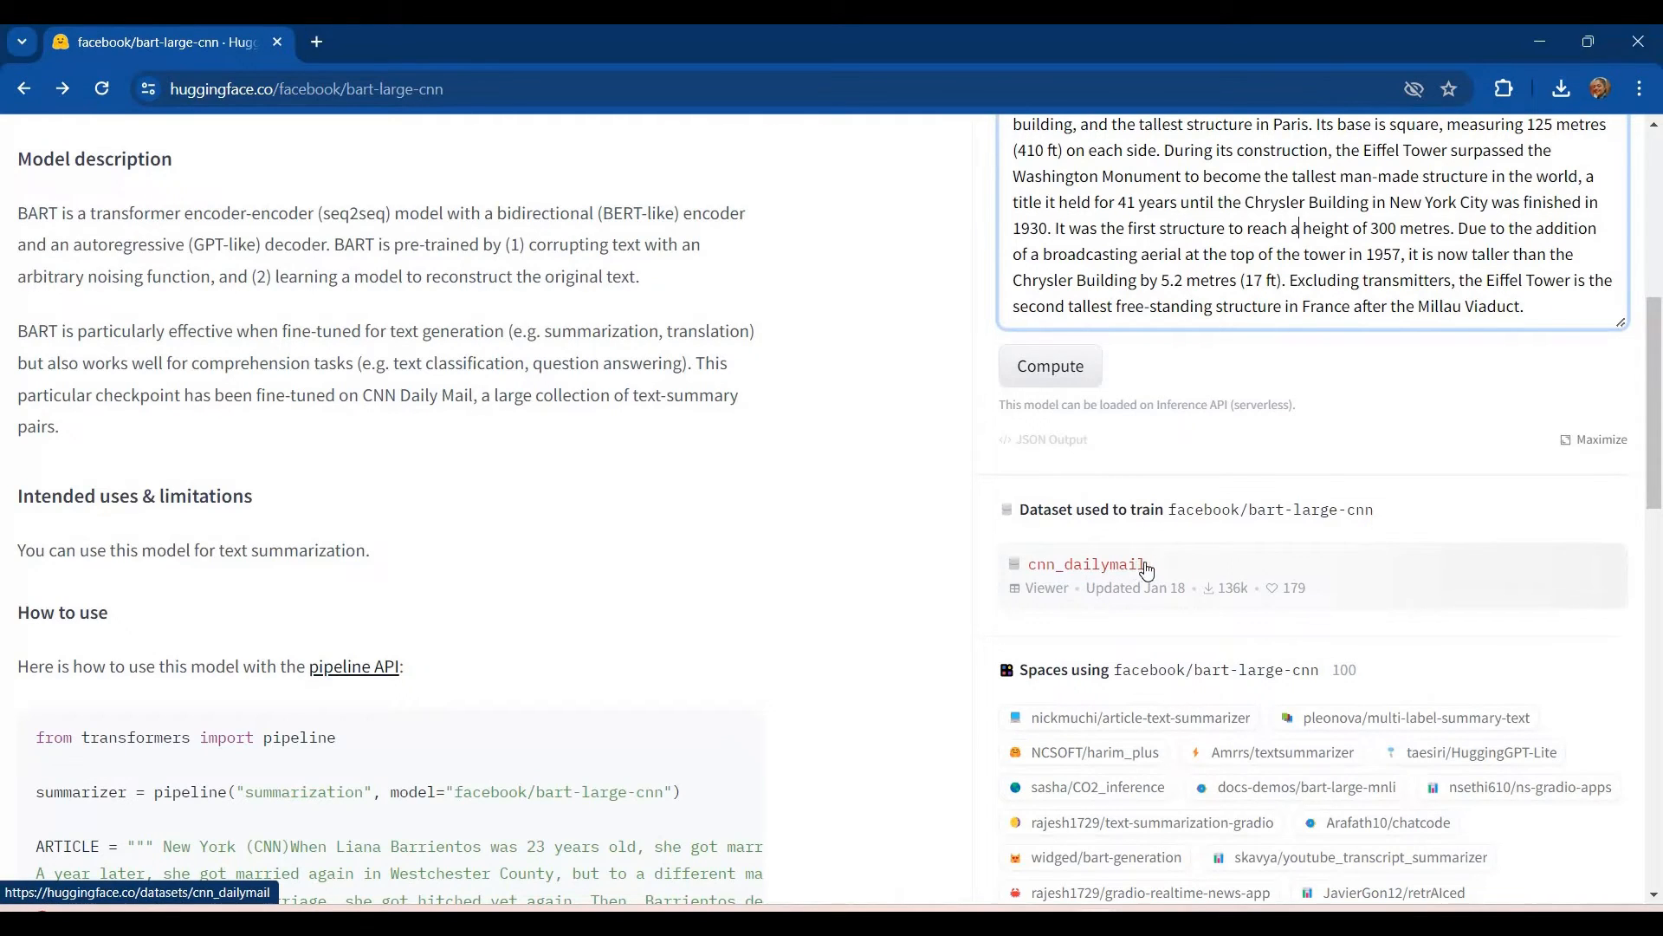
pyautogui.moveTo(1285, 563)
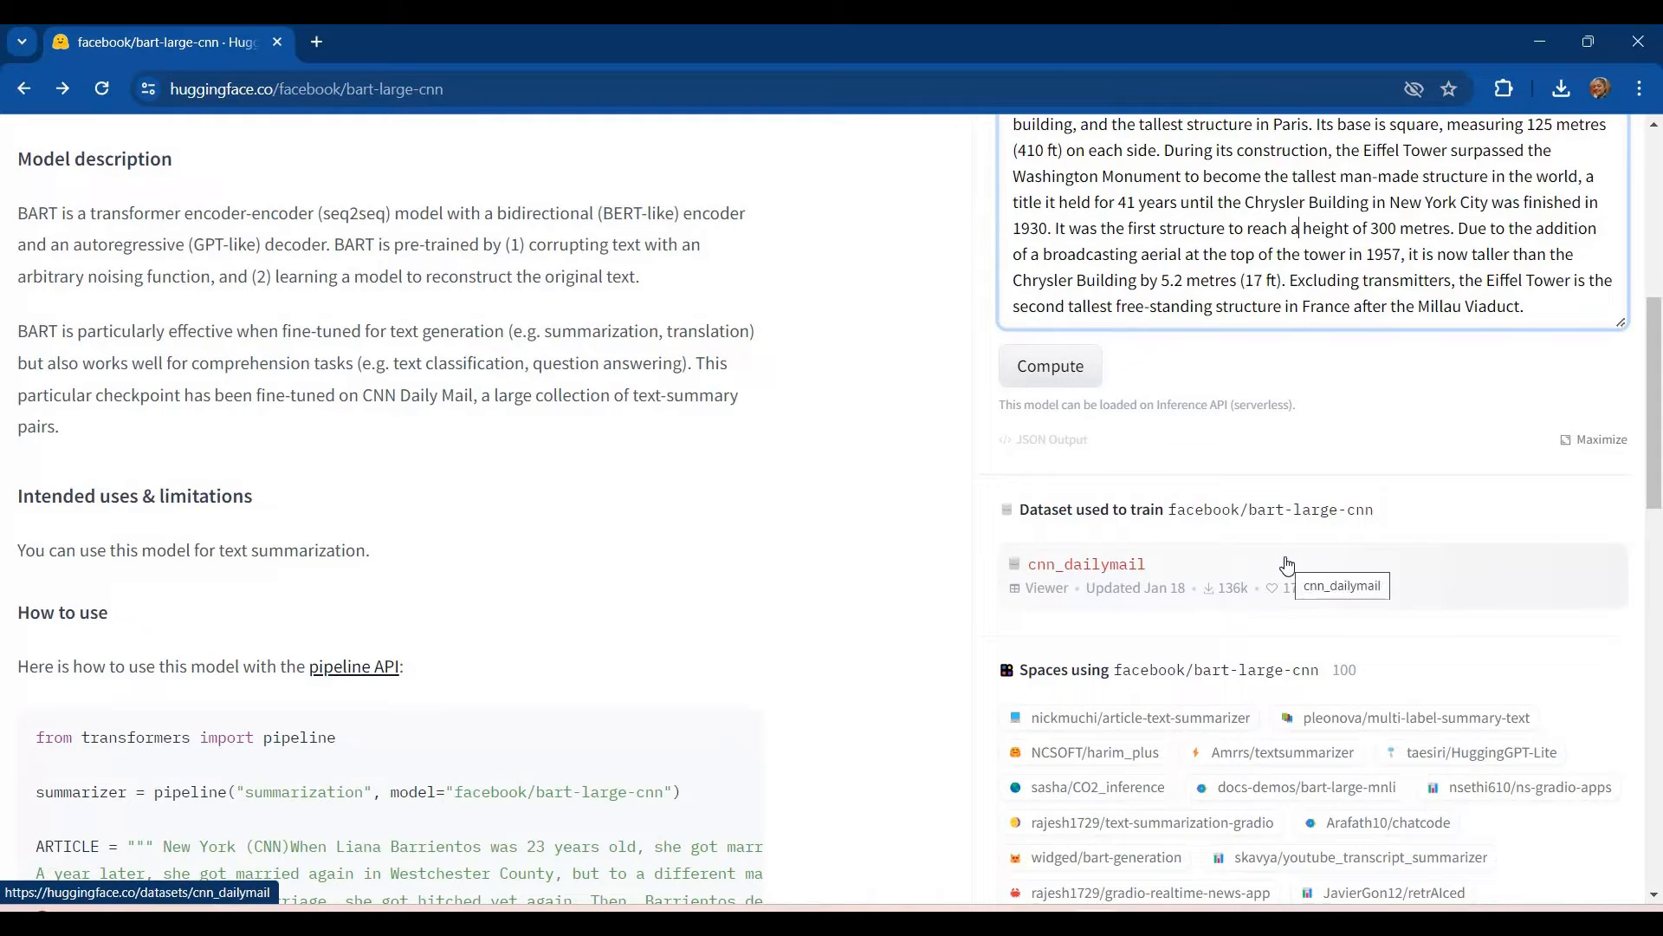
pyautogui.scroll(-3)
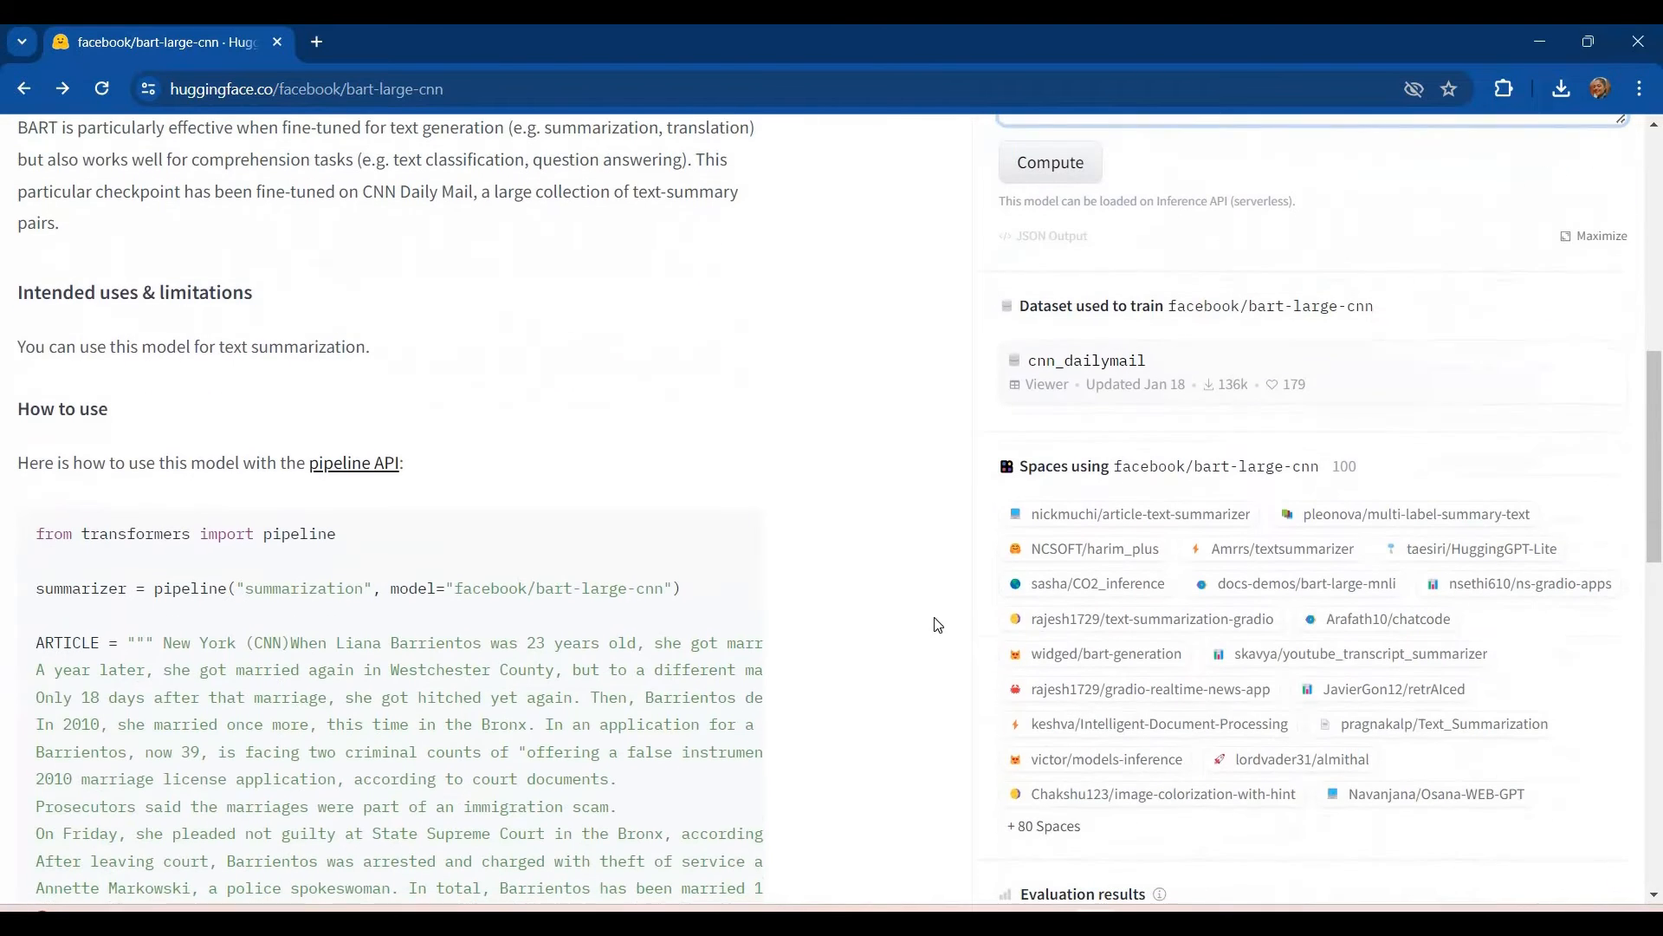
pyautogui.scroll(-3)
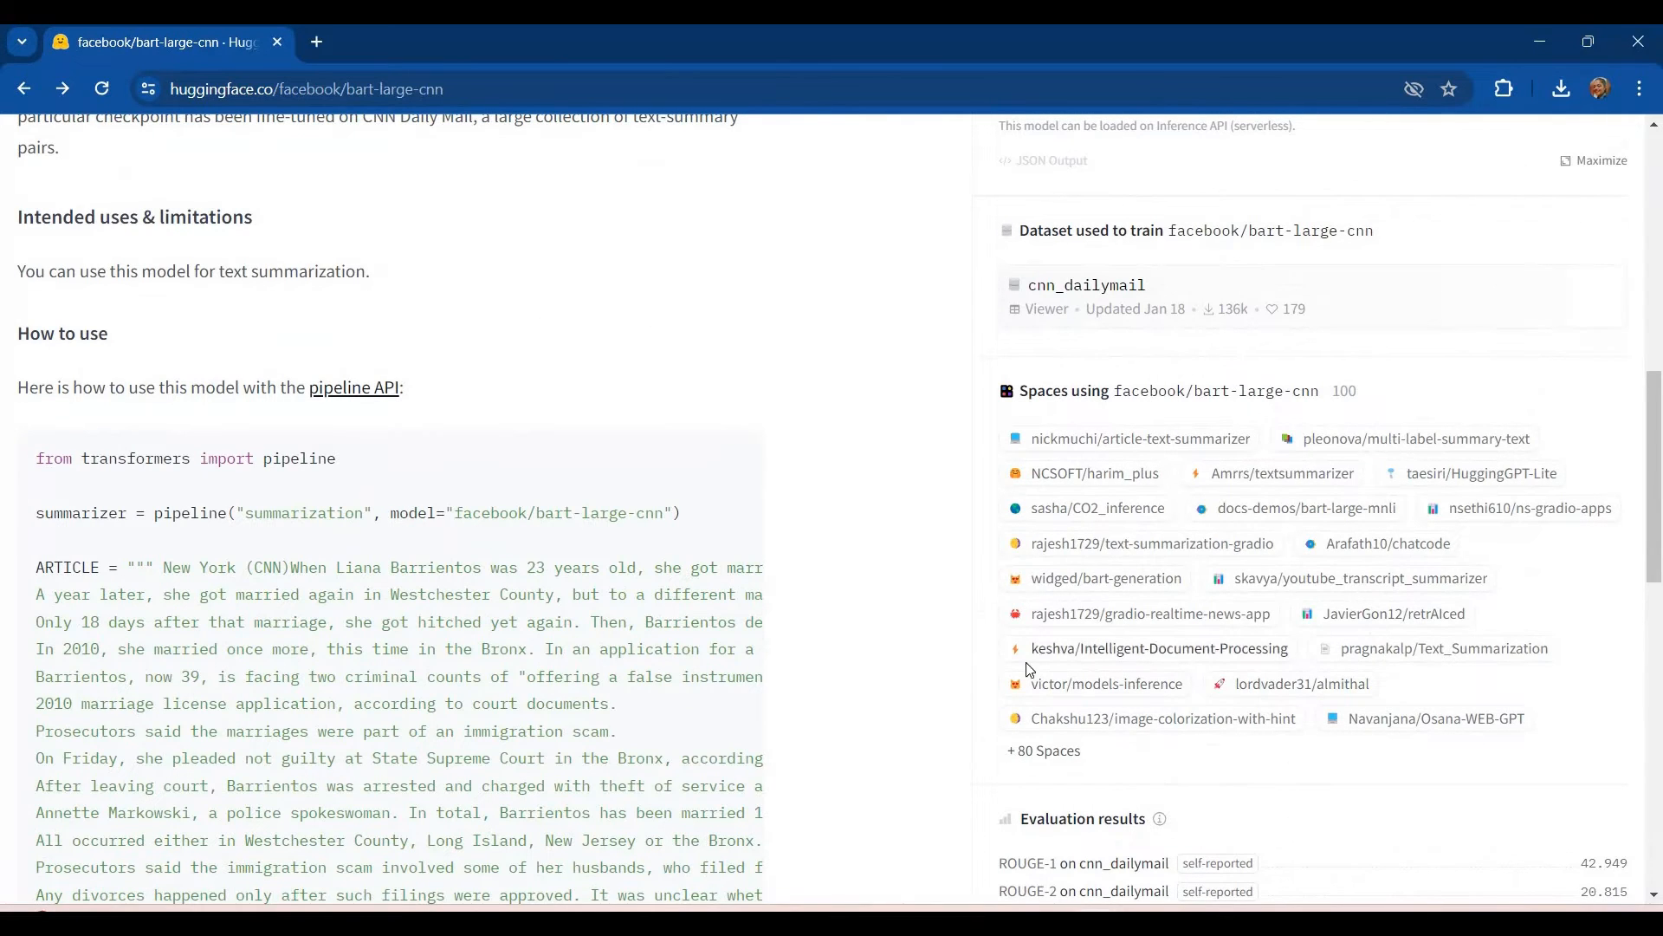
pyautogui.moveTo(1043, 750)
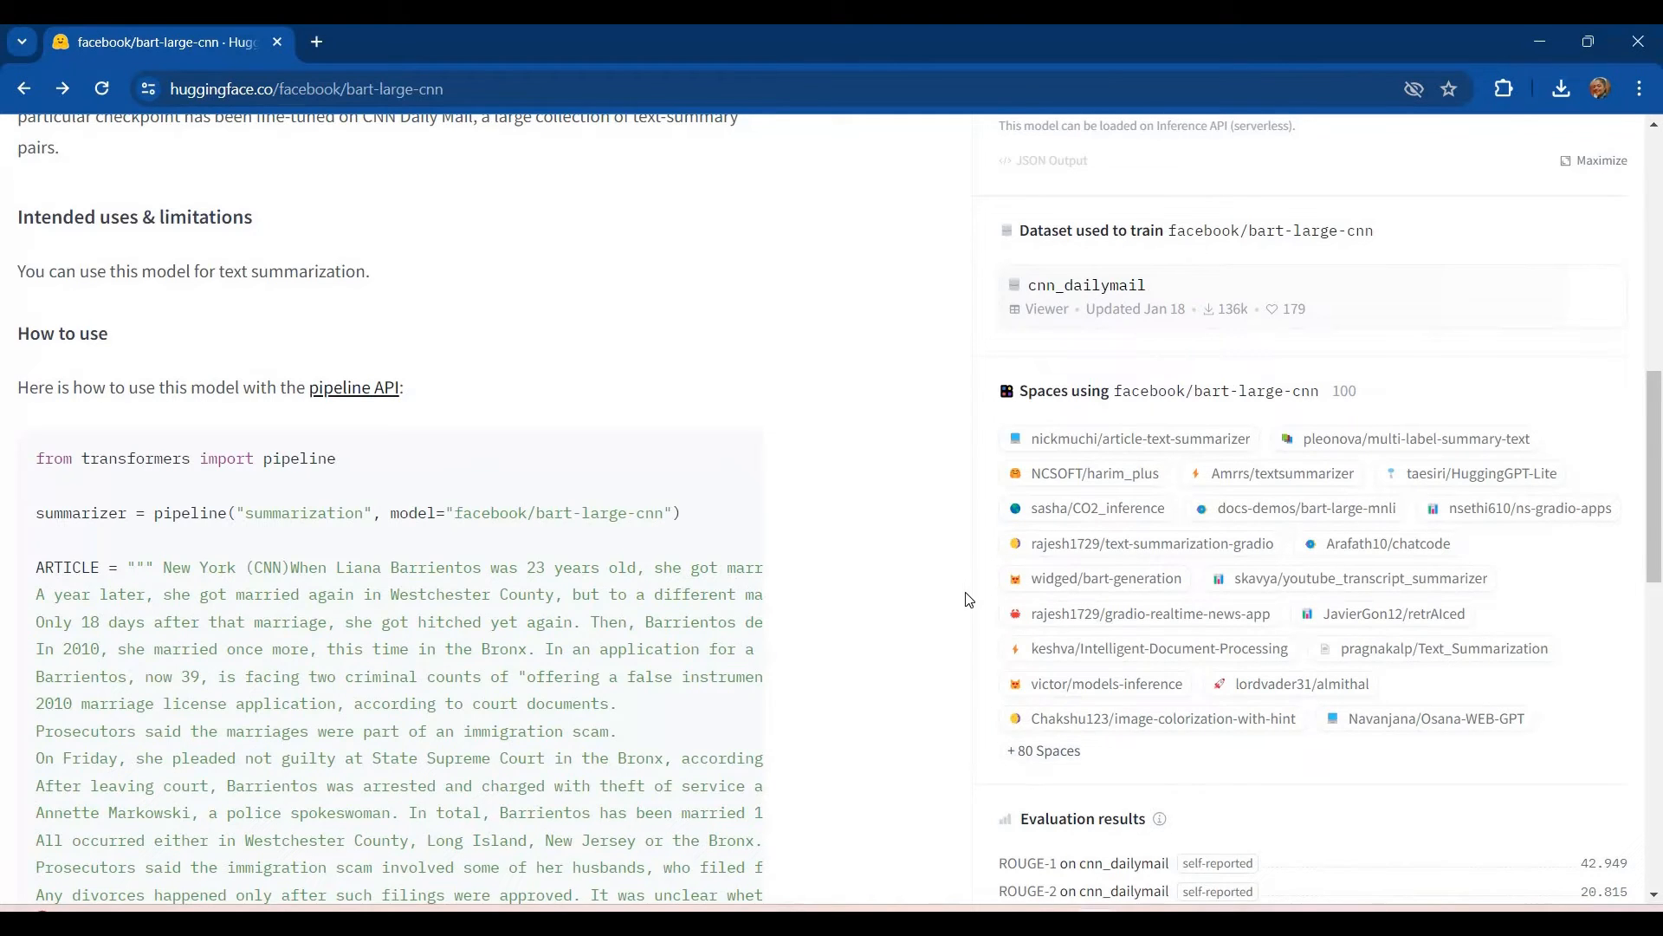
pyautogui.scroll(-3)
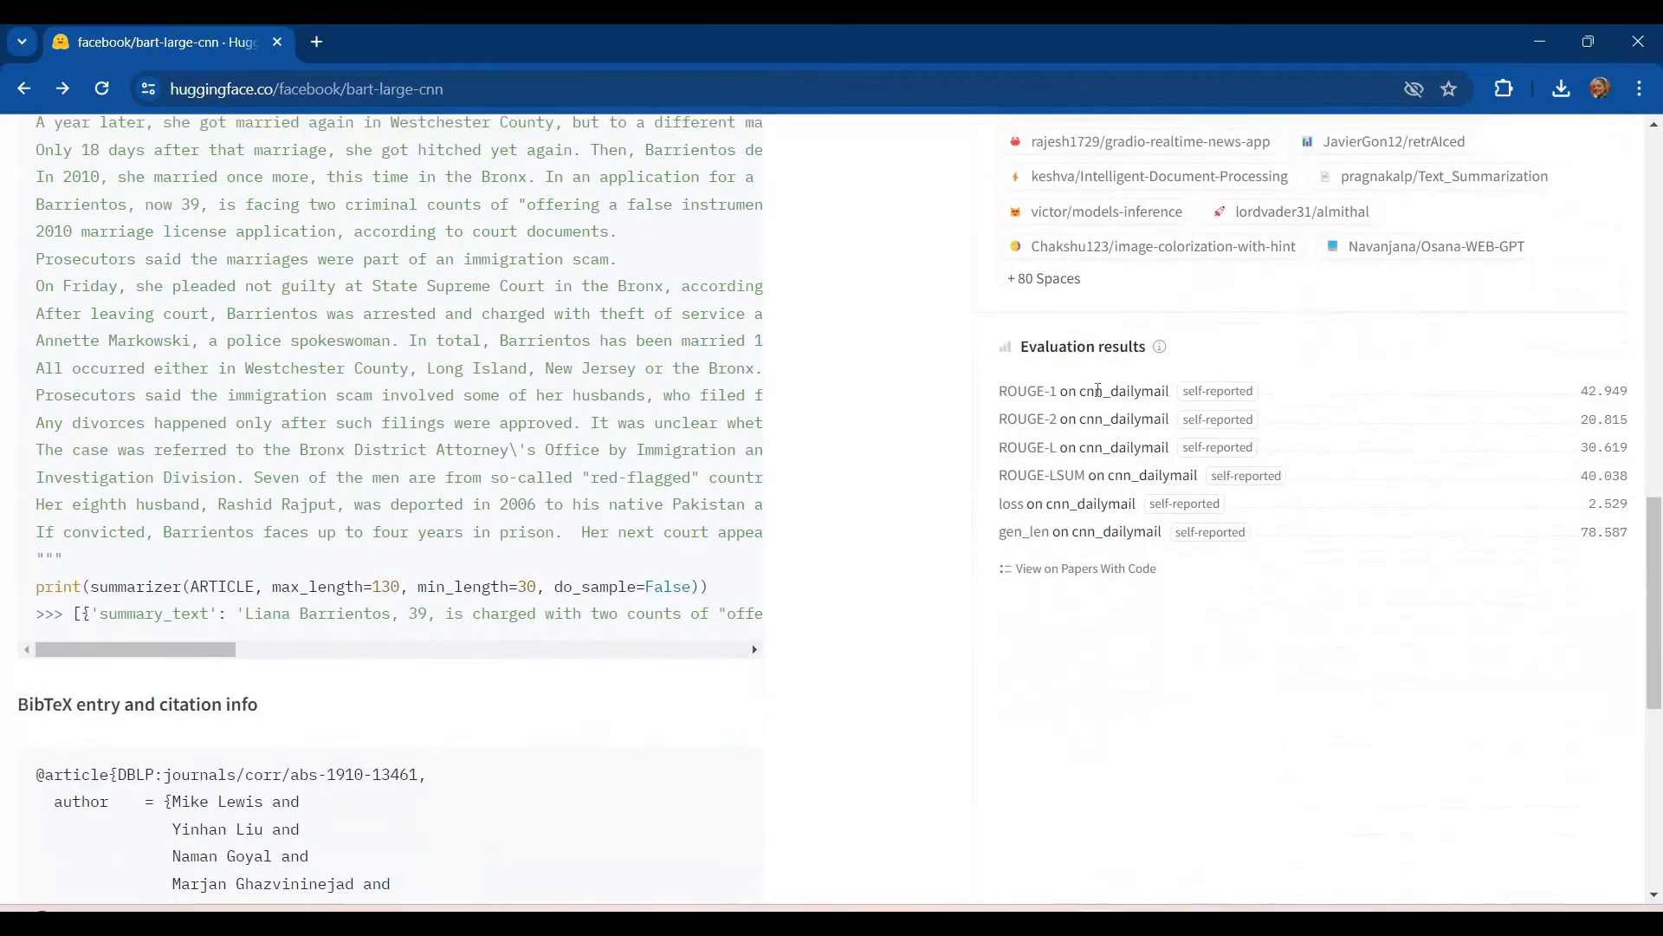
pyautogui.scroll(-3)
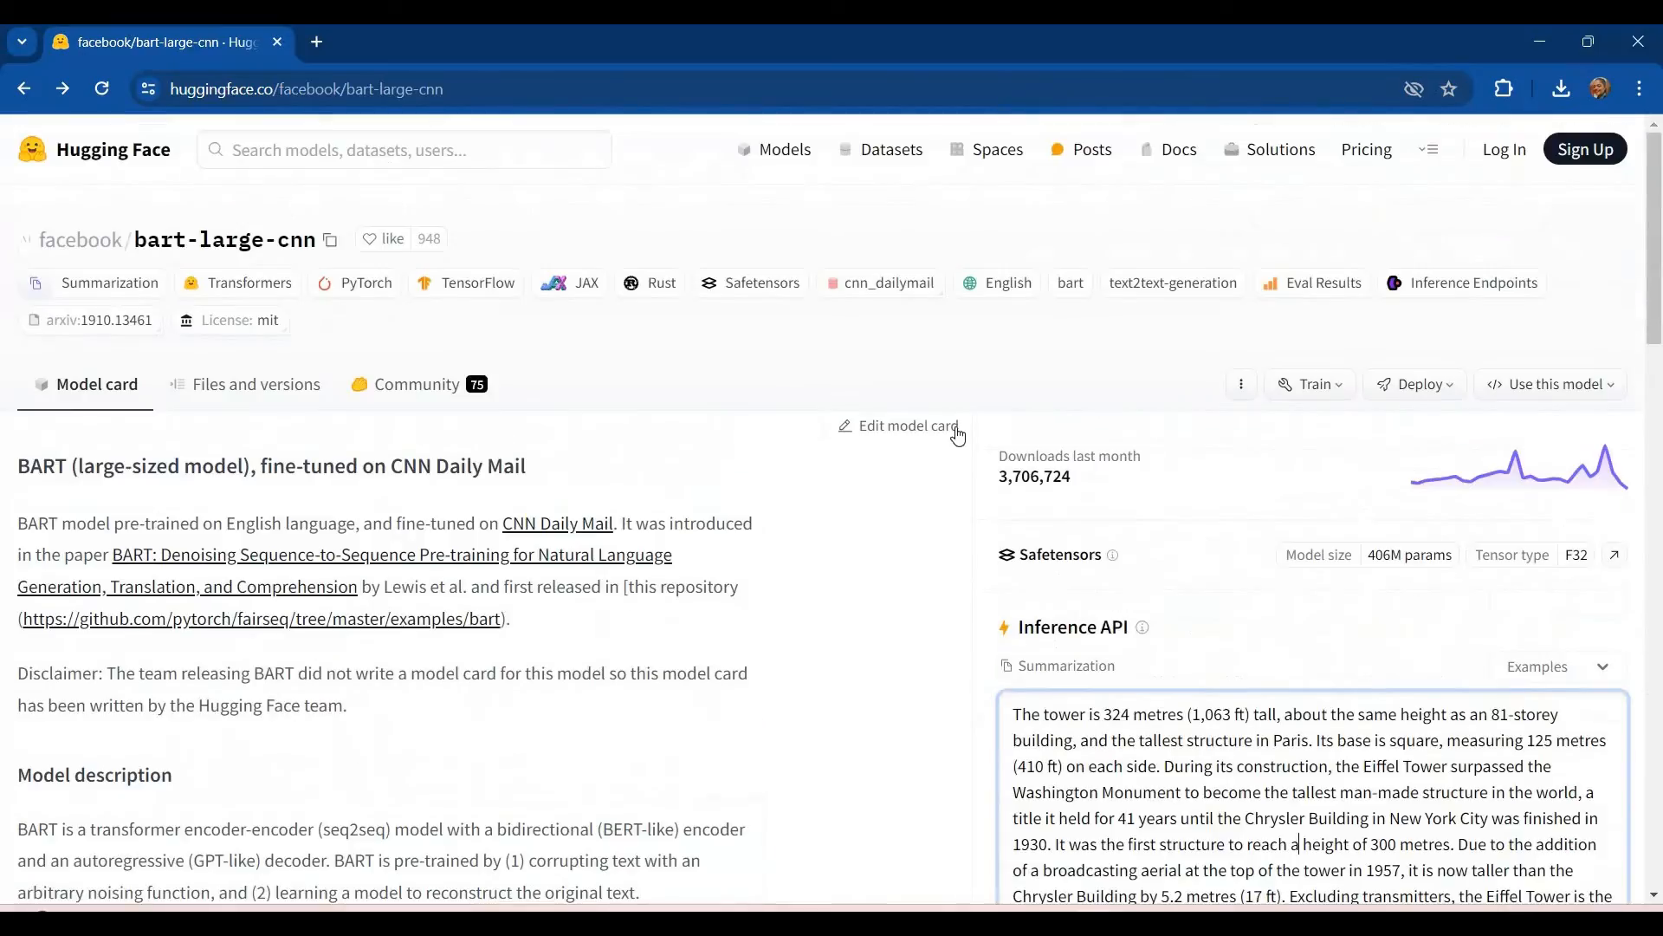
pyautogui.moveTo(1369, 390)
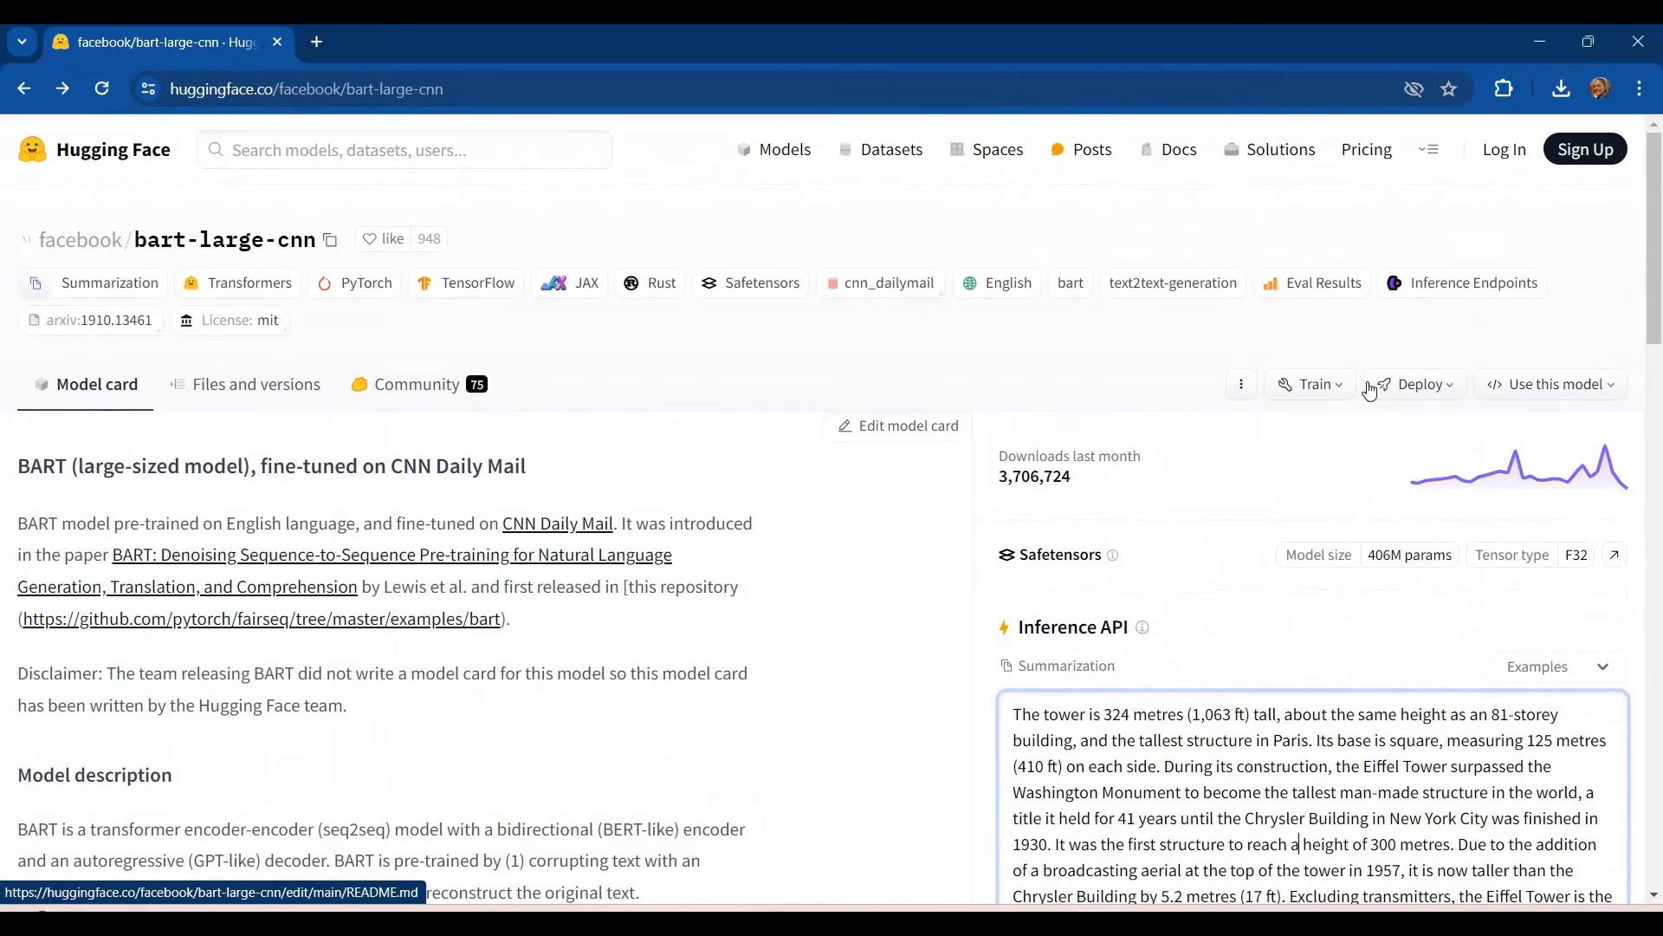
pyautogui.click(1310, 385)
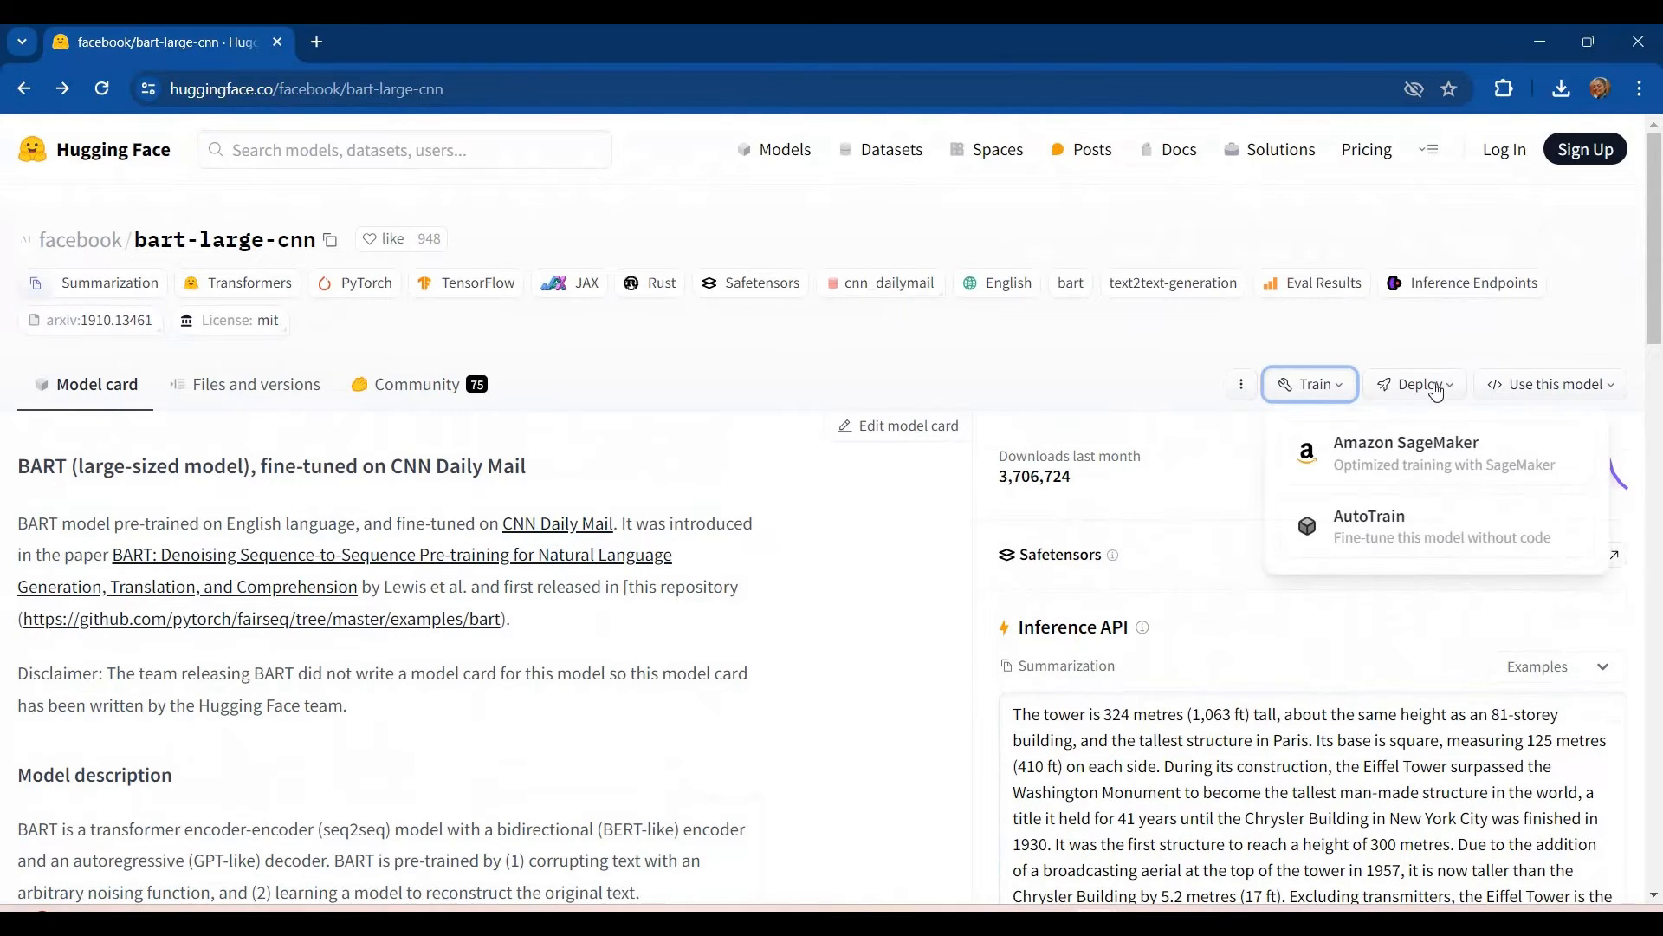
pyautogui.click(1413, 384)
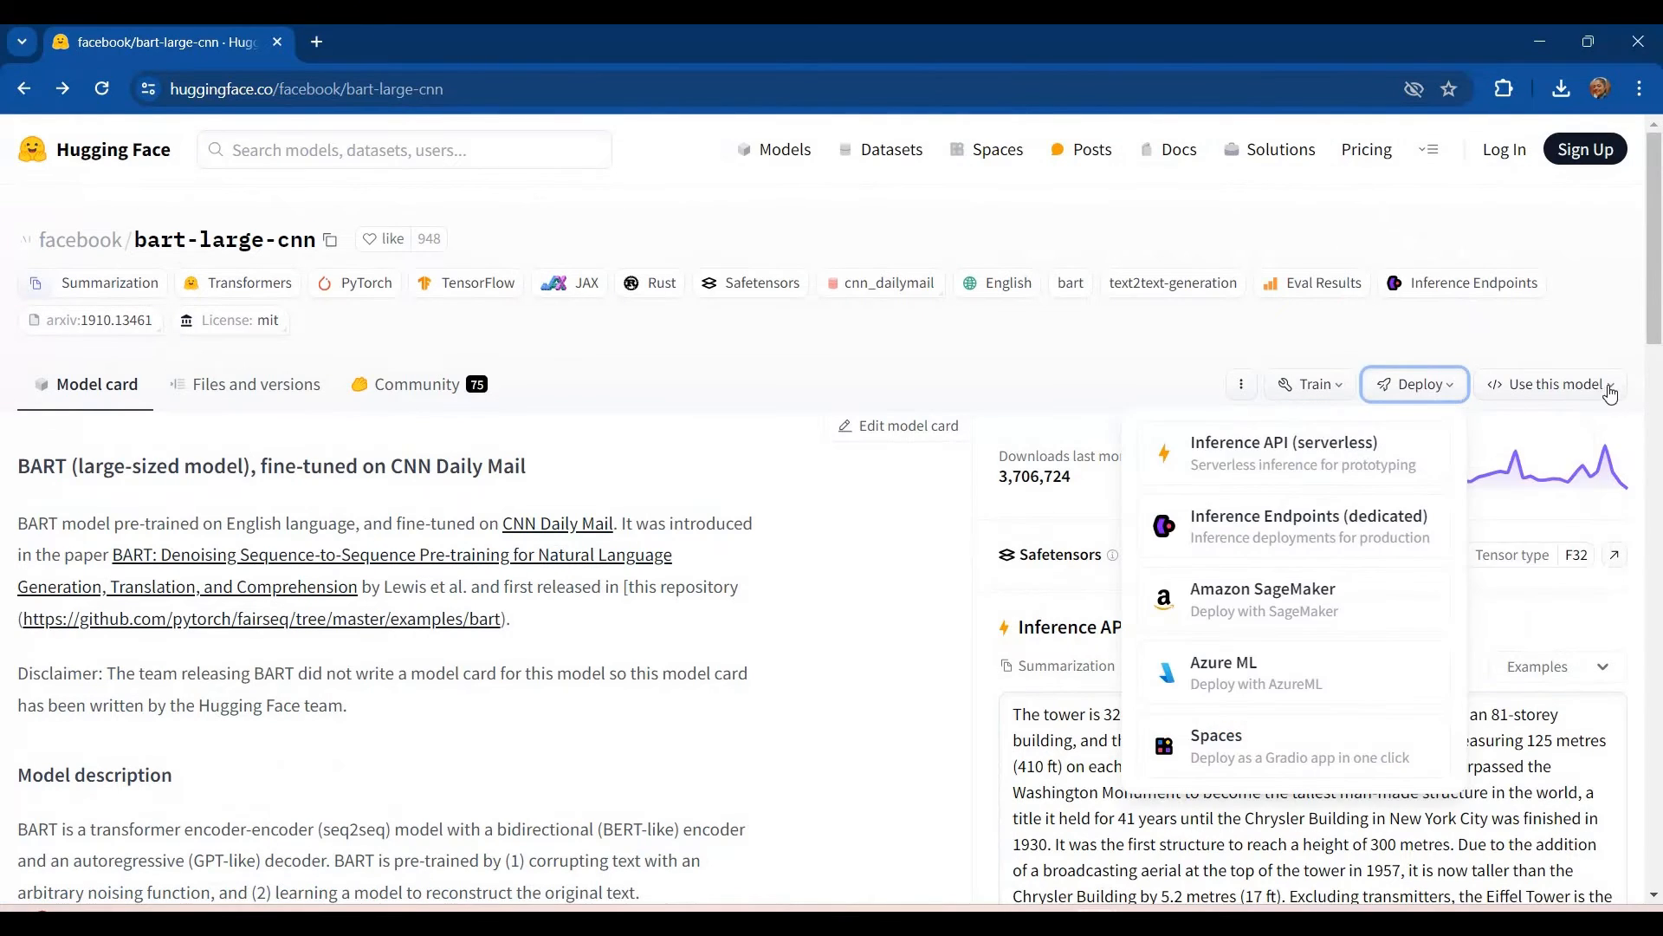
pyautogui.click(1549, 385)
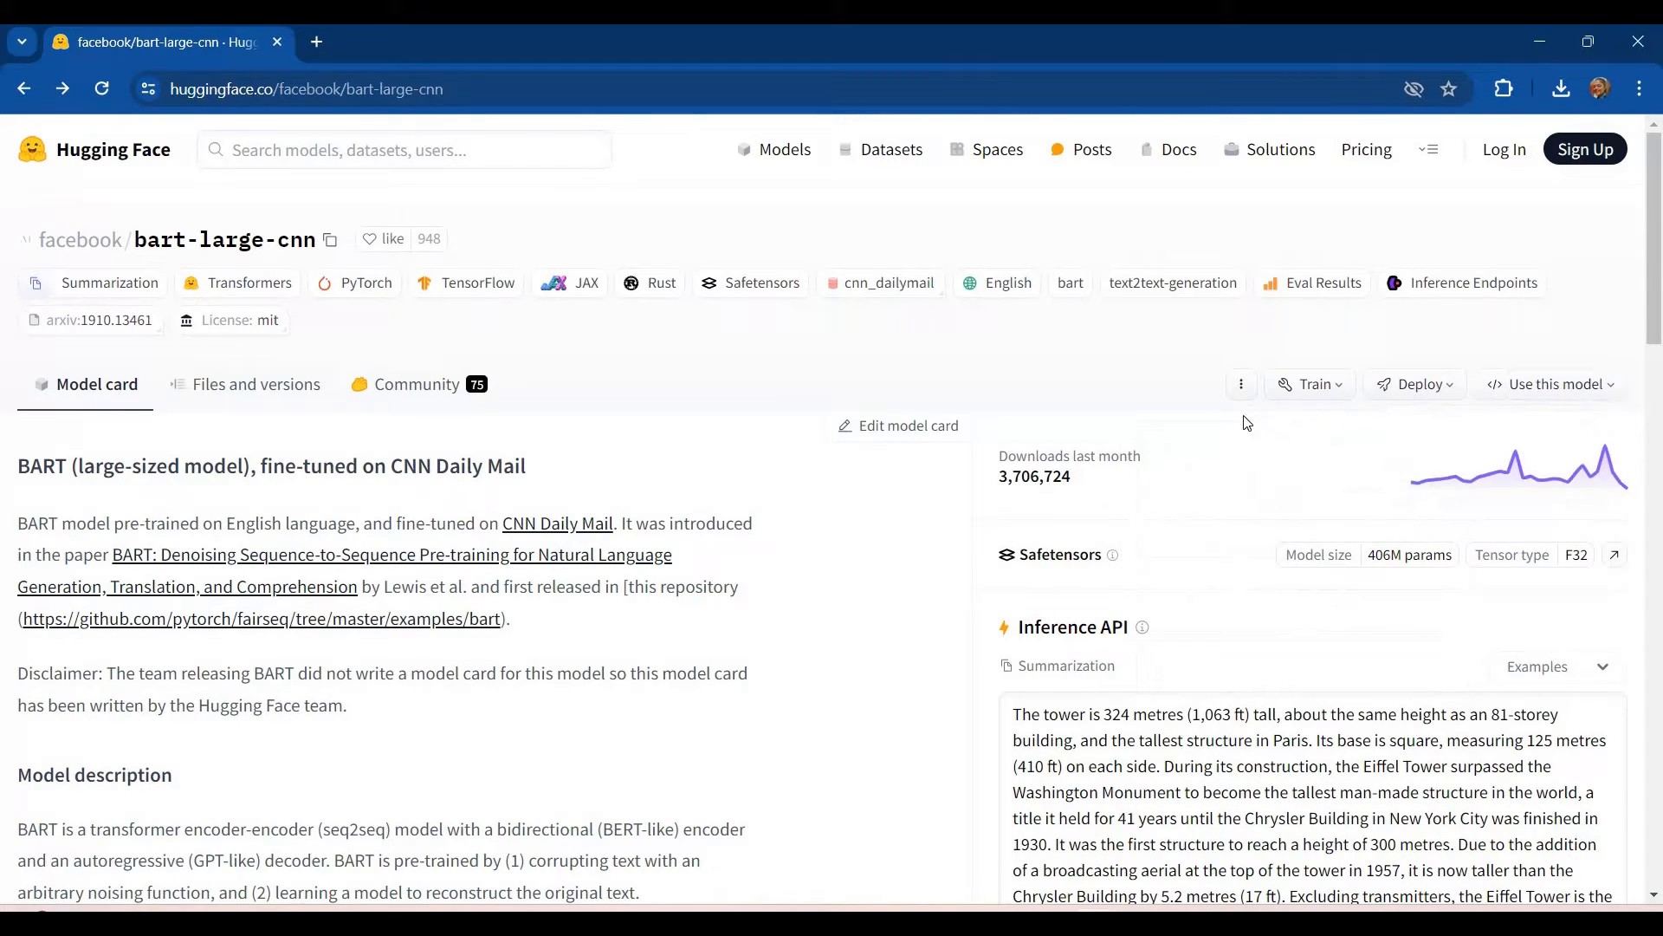
pyautogui.click(1241, 385)
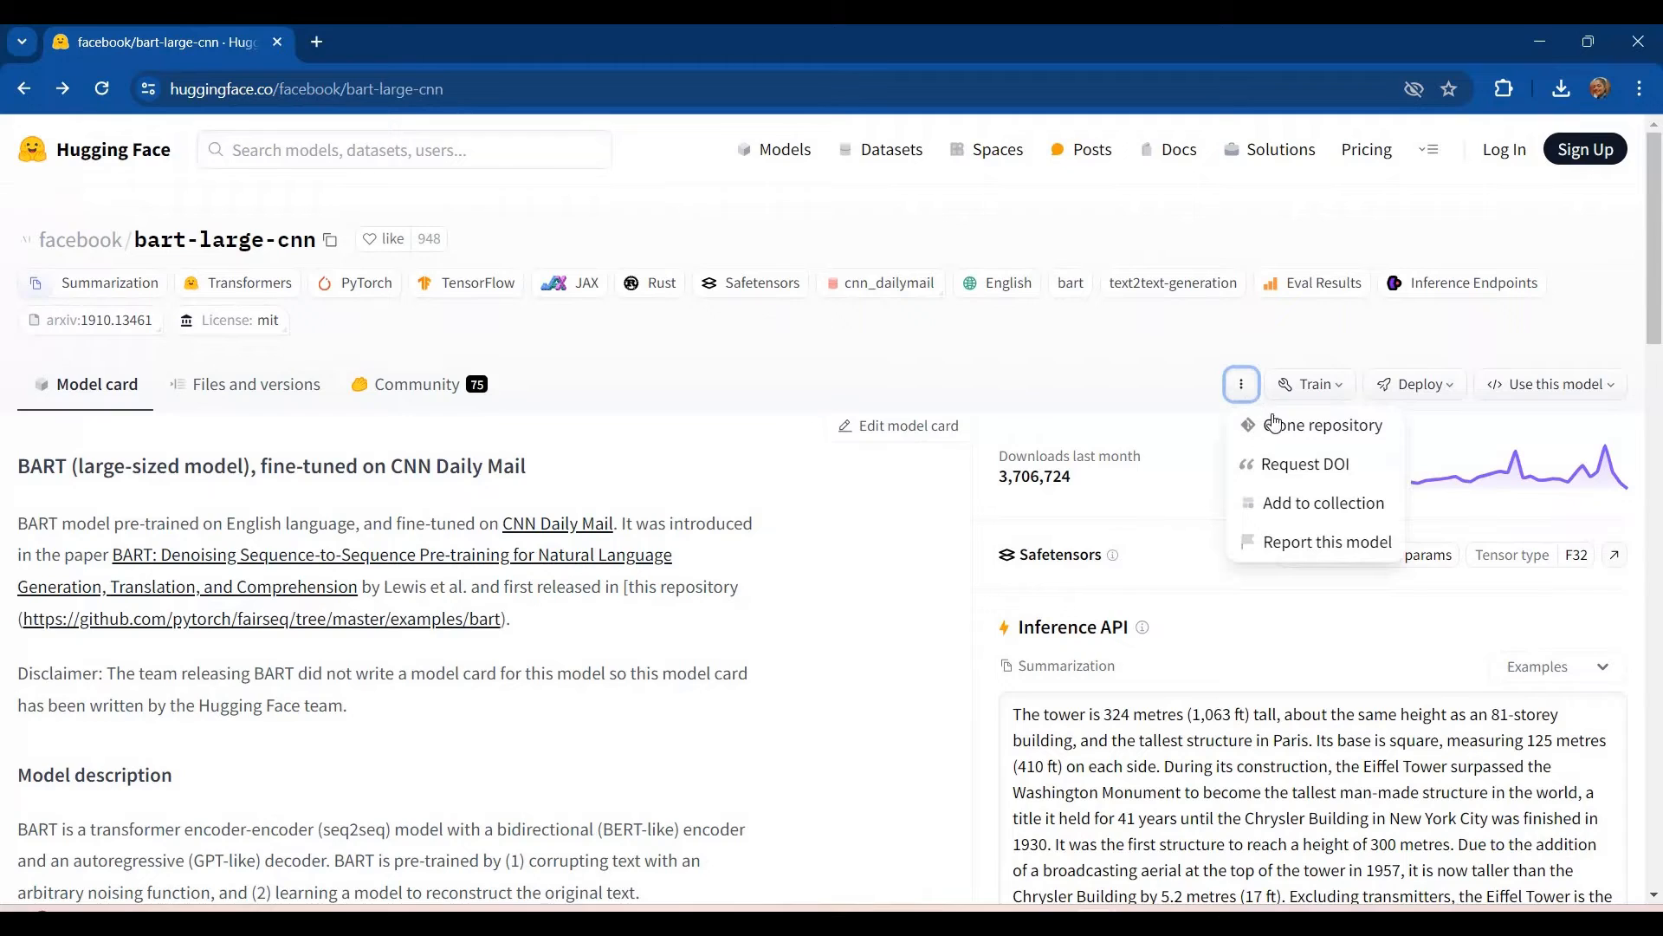
pyautogui.moveTo(1274, 430)
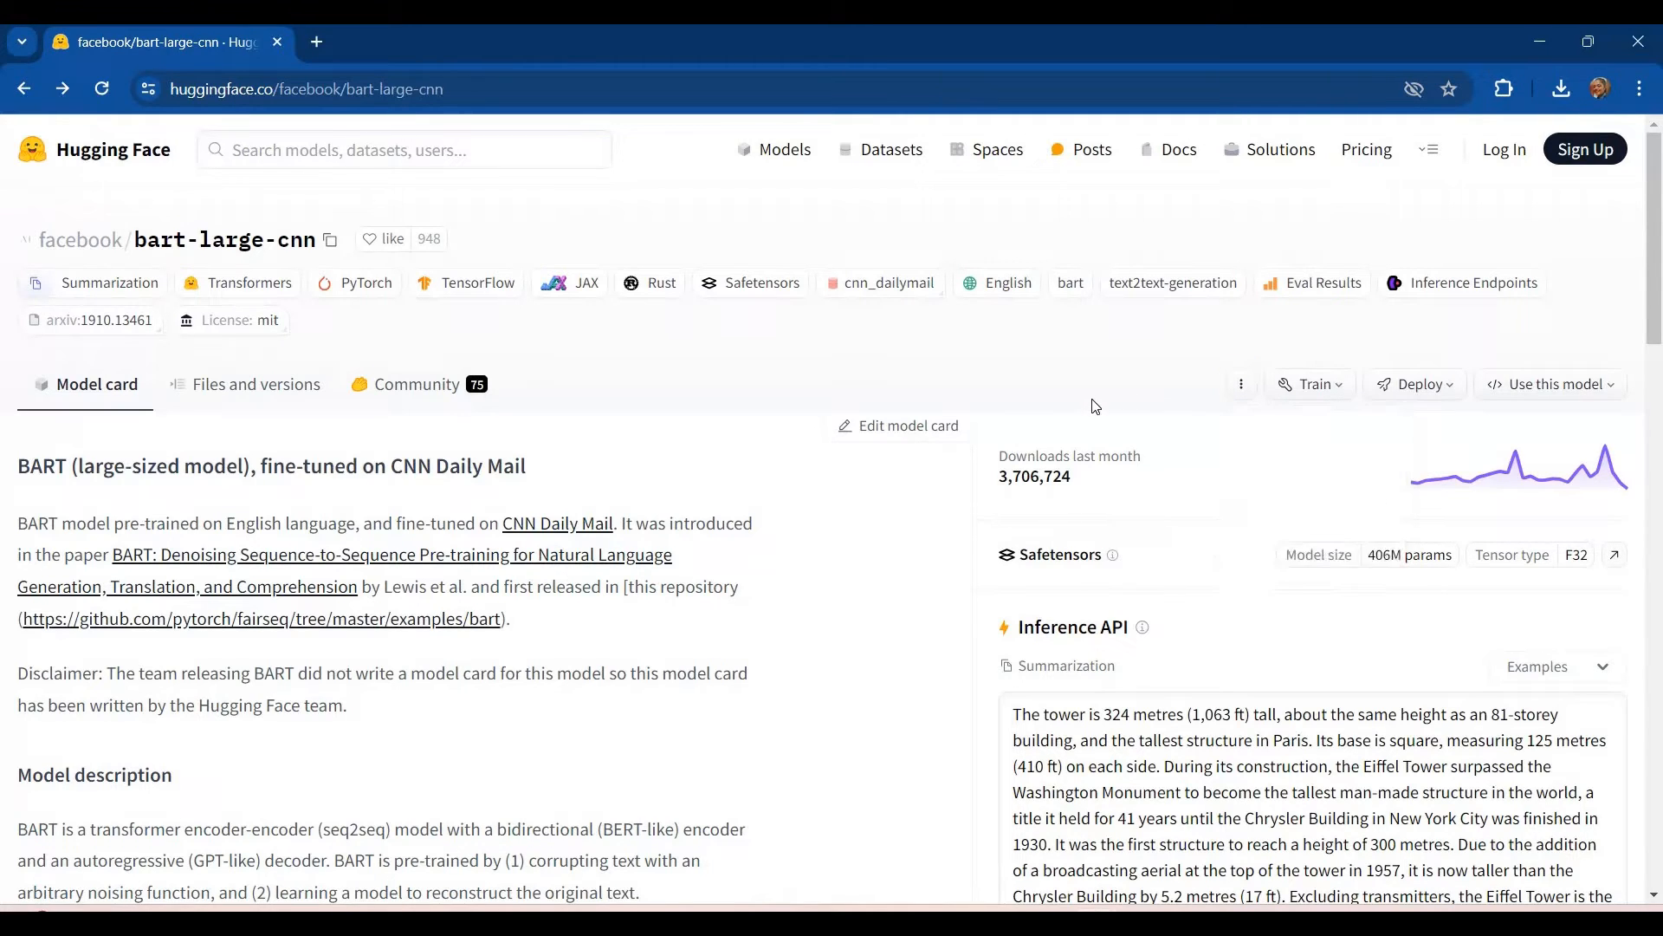
pyautogui.moveTo(253, 385)
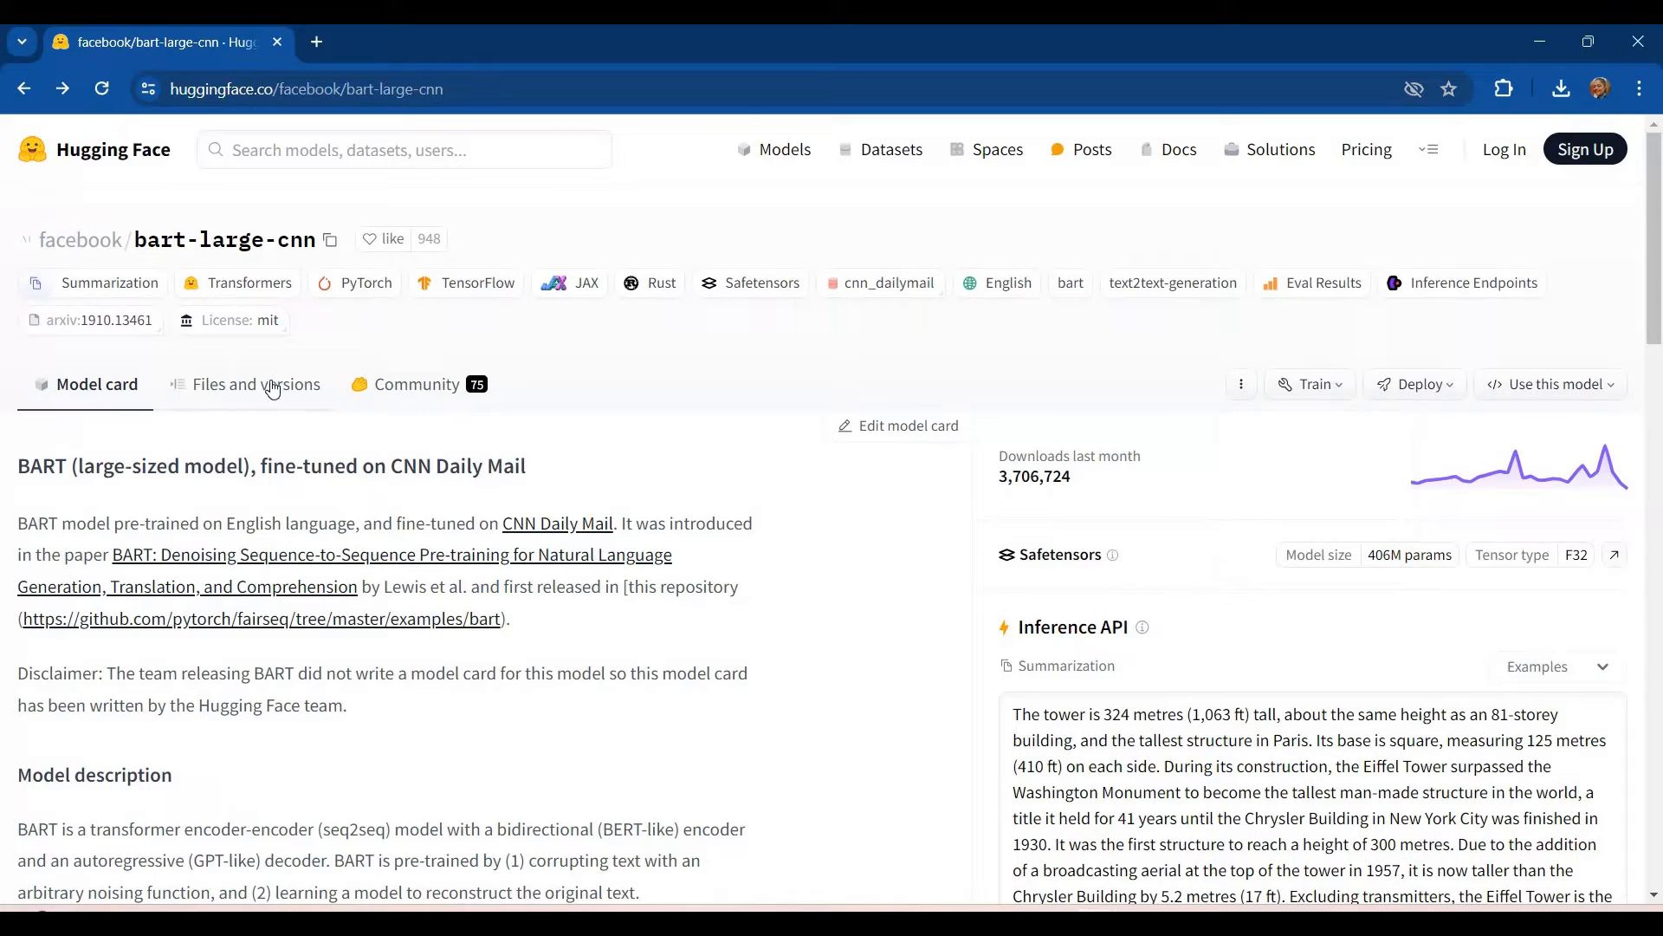
# Step: View the repository's Files and versions, then Community discussions, then return to the Model card
pyautogui.click(256, 385)
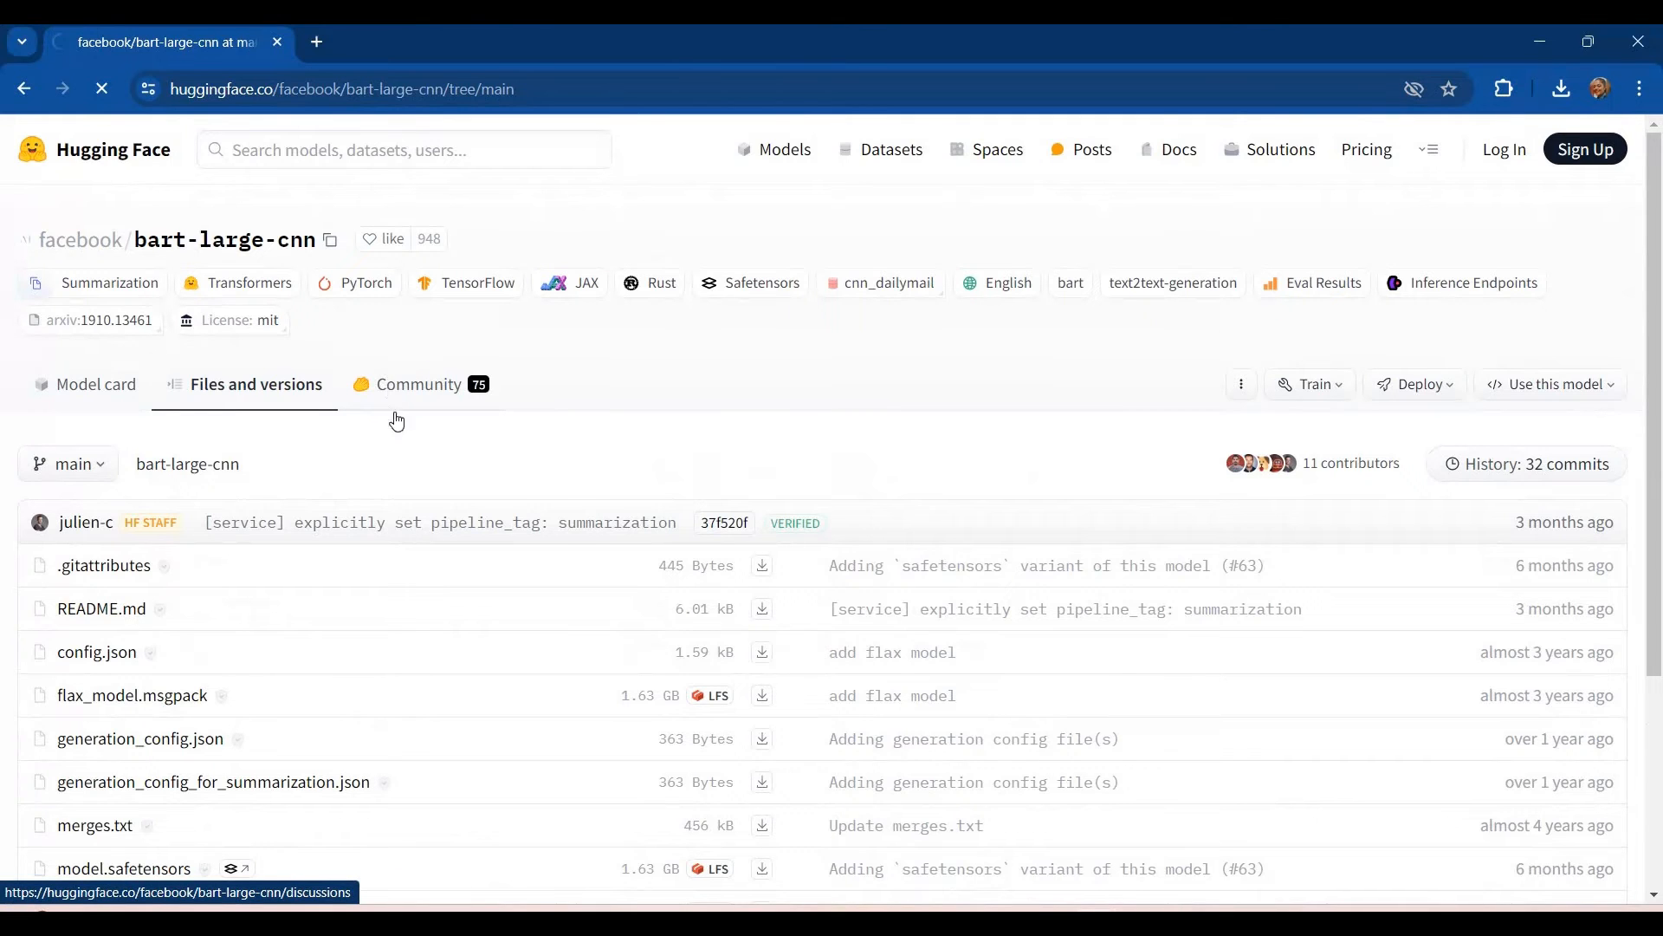
pyautogui.click(417, 385)
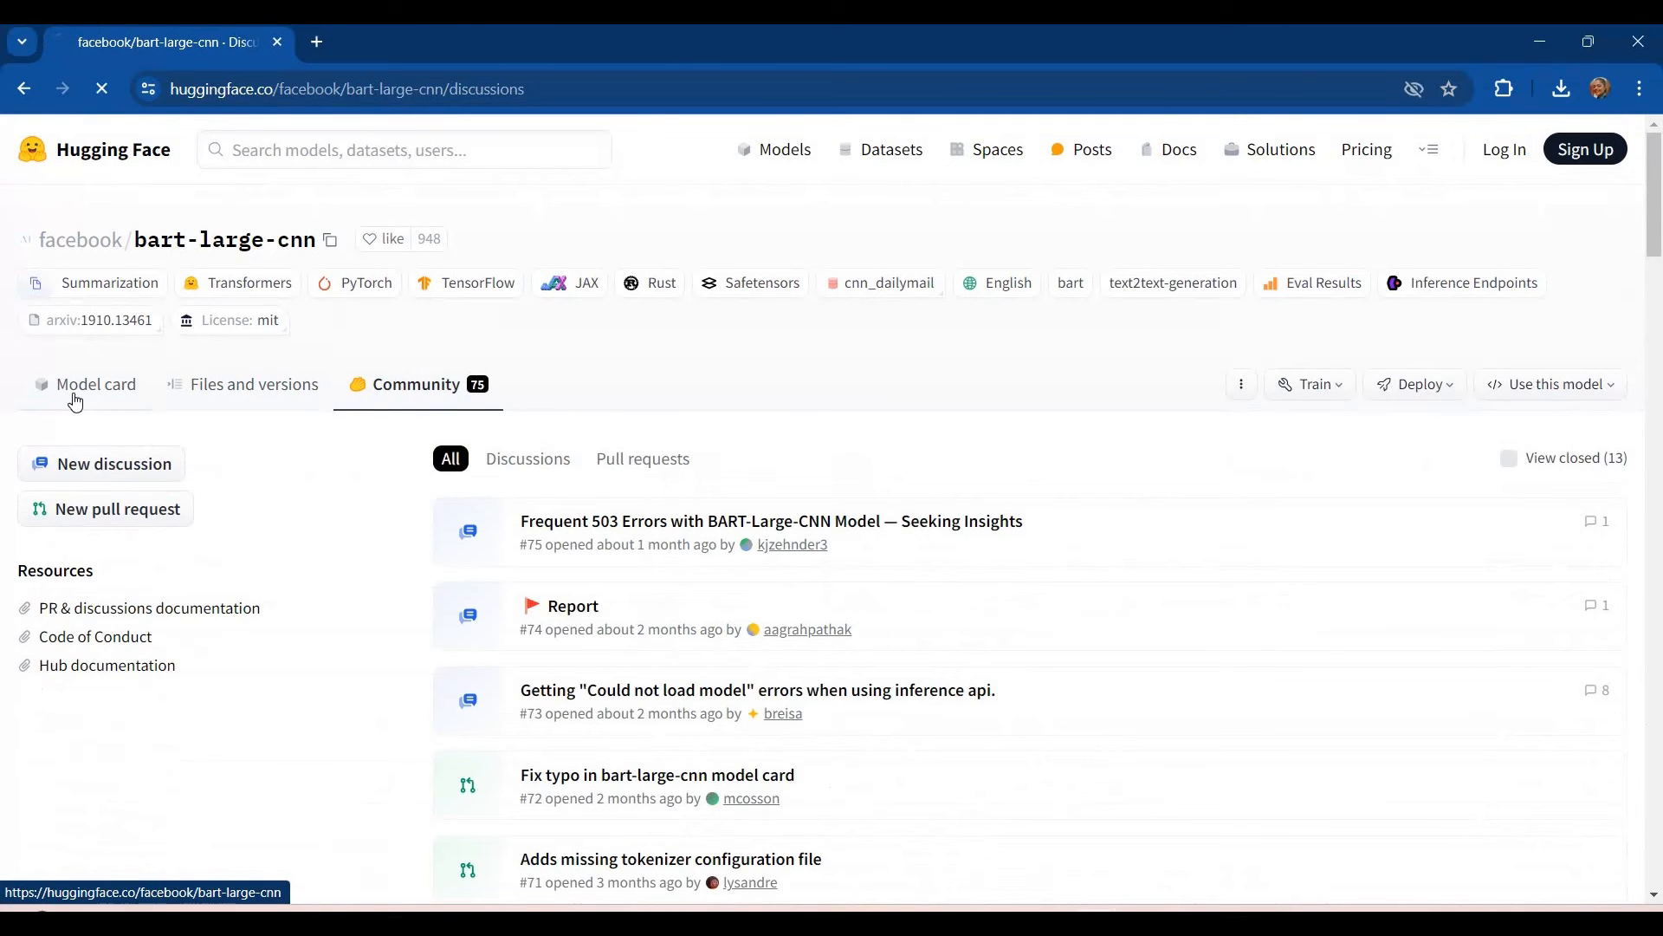
pyautogui.click(95, 385)
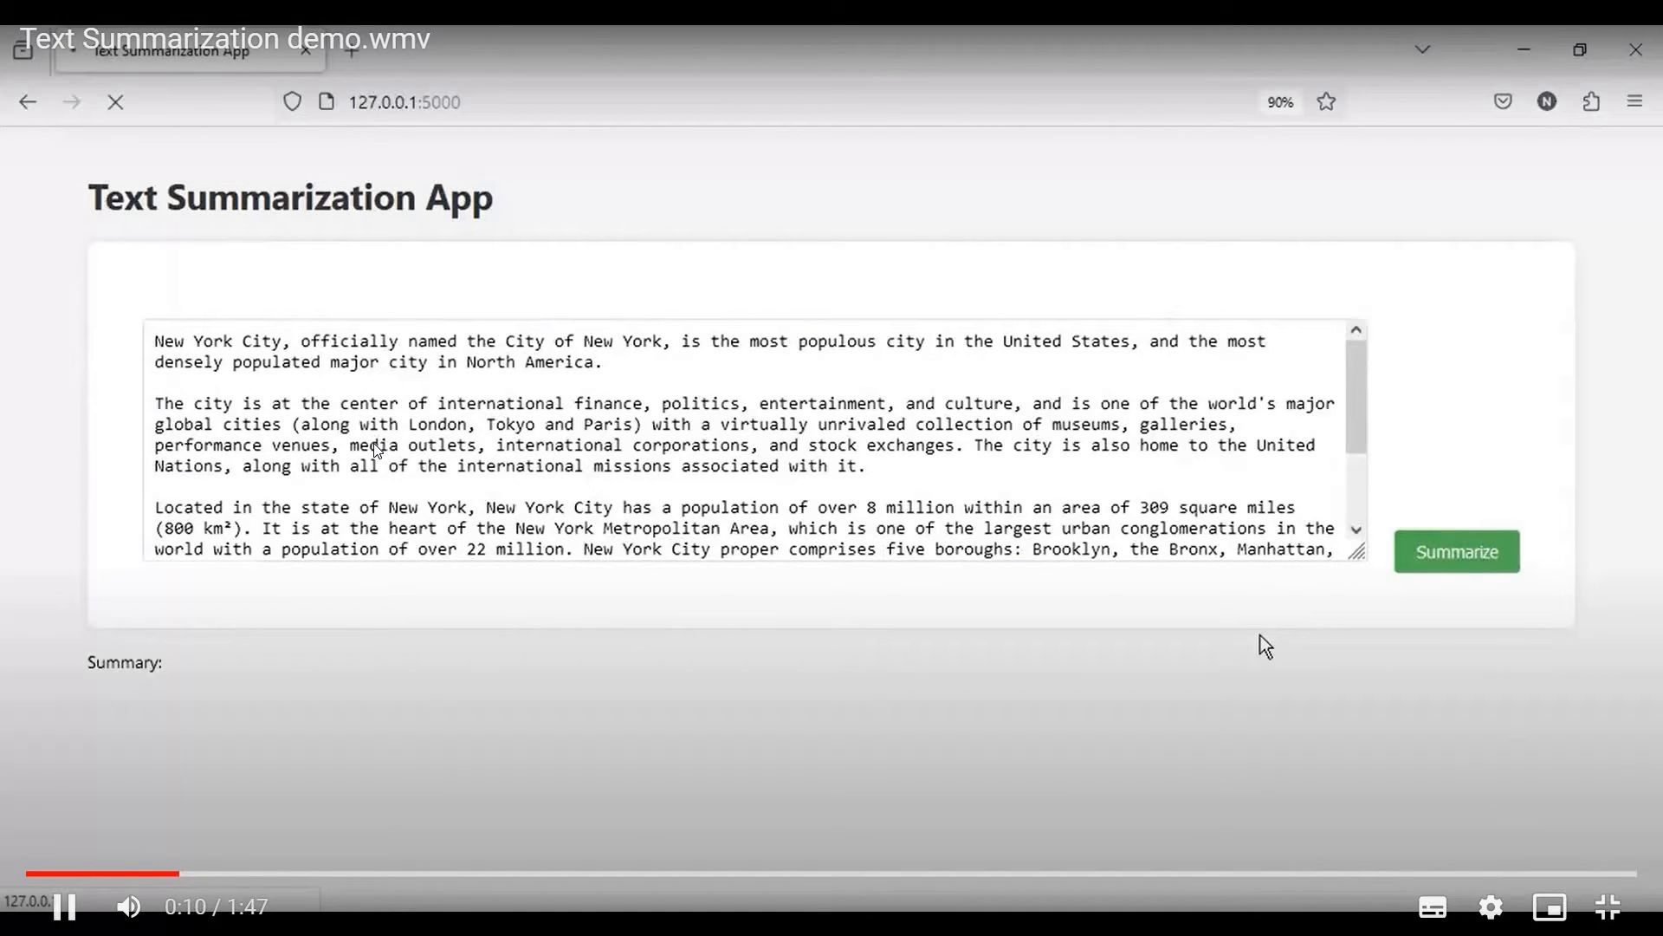
pyautogui.moveTo(1016, 417)
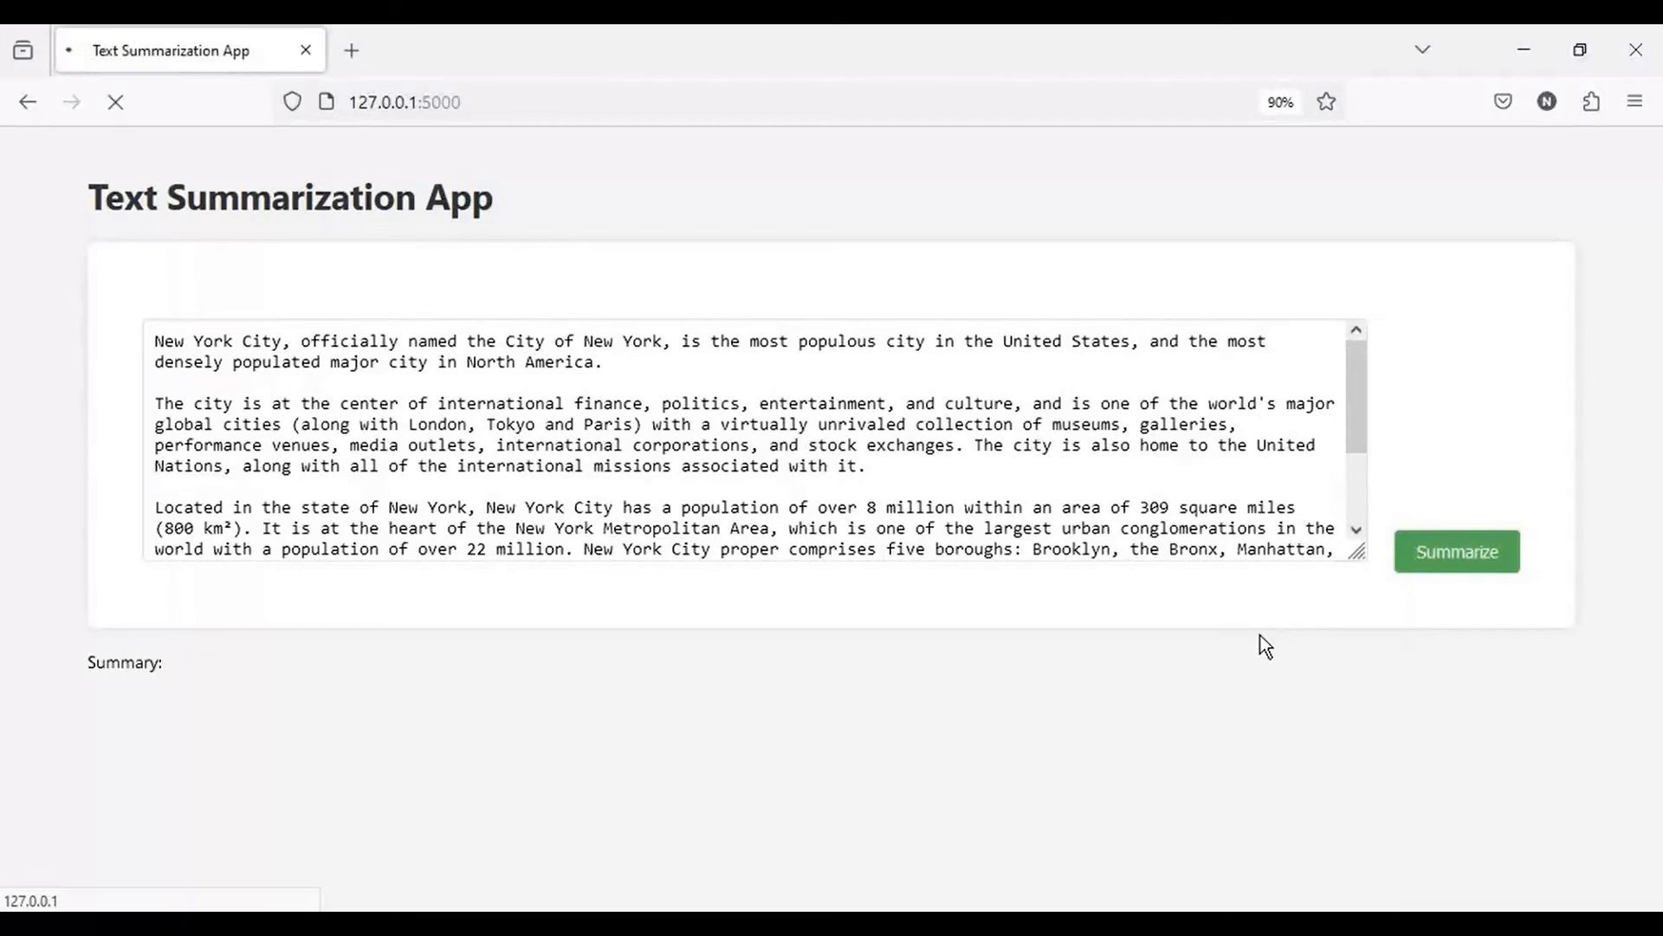
# Step: Pause the demo video at 1:41 on the generated New York City summary
pyautogui.click(1456, 551)
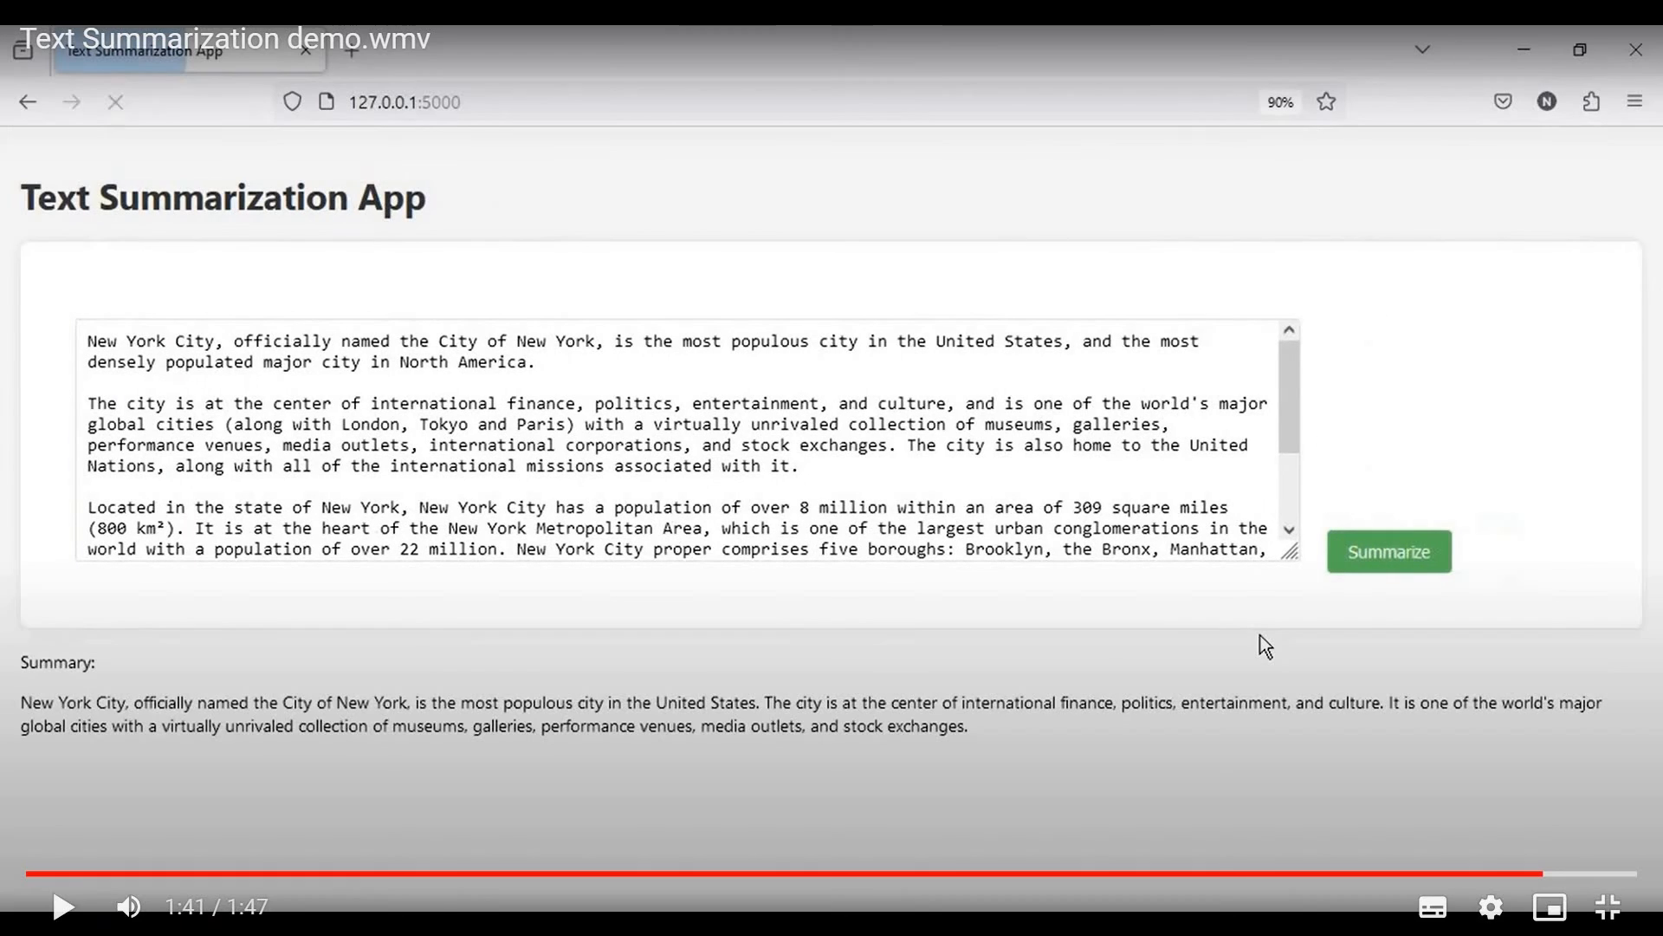
pyautogui.moveTo(433, 903)
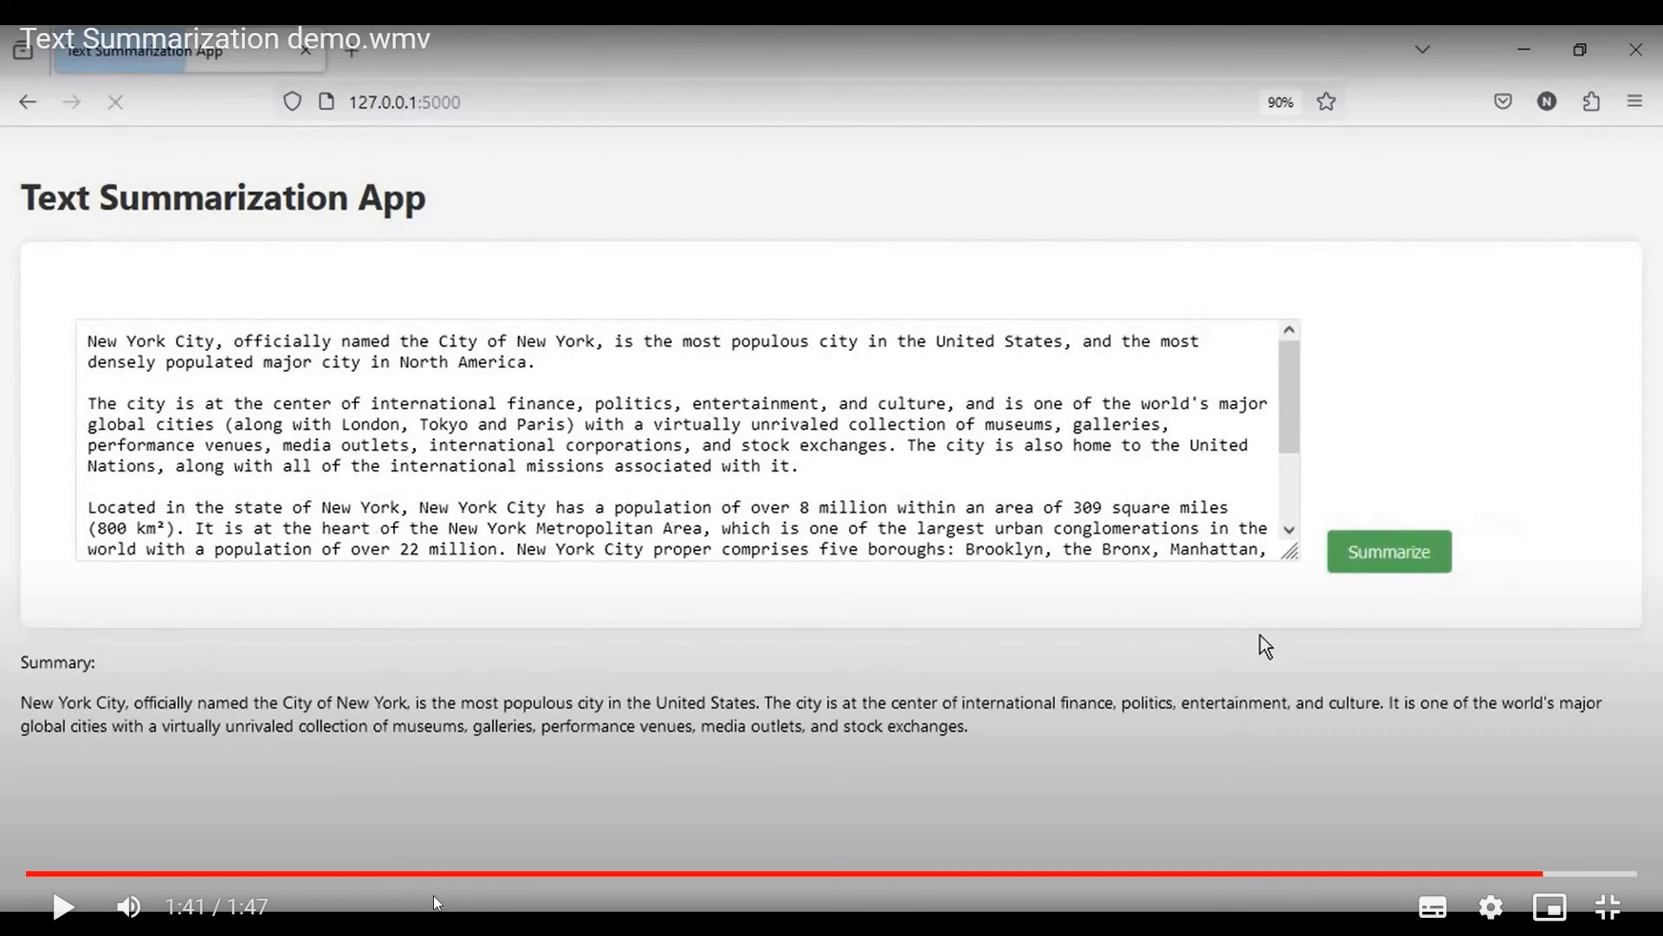
pyautogui.moveTo(106, 452)
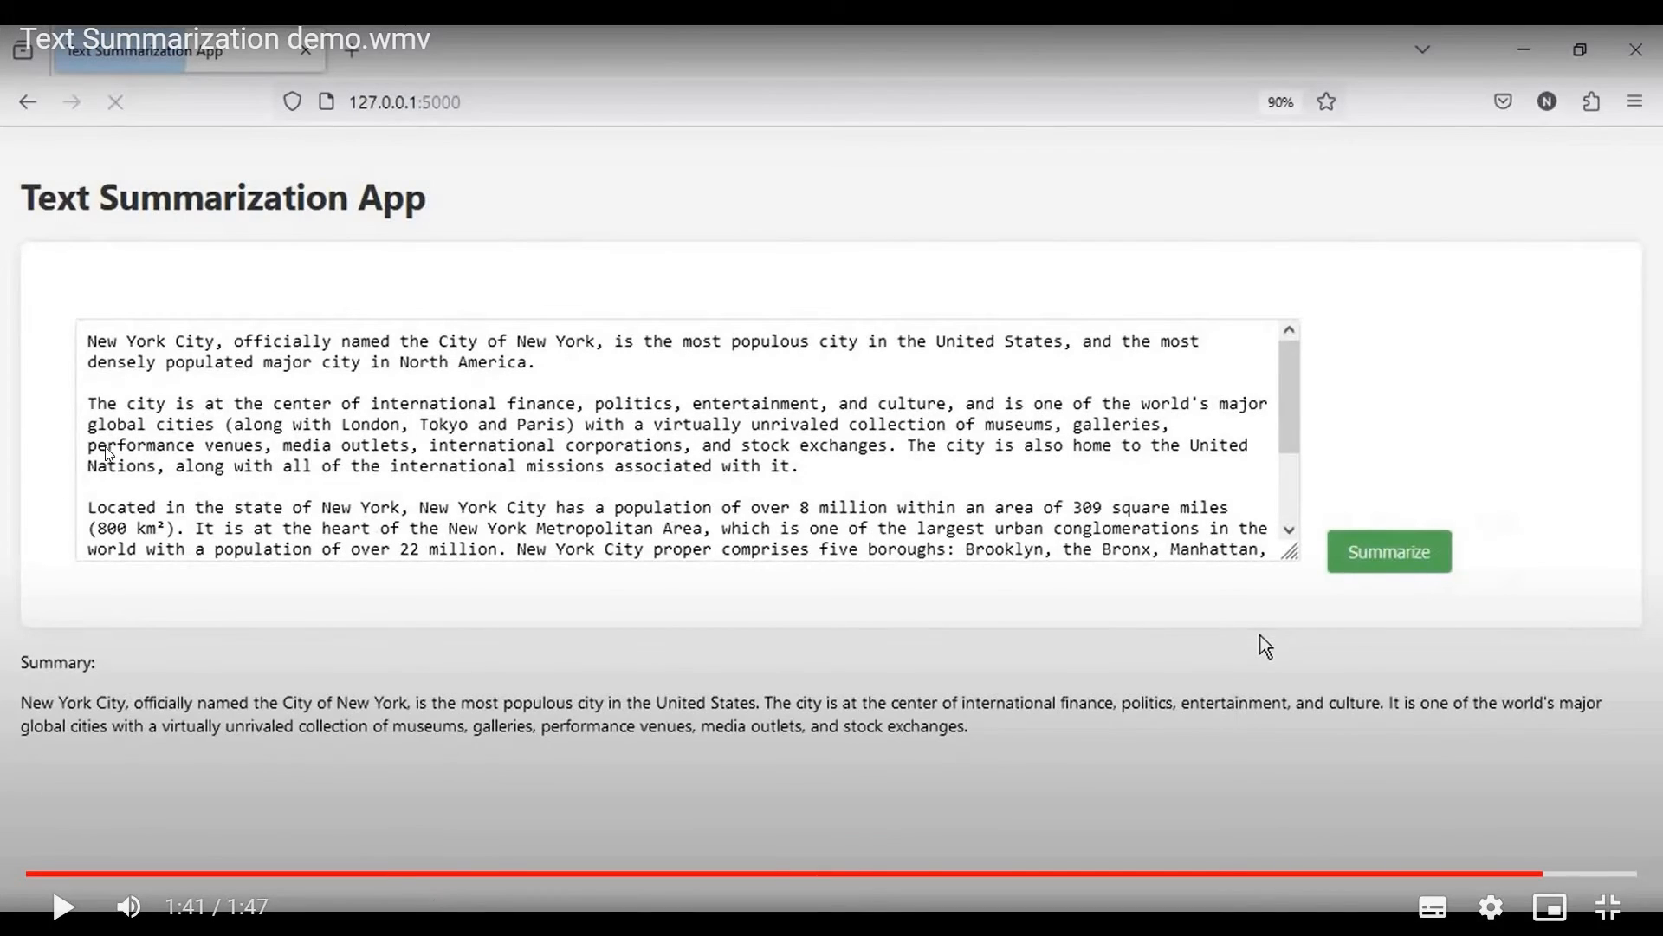
pyautogui.moveTo(90, 406)
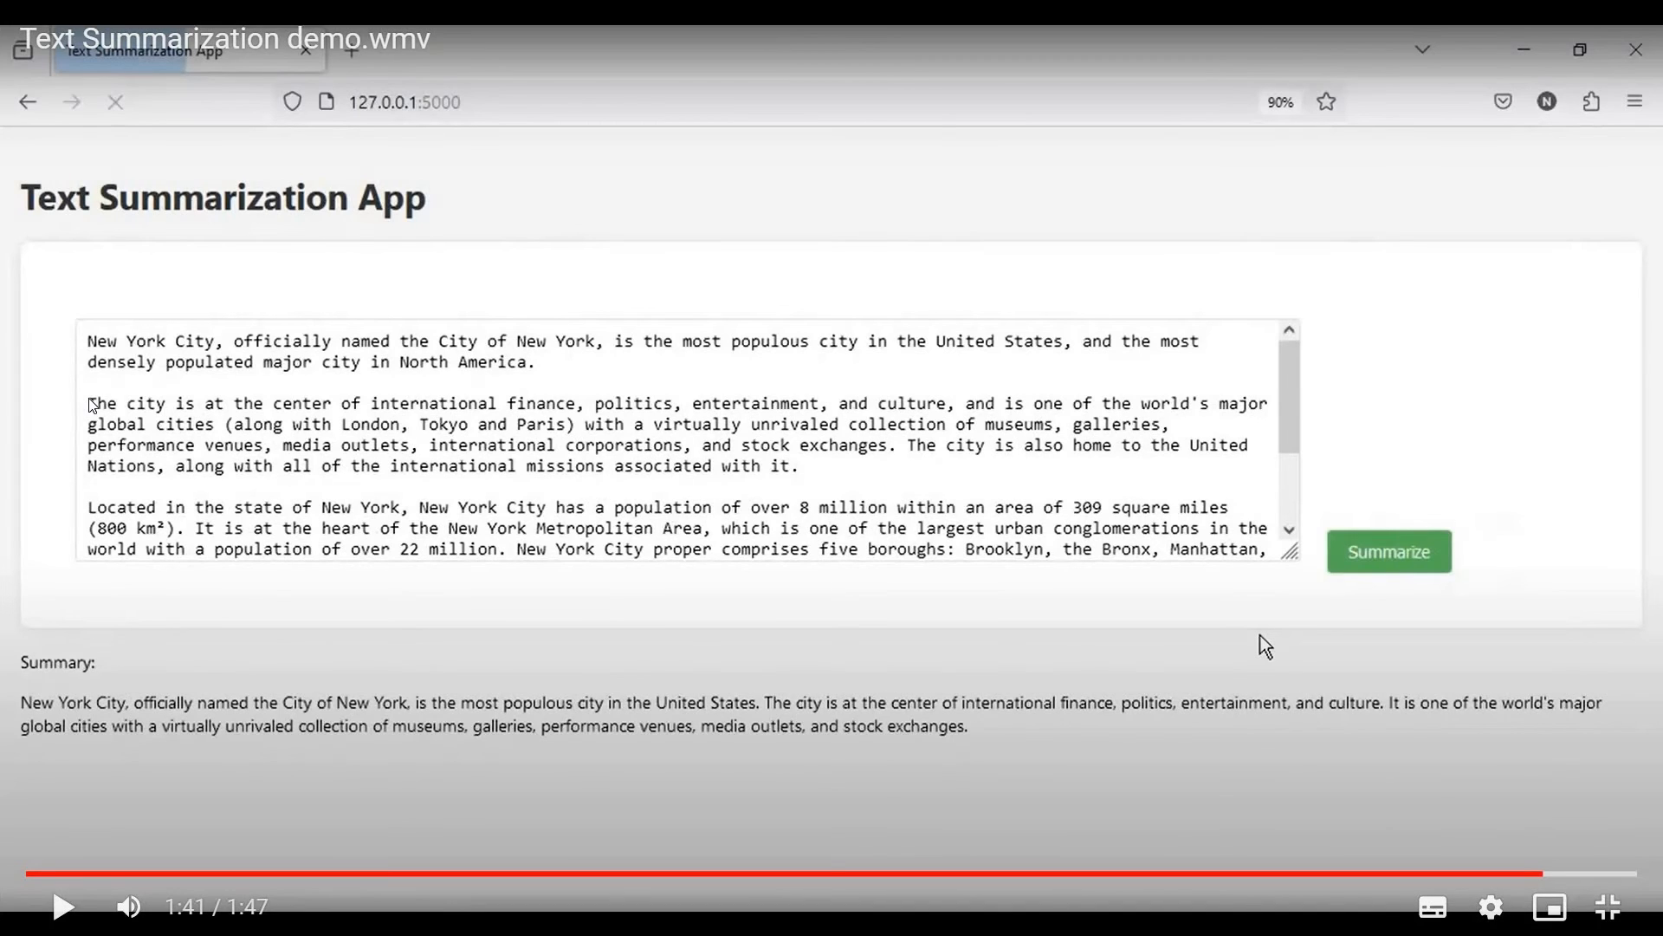
pyautogui.moveTo(341, 438)
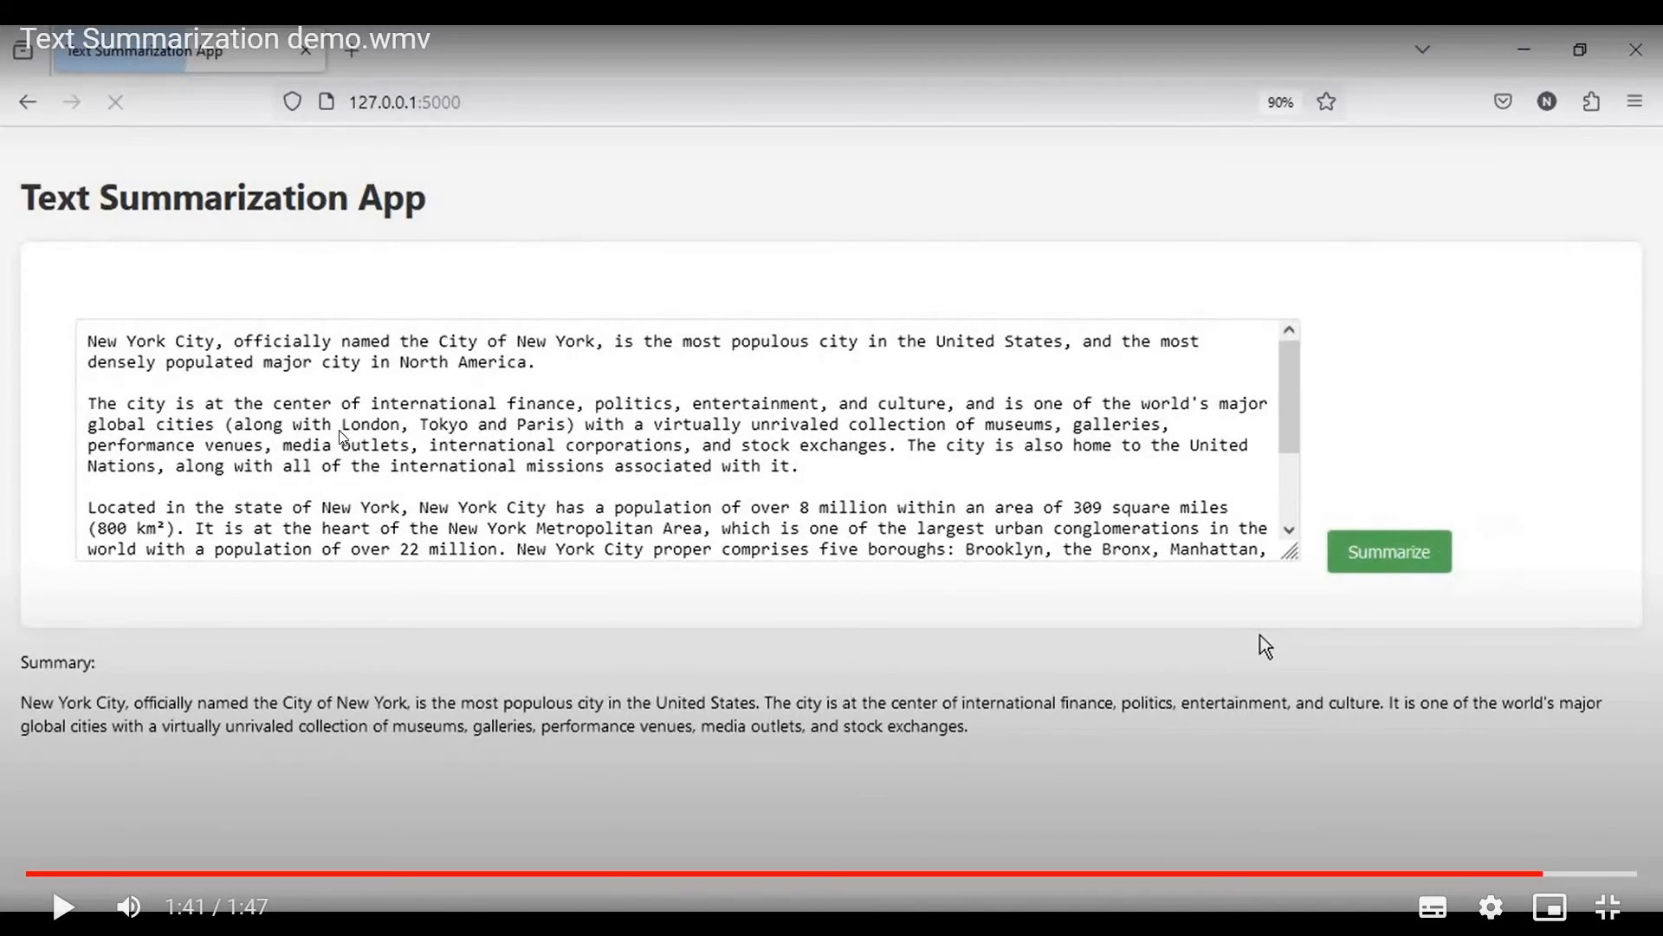